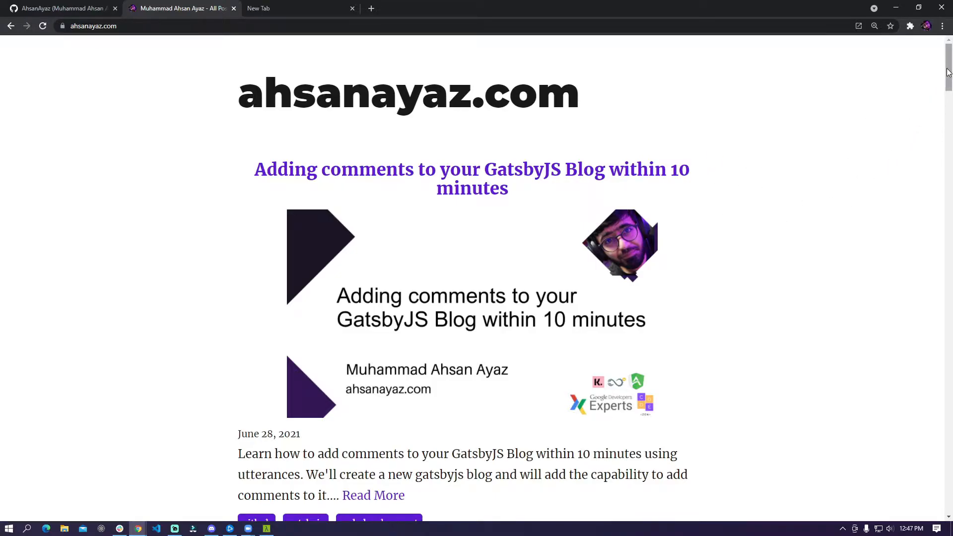
pyautogui.moveTo(799, 166)
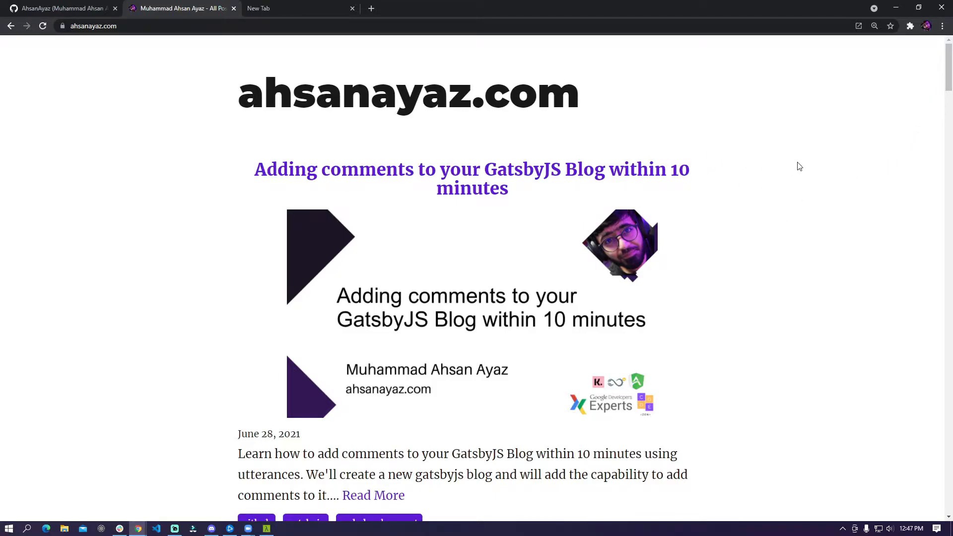
pyautogui.moveTo(880, 132)
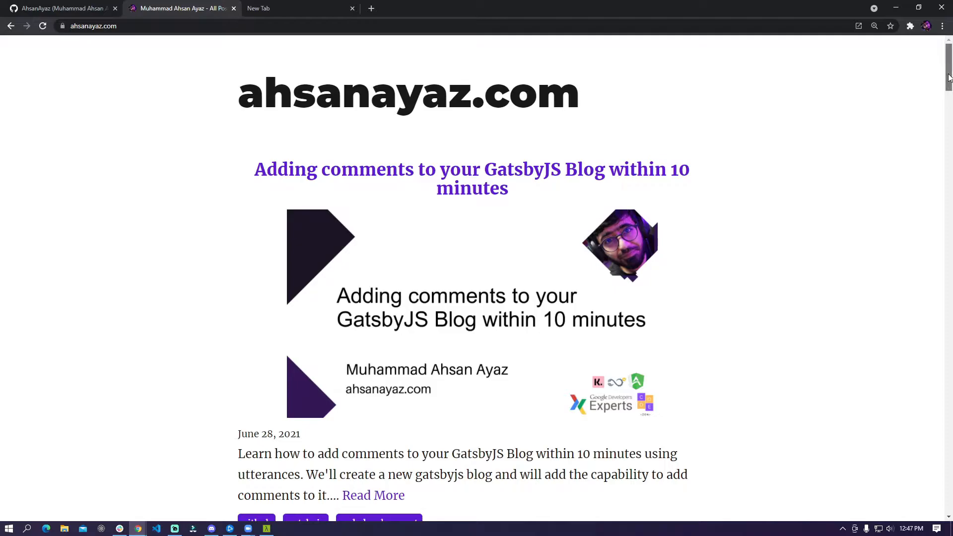
# Scroll through the GatsbyJS comments post down to the Utterances comment box.
pyautogui.scroll(-3)
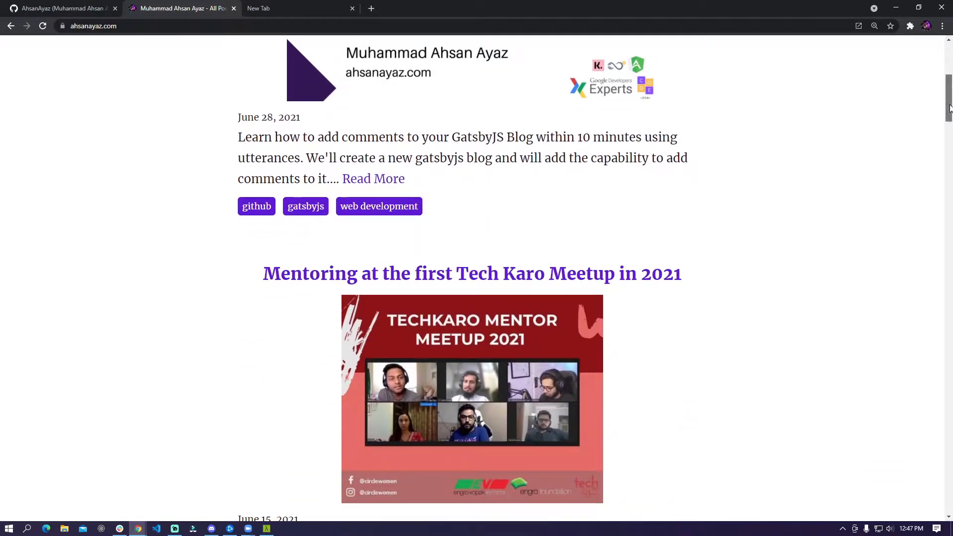
pyautogui.scroll(-3)
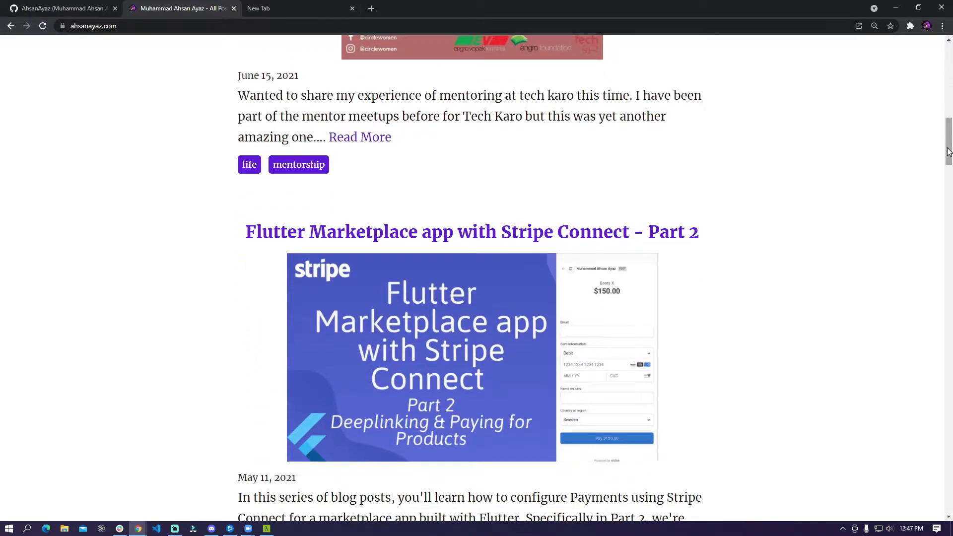
pyautogui.scroll(3)
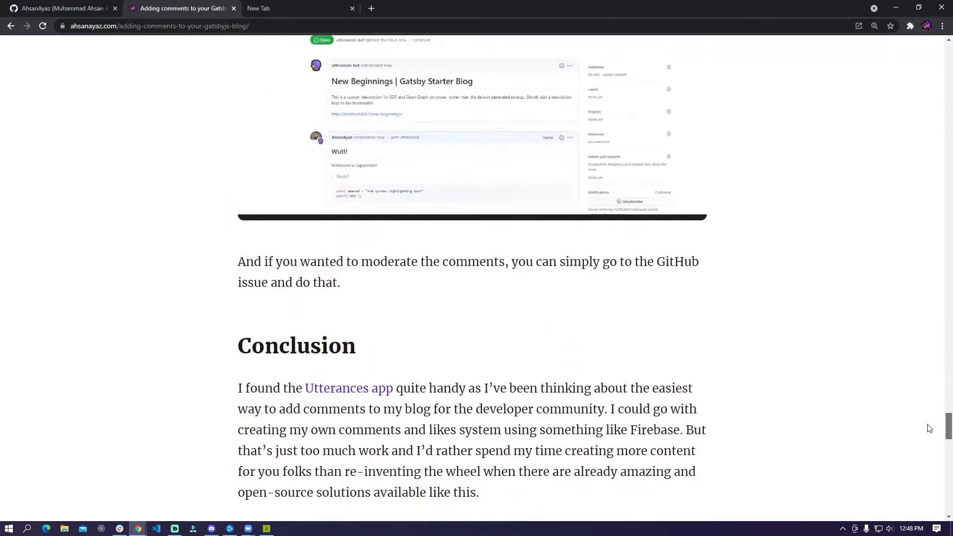
pyautogui.scroll(-3)
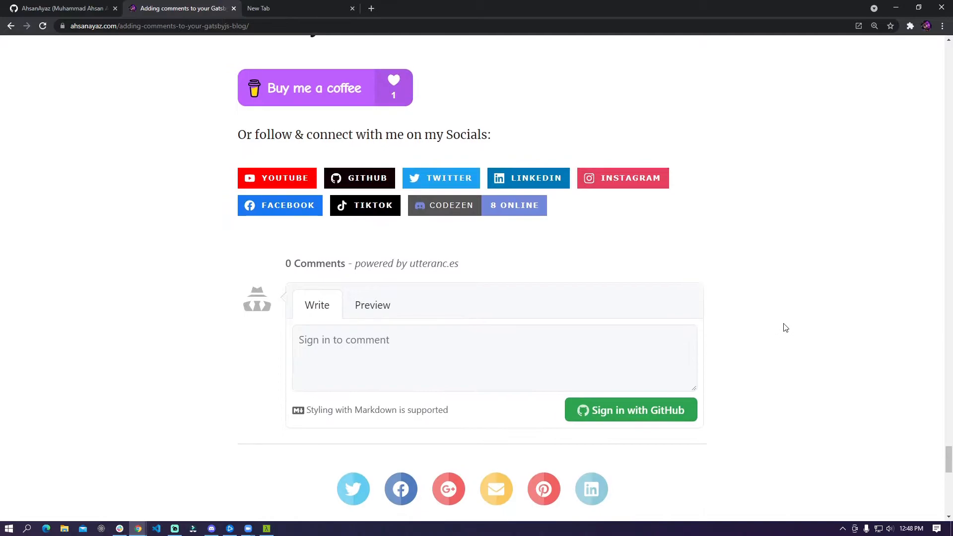
pyautogui.scroll(-3)
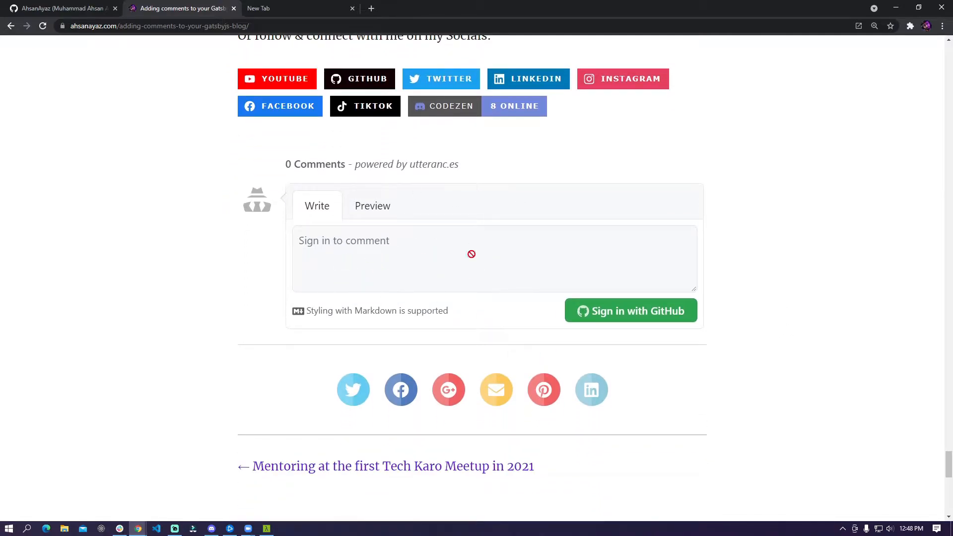
pyautogui.moveTo(638, 242)
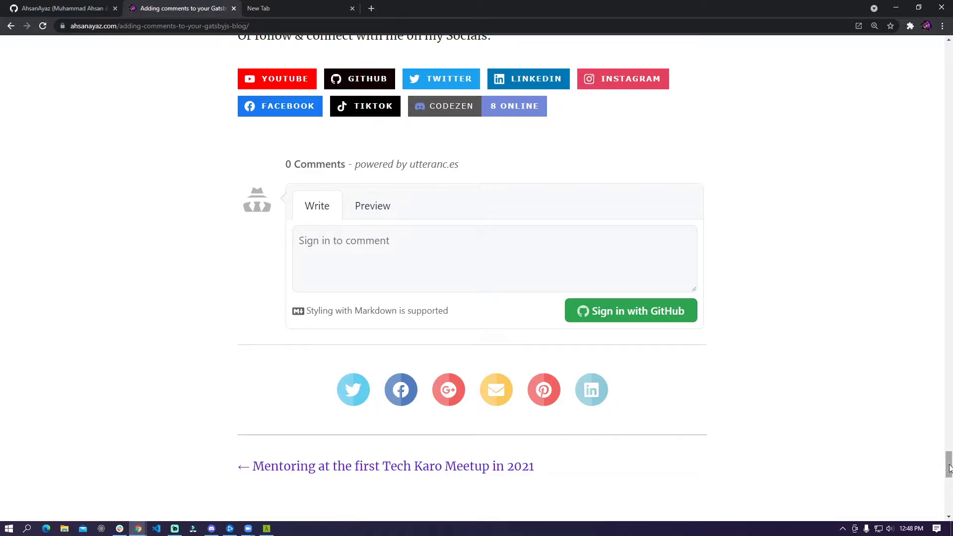
pyautogui.moveTo(734, 357)
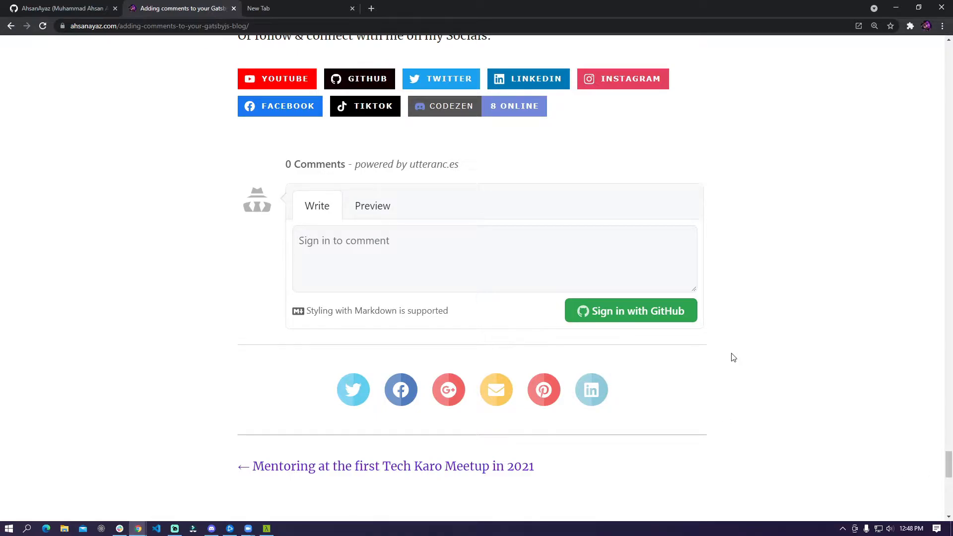
pyautogui.moveTo(753, 302)
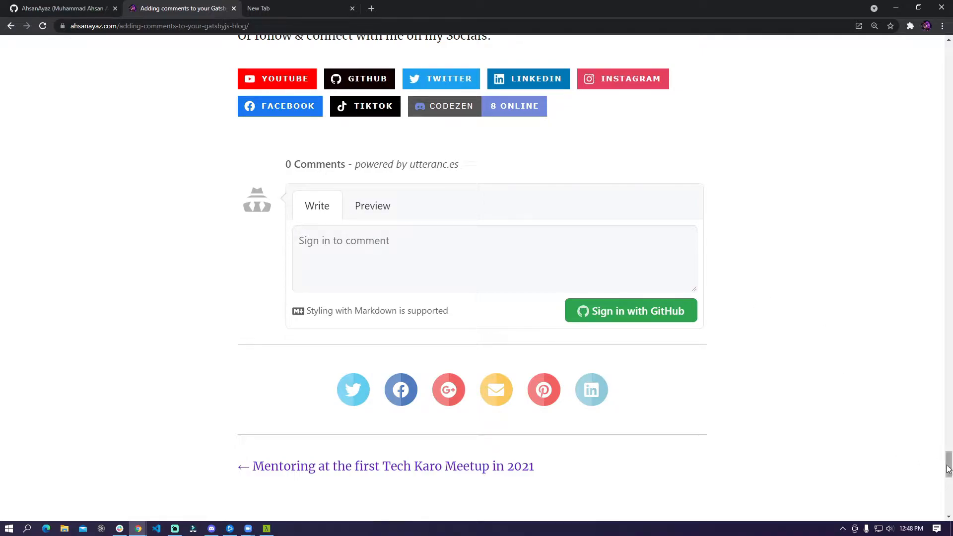
pyautogui.moveTo(938, 456)
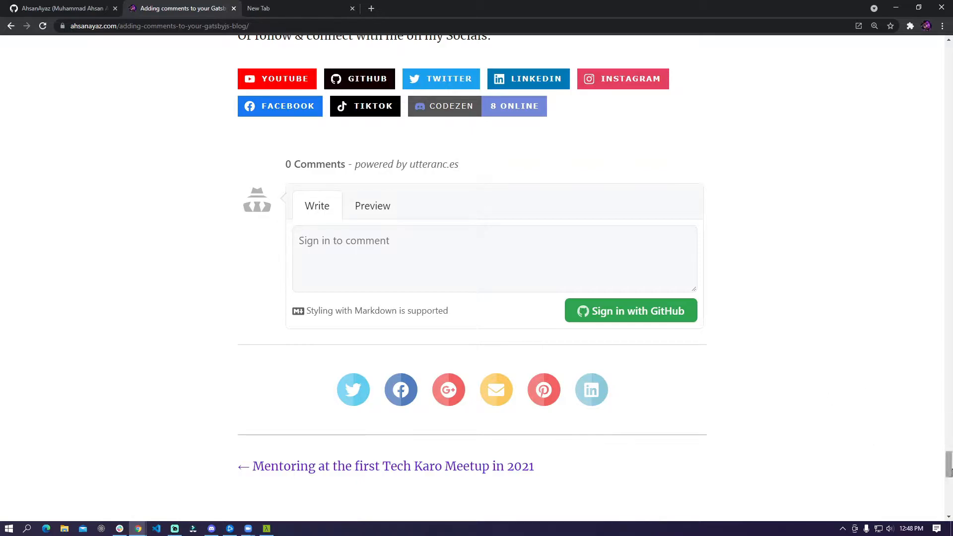
pyautogui.scroll(3)
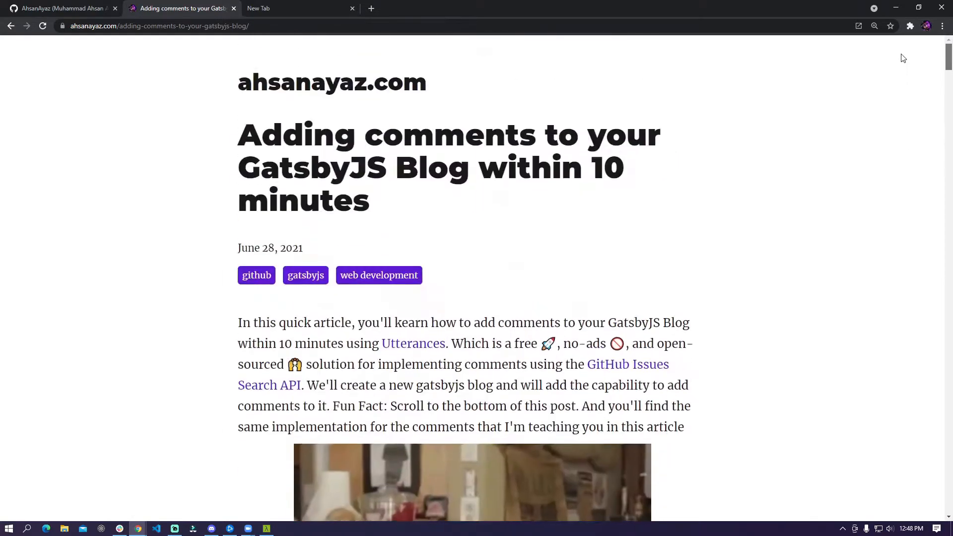
pyautogui.moveTo(823, 171)
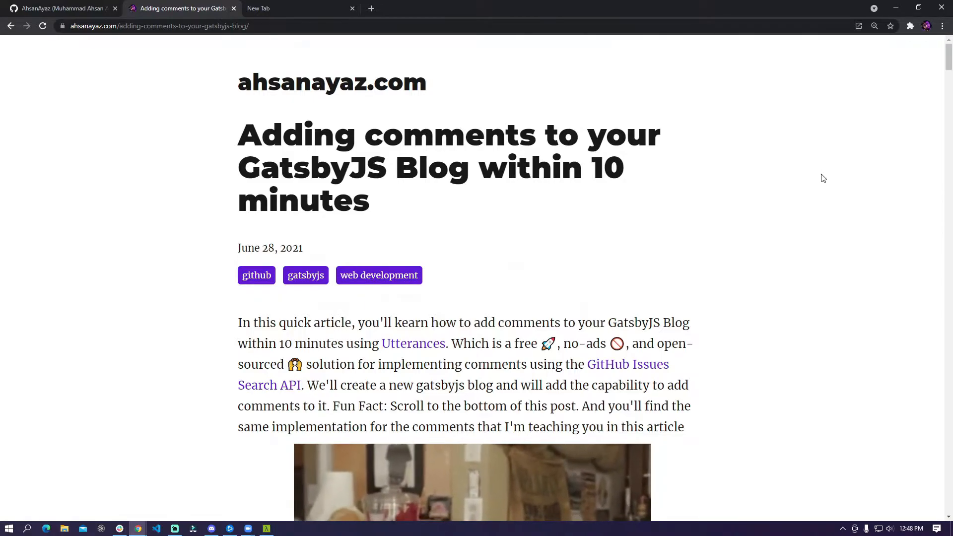
pyautogui.scroll(-3)
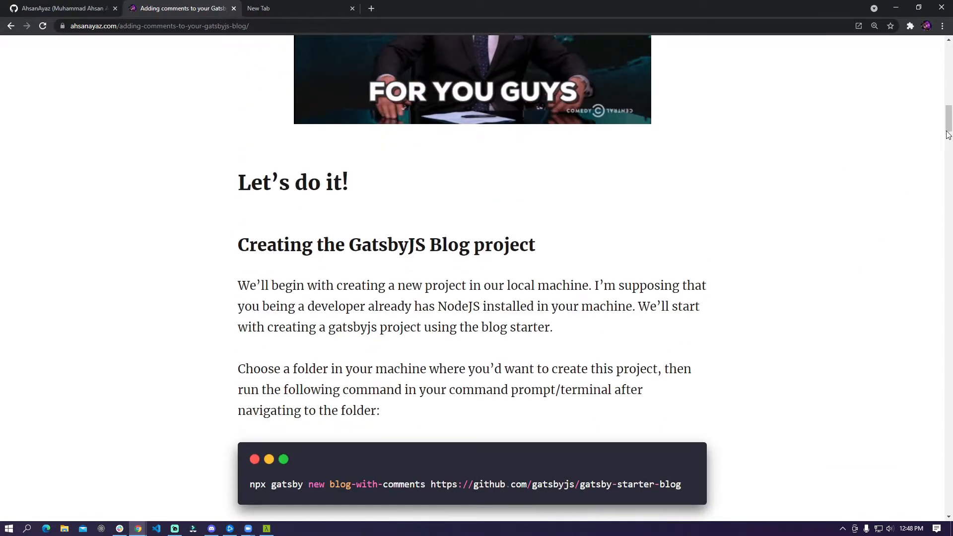
pyautogui.scroll(-3)
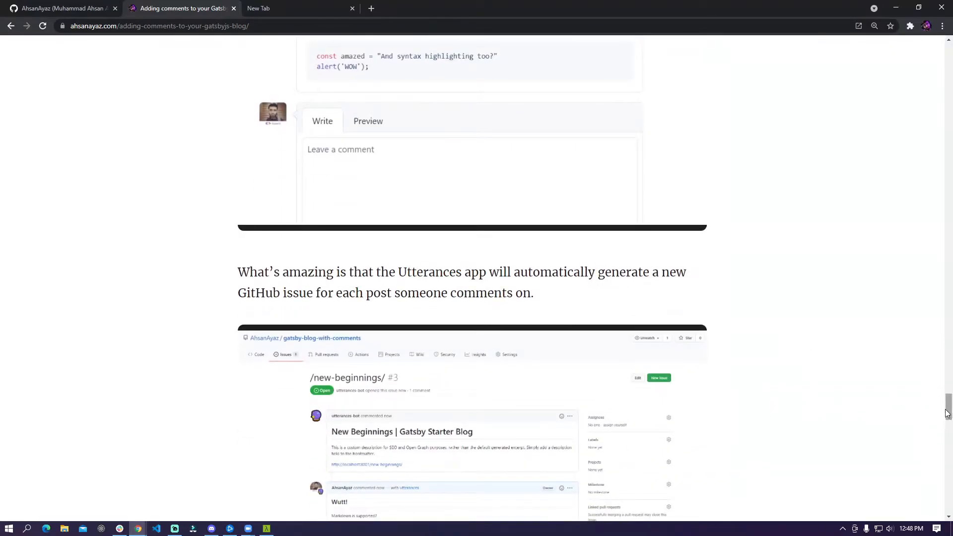
pyautogui.scroll(-3)
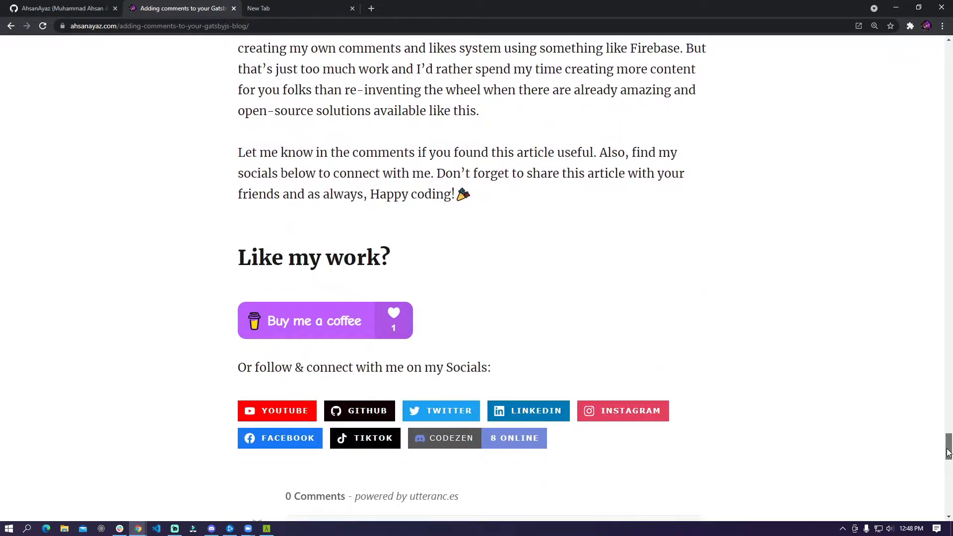
pyautogui.scroll(3)
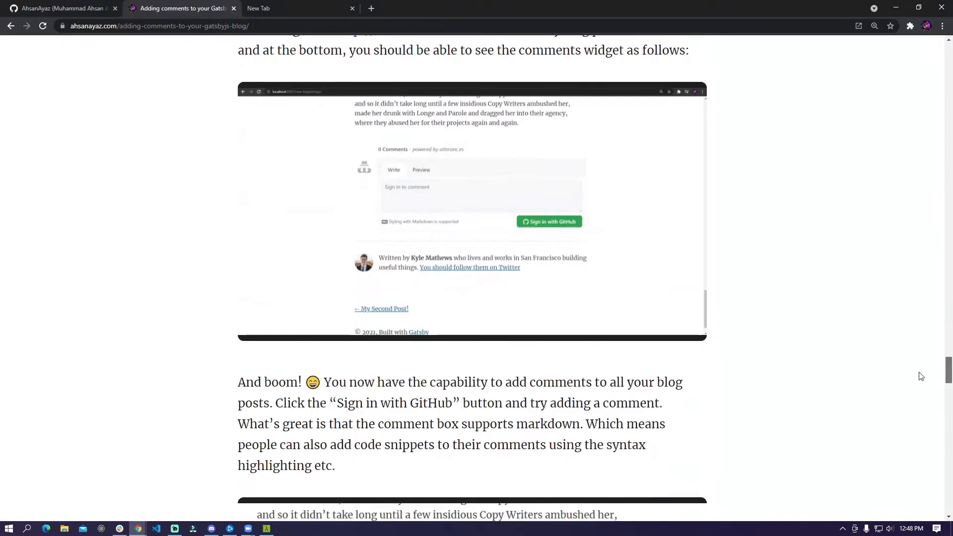
pyautogui.scroll(-3)
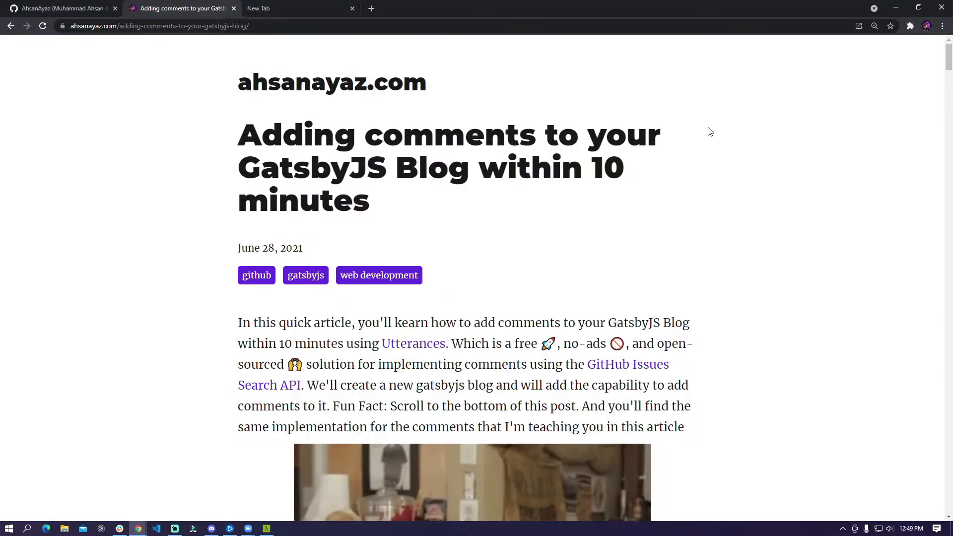
pyautogui.moveTo(633, 371)
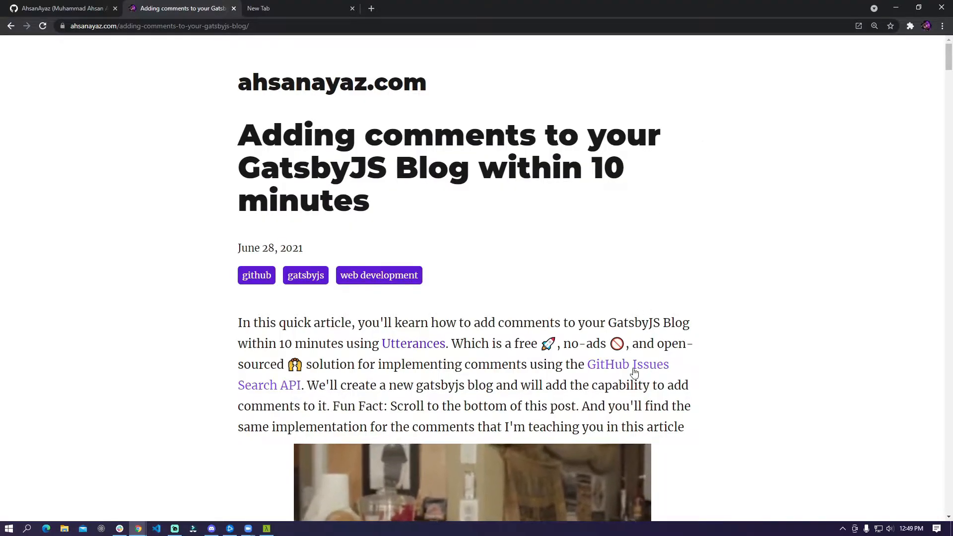
pyautogui.moveTo(627, 370)
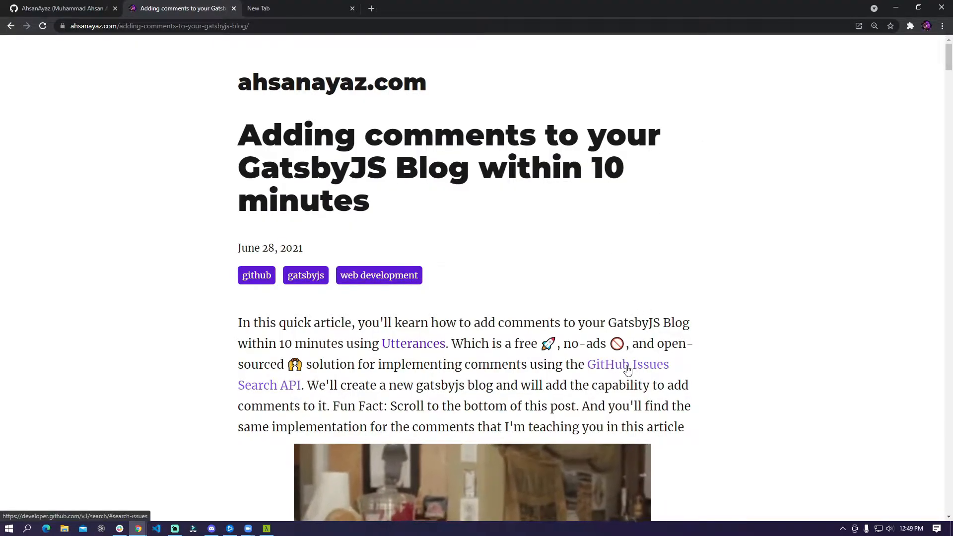
pyautogui.scroll(-3)
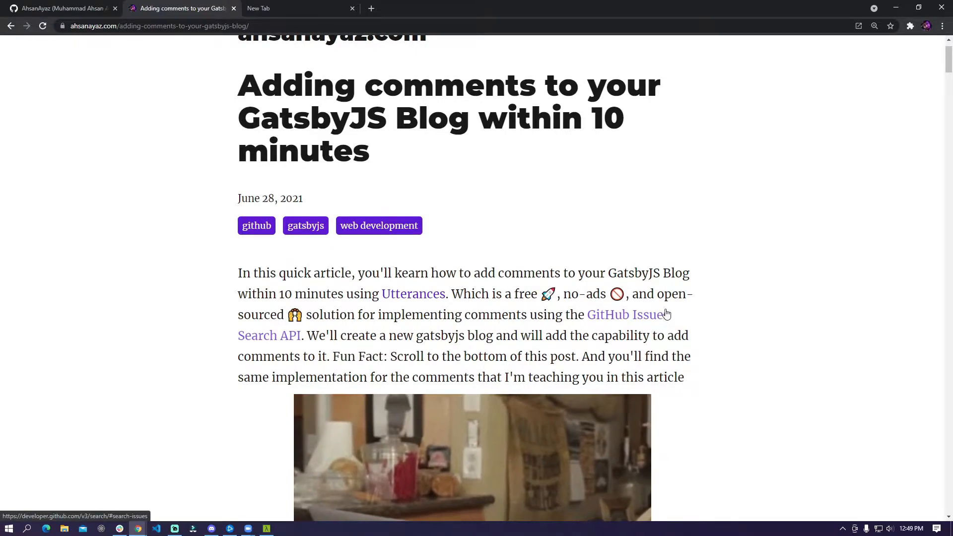
pyautogui.scroll(-3)
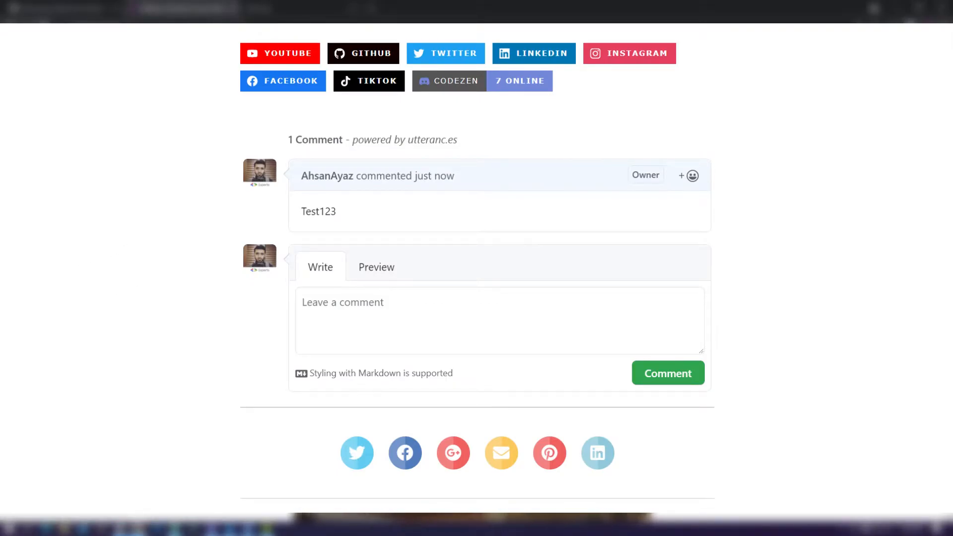
pyautogui.scroll(3)
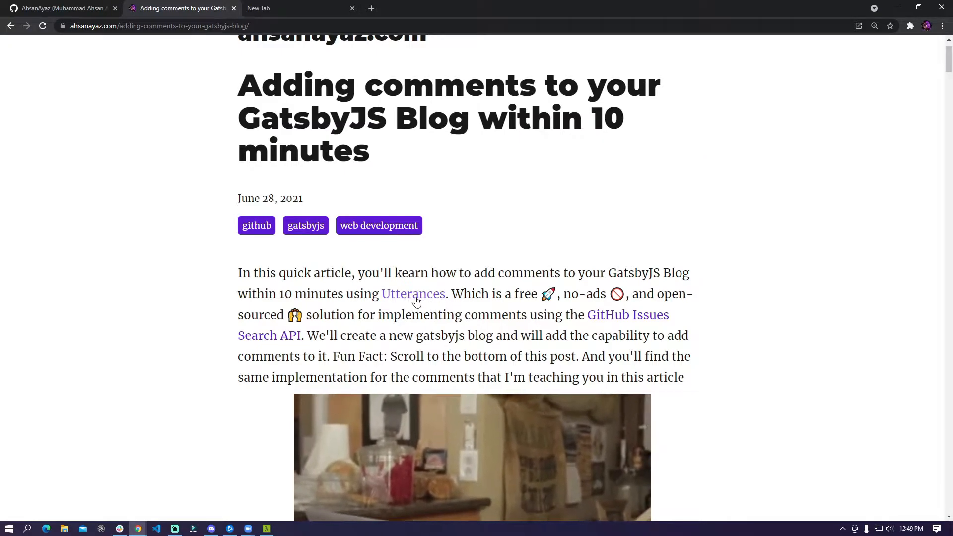
pyautogui.moveTo(661, 326)
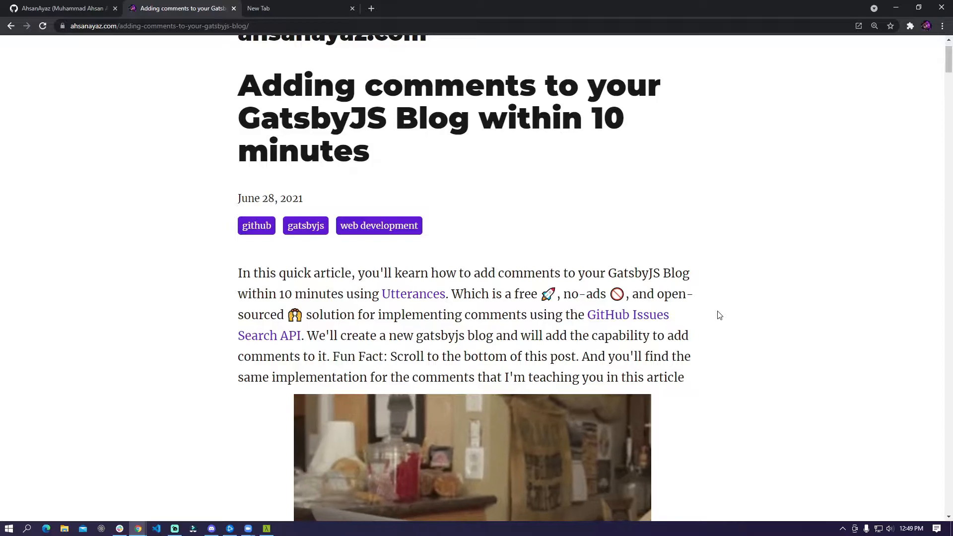
# Locate and select the article's npx gatsby new blog-creation command.
pyautogui.scroll(3)
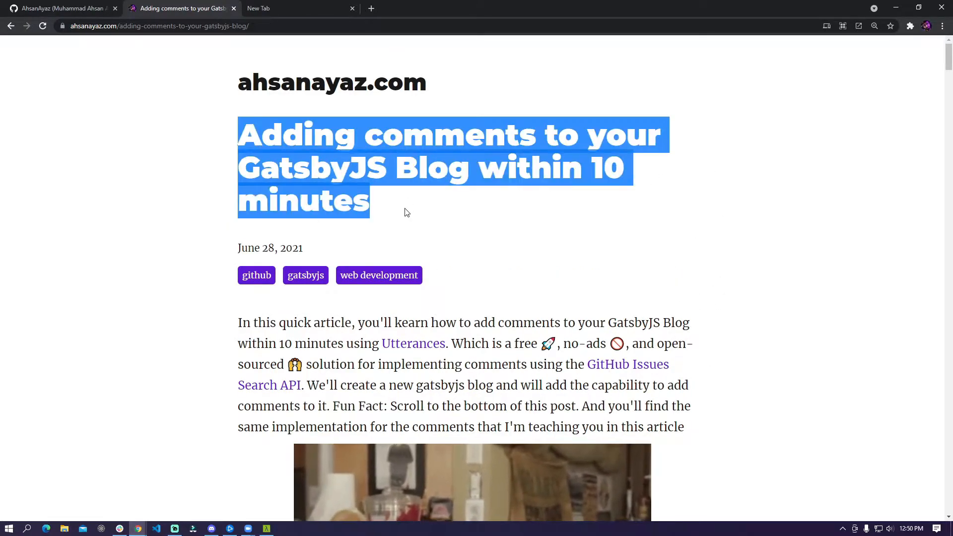
pyautogui.click(782, 340)
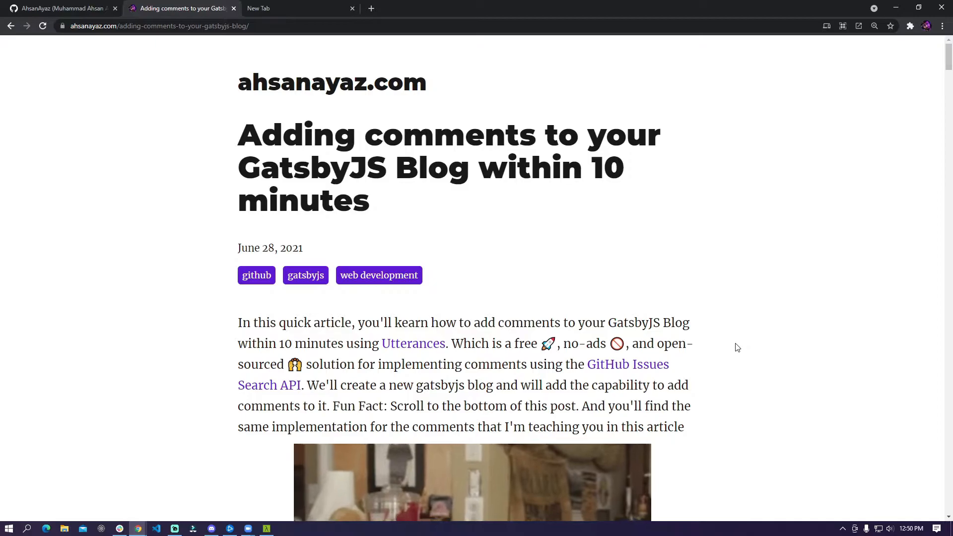
pyautogui.moveTo(748, 352)
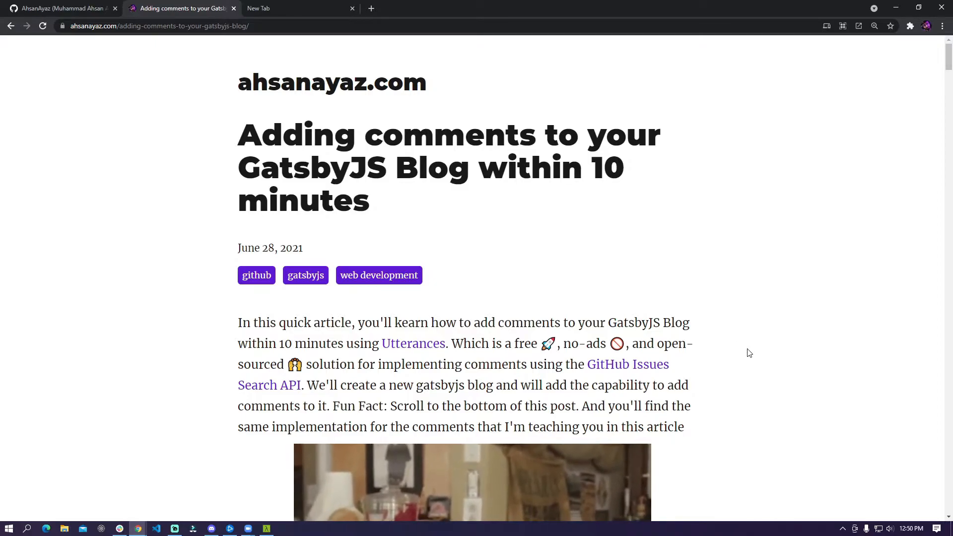
pyautogui.scroll(-3)
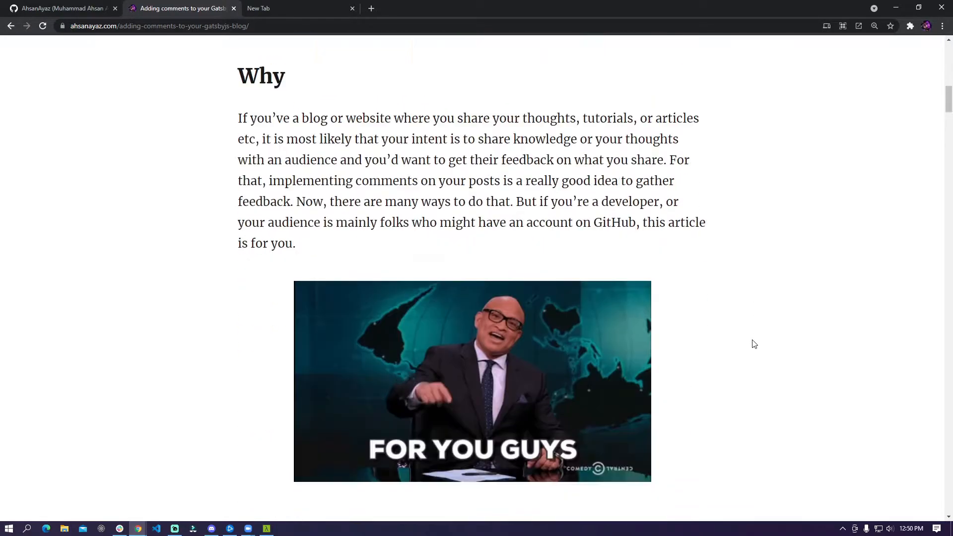
pyautogui.scroll(-3)
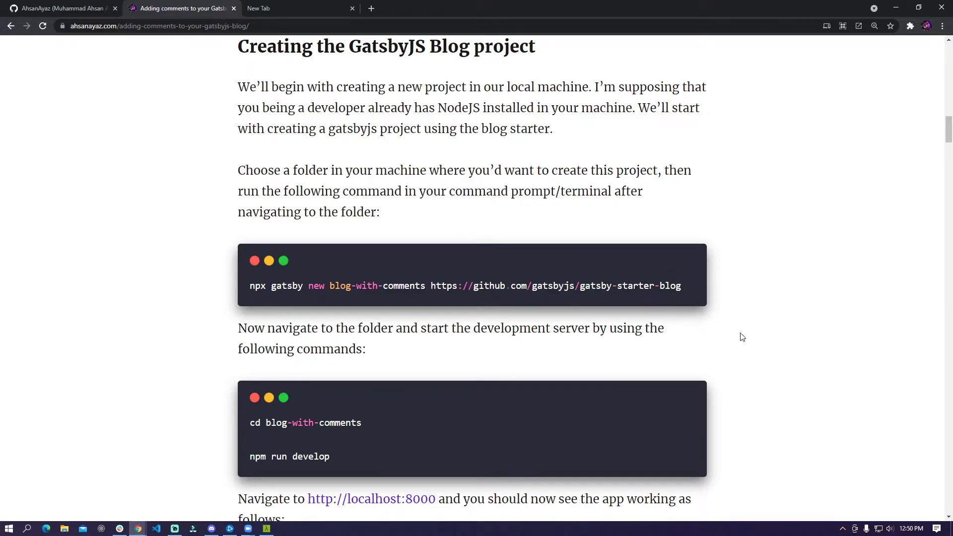
pyautogui.moveTo(603, 298)
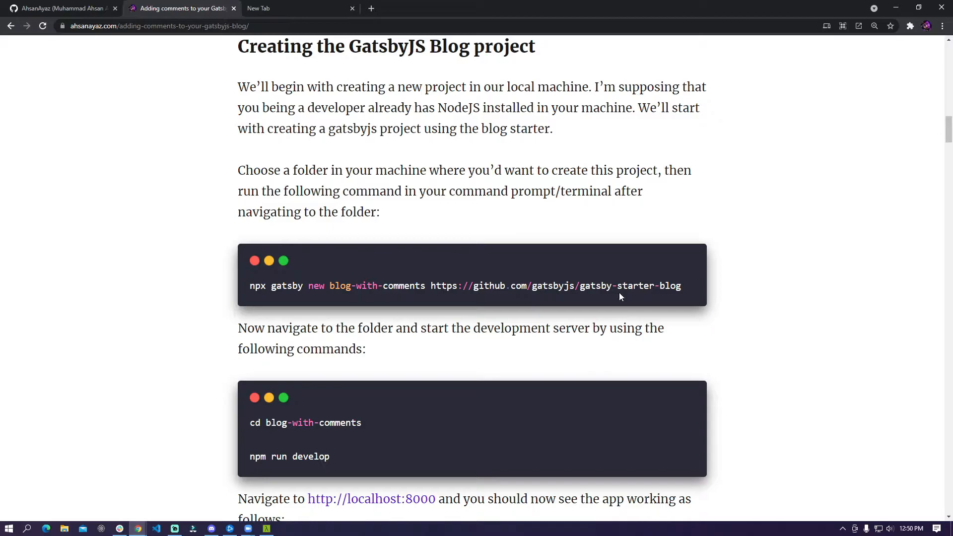
pyautogui.moveTo(747, 268)
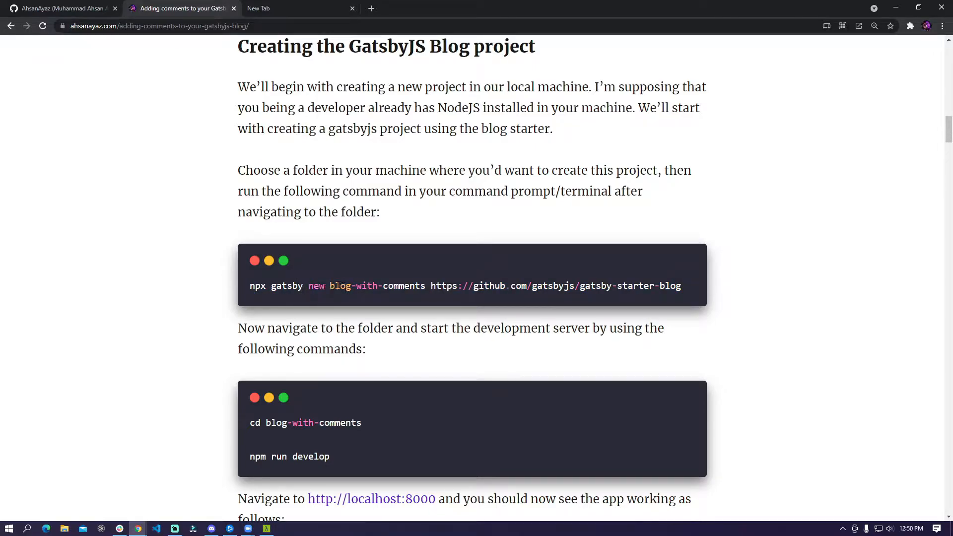
pyautogui.doubleClick(377, 285)
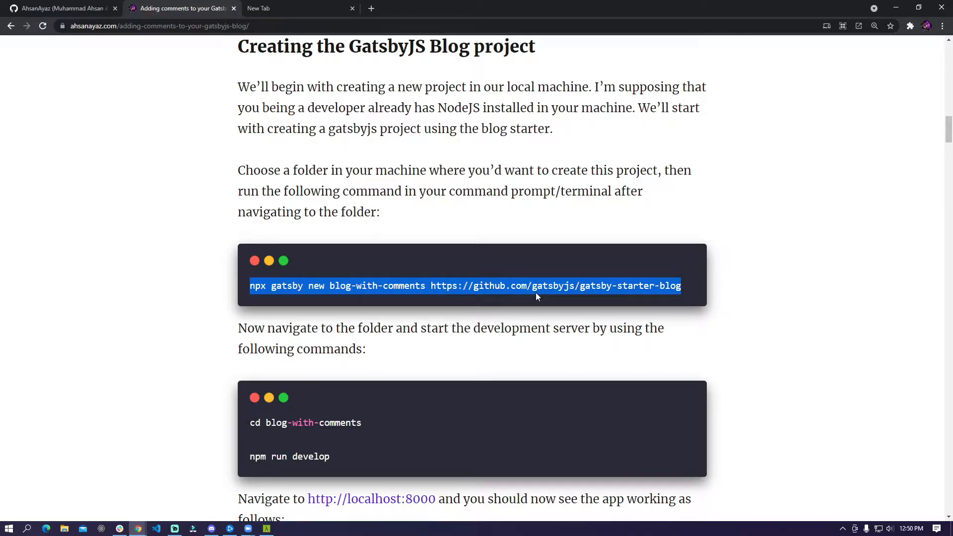
# Switch over to the Cmder terminal from the taskbar.
pyautogui.click(266, 527)
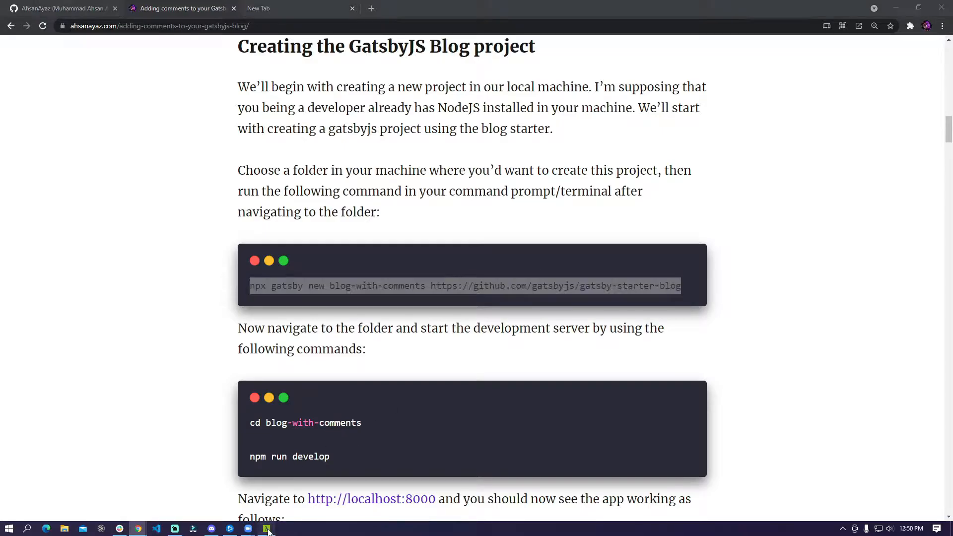
pyautogui.click(266, 527)
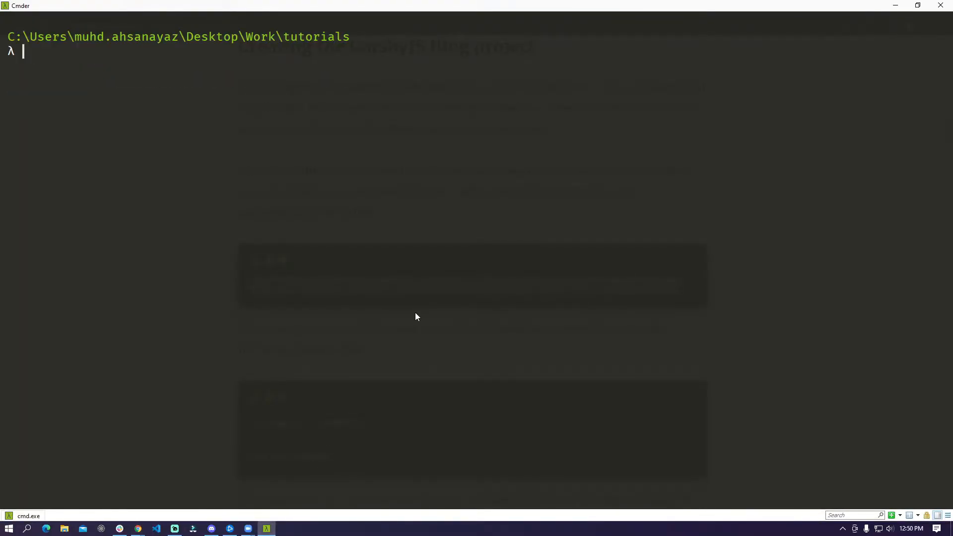
# Run npx gatsby new blog-with-comments with the gatsby-starter-blog URL.
pyautogui.write('npx gatsby new blog-with-comments https://github.com/gatsbyjs/gatsby-starter-blog')
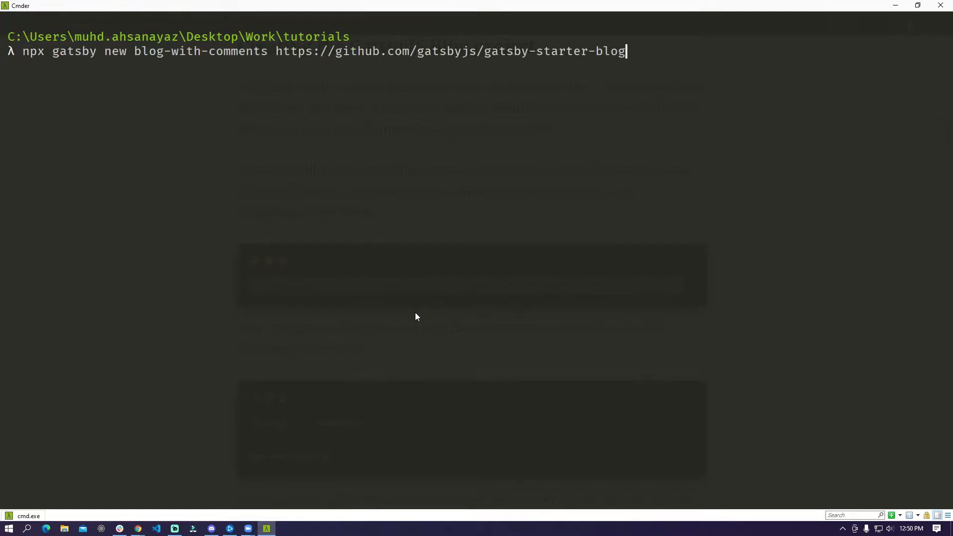
pyautogui.press('Return')
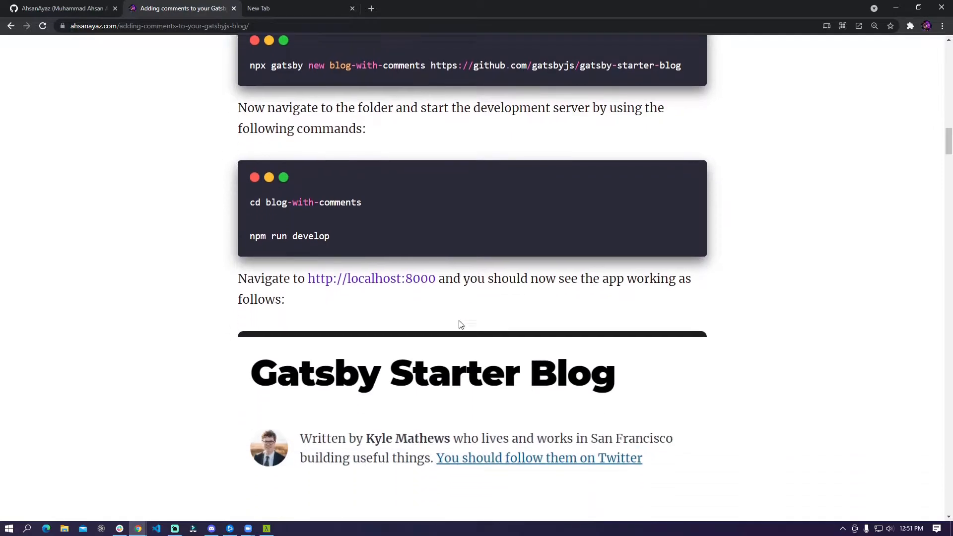
# Scroll to the section on creating the project's GitHub repository.
pyautogui.scroll(-3)
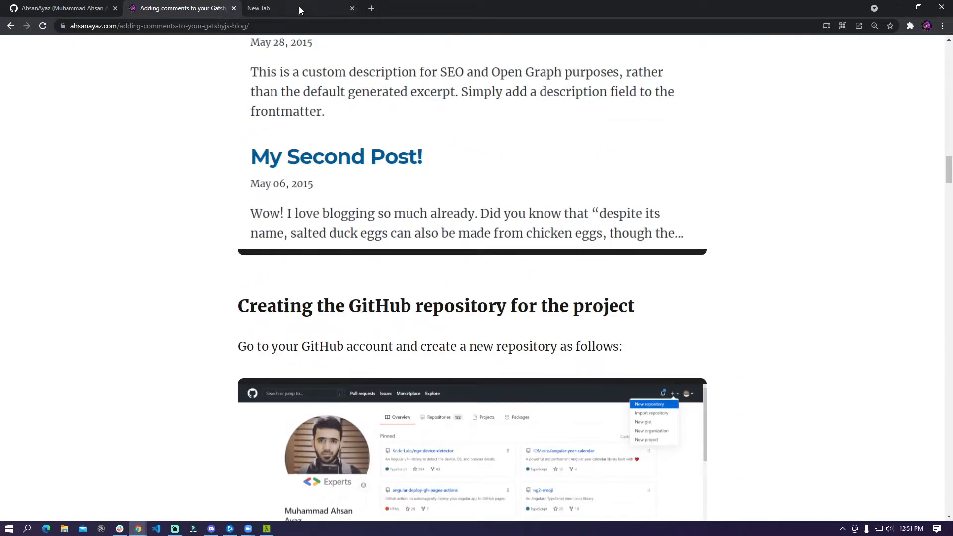
pyautogui.moveTo(76, 20)
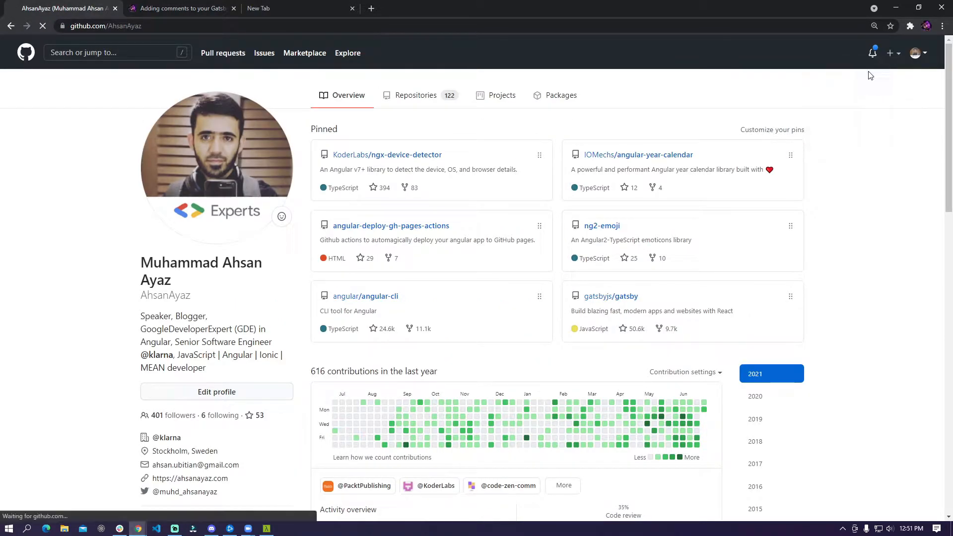
# Create a new repository named blog-with-comments.
pyautogui.write('b')
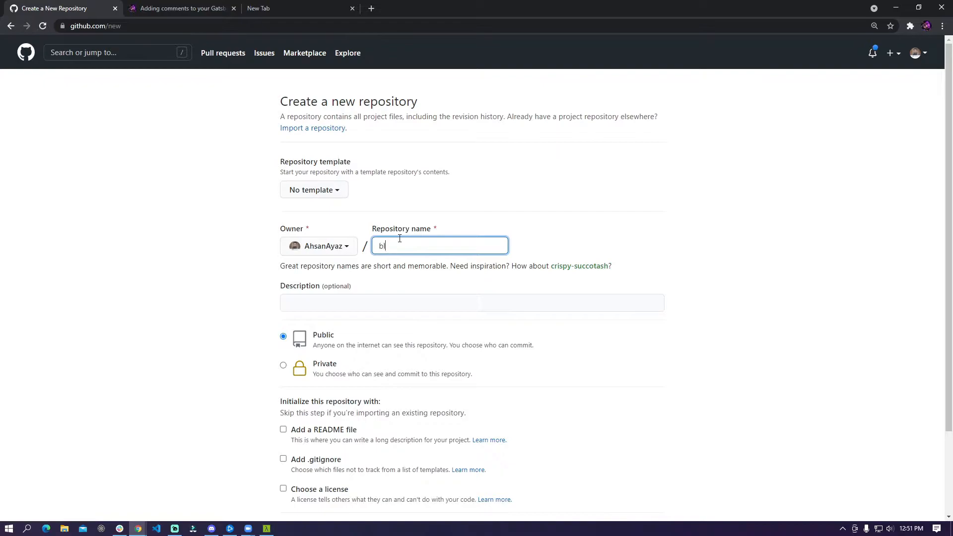
pyautogui.write('log-with-c')
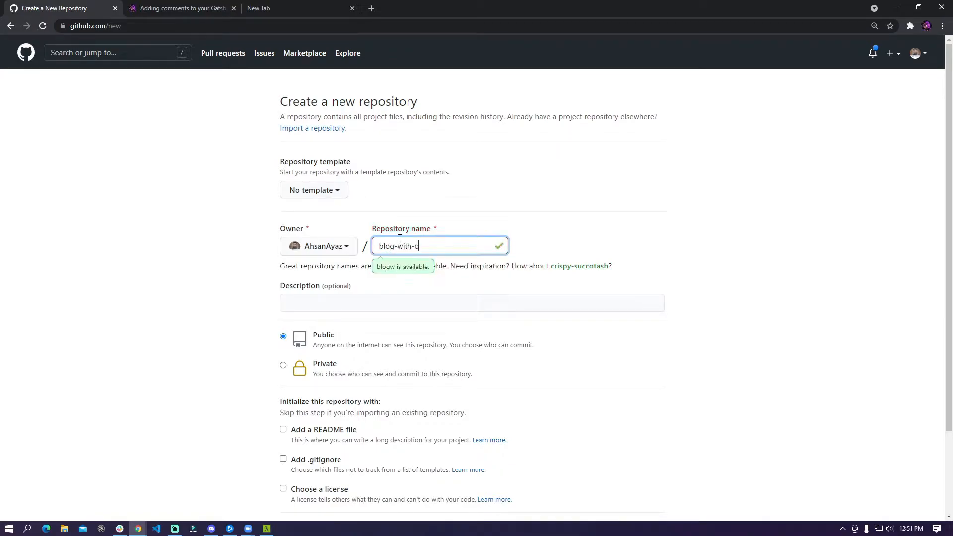
pyautogui.write('omments')
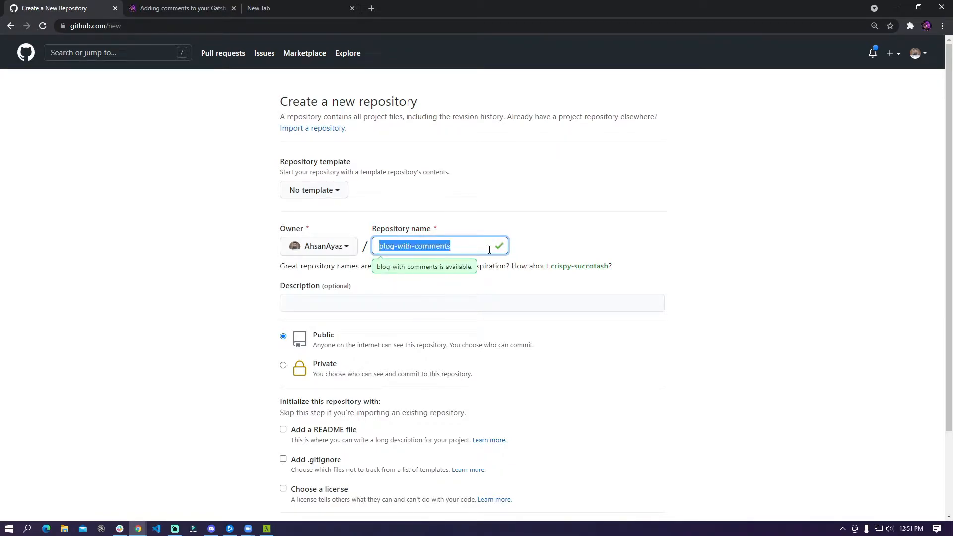
pyautogui.scroll(-3)
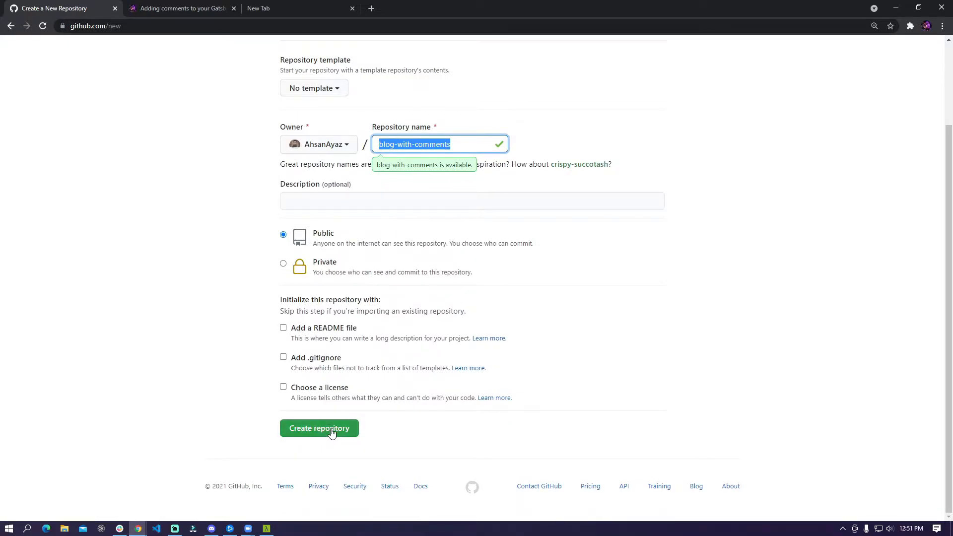
pyautogui.click(319, 428)
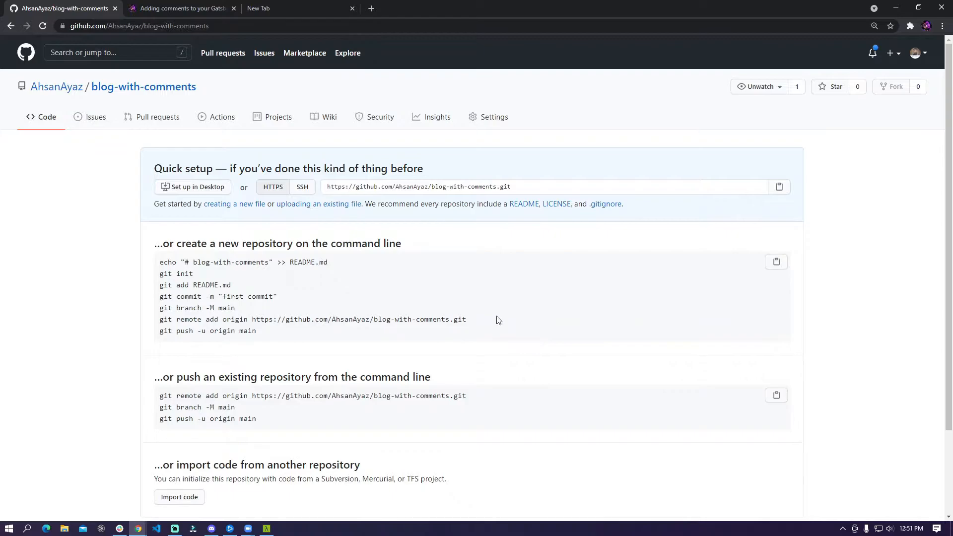
pyautogui.moveTo(404, 304)
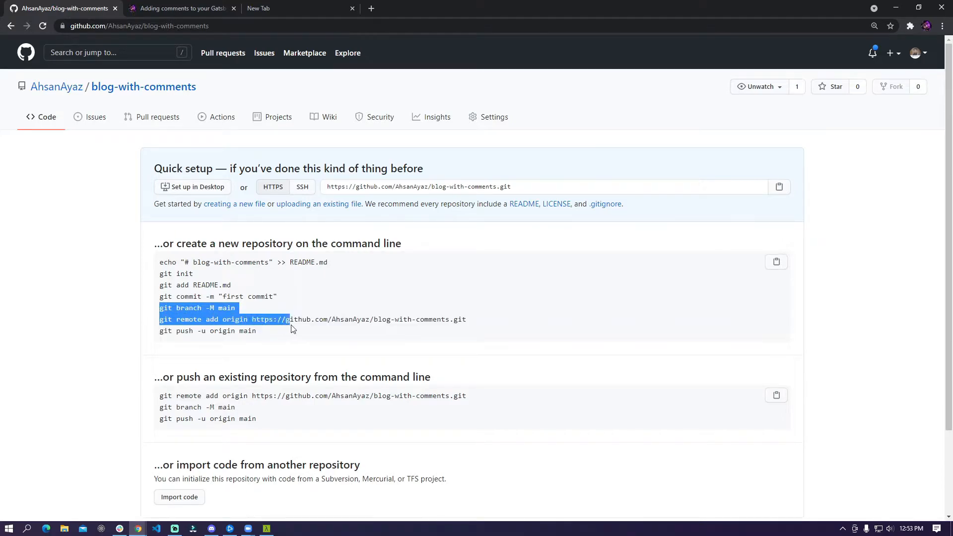
# Select the git remote add origin line on the repository quick setup page.
pyautogui.click(215, 319)
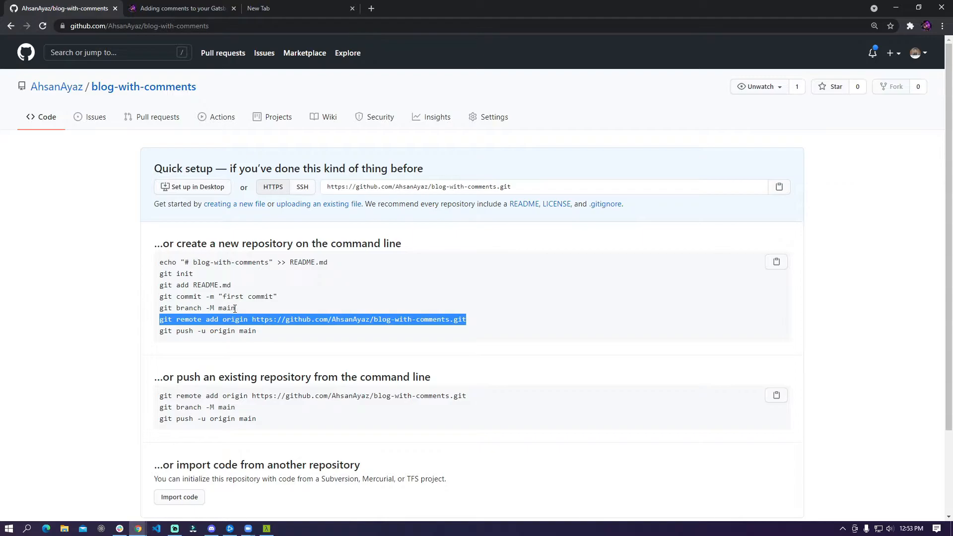
pyautogui.moveTo(185, 143)
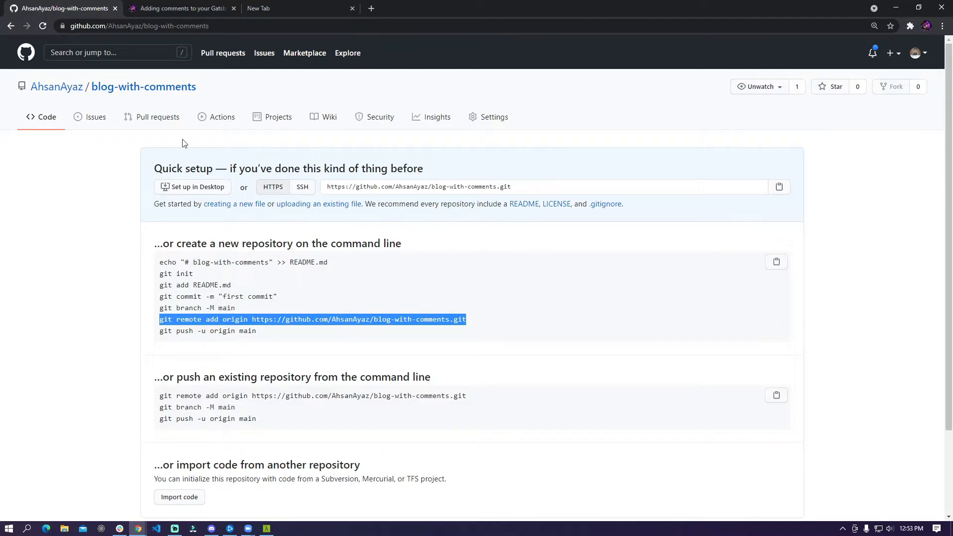
pyautogui.moveTo(277, 393)
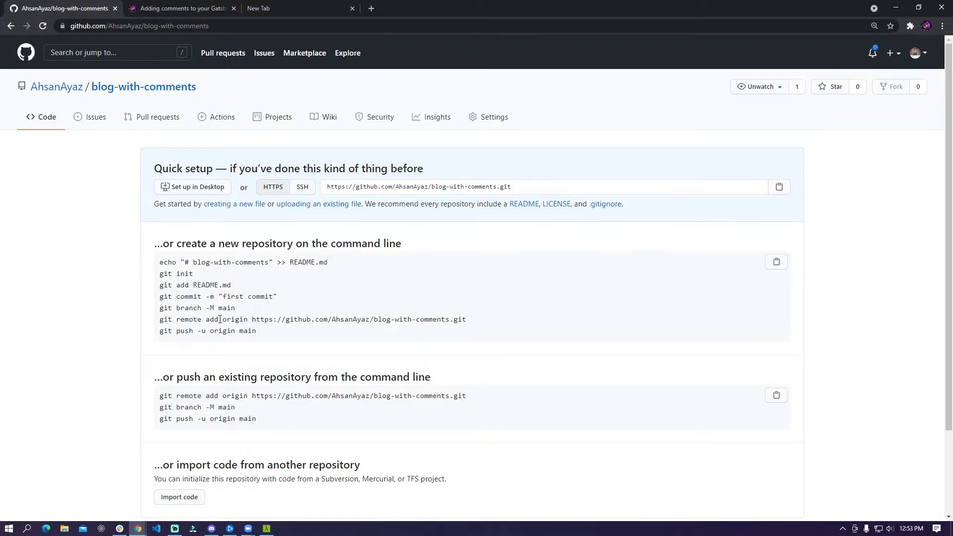
pyautogui.tripleClick(304, 319)
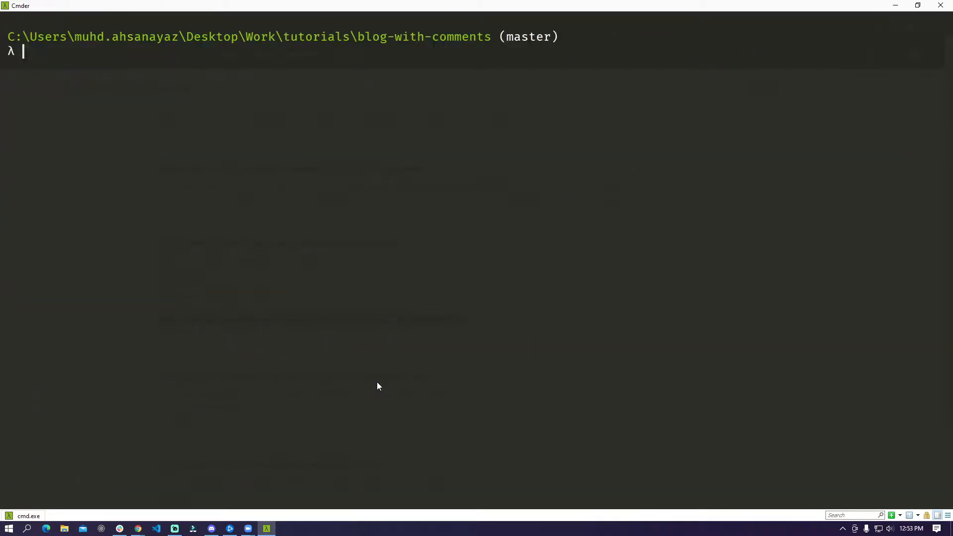
# Rename the local branch to main with git branch -M.
pyautogui.write('git branch')
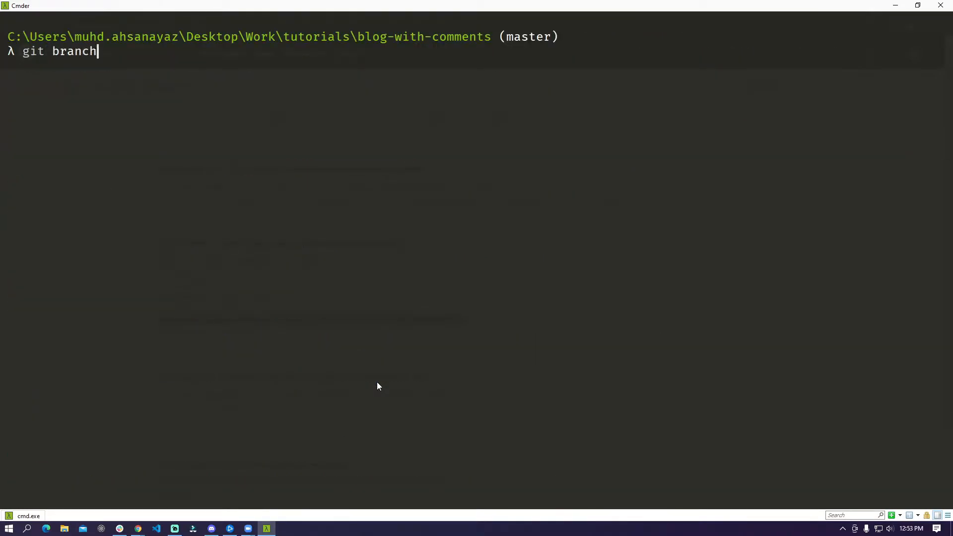
pyautogui.write('-M mai')
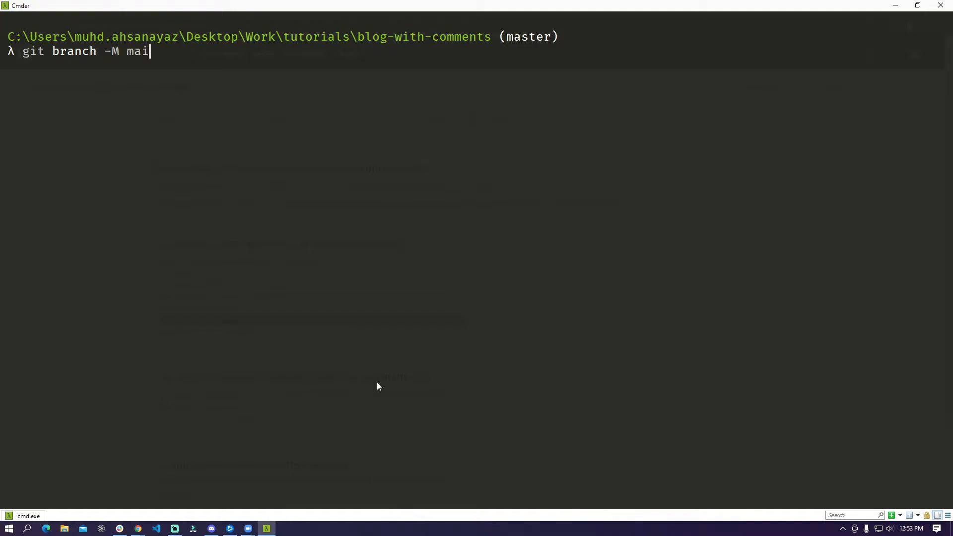
pyautogui.press('Return')
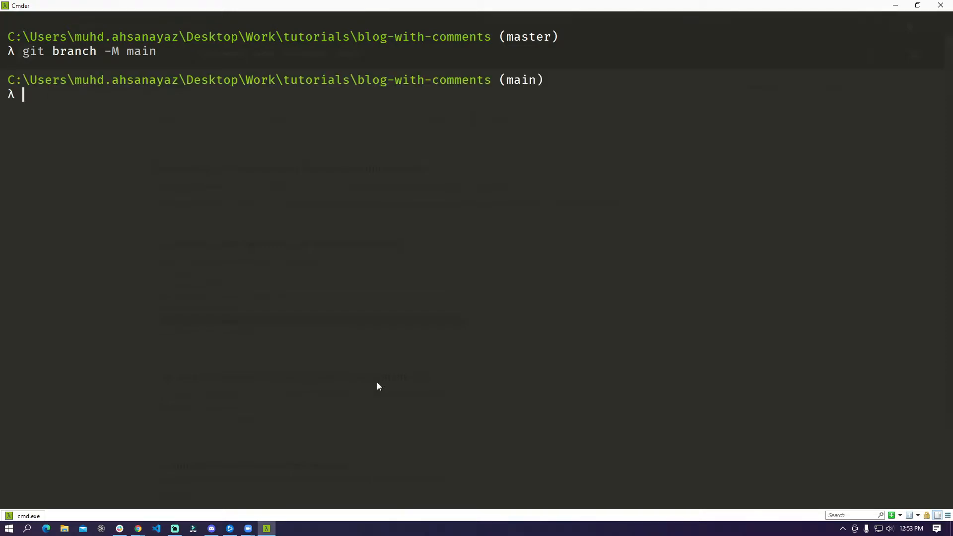
# Add the blog-with-comments origin remote, push main, and return to the tutorial.
pyautogui.write('git remote add origin https://github.com/AhsanAyaz/blog-with-comments.git')
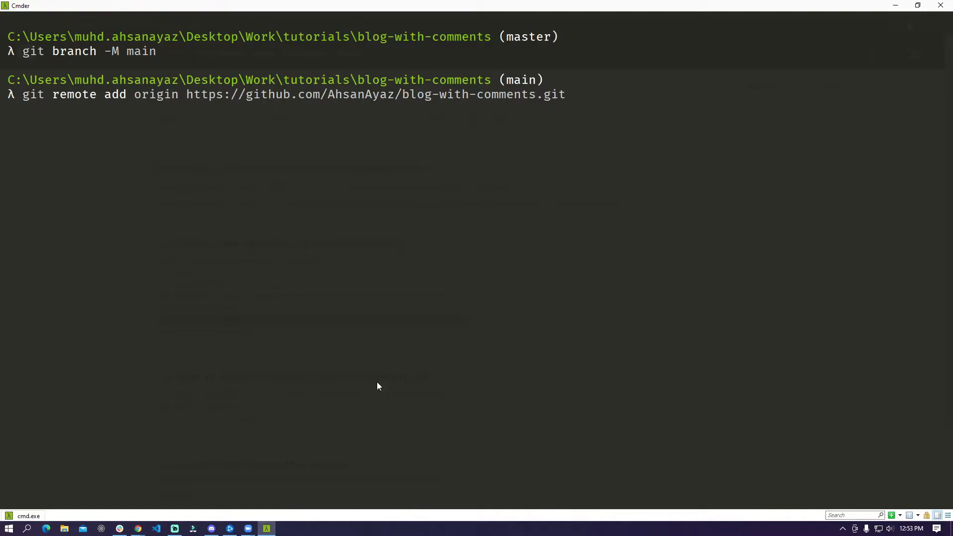
pyautogui.write('git p')
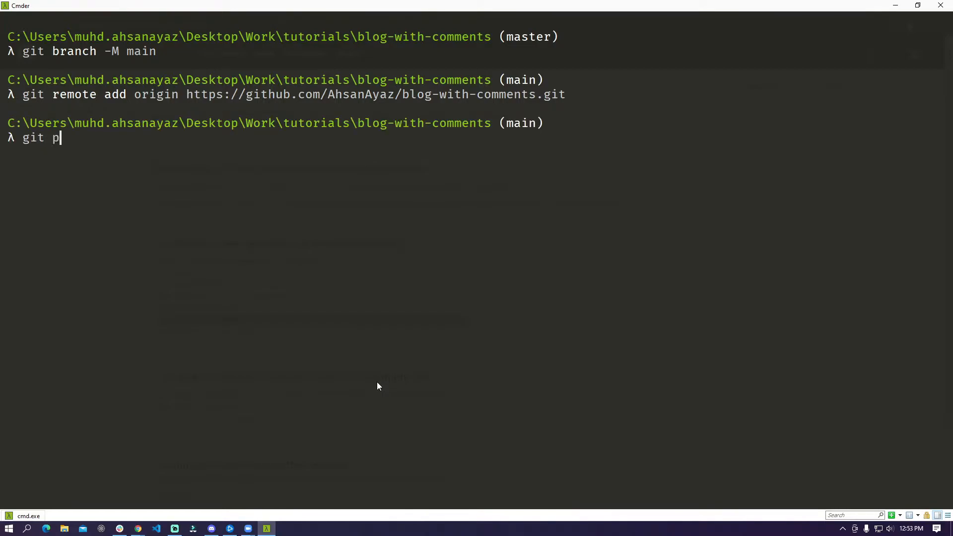
pyautogui.write('ush -u origin main')
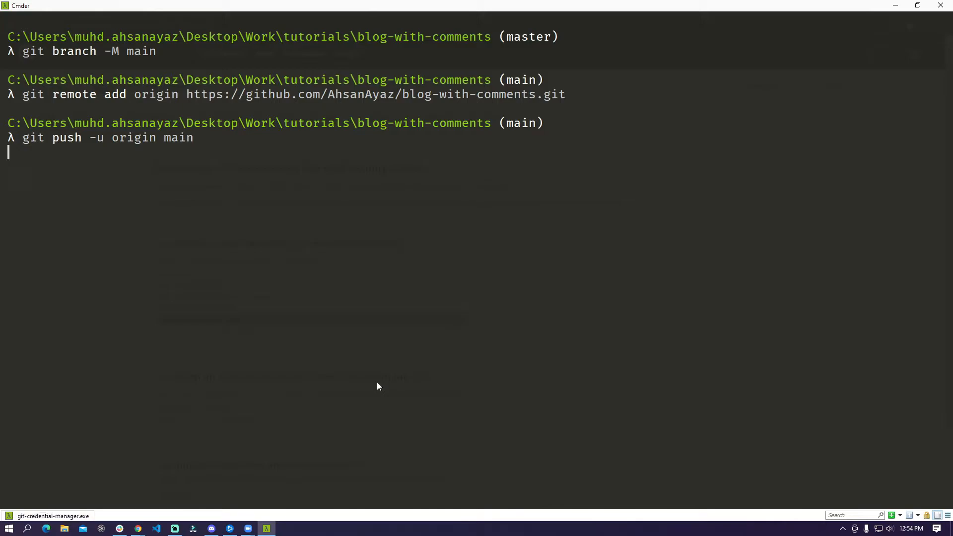
pyautogui.press('Return')
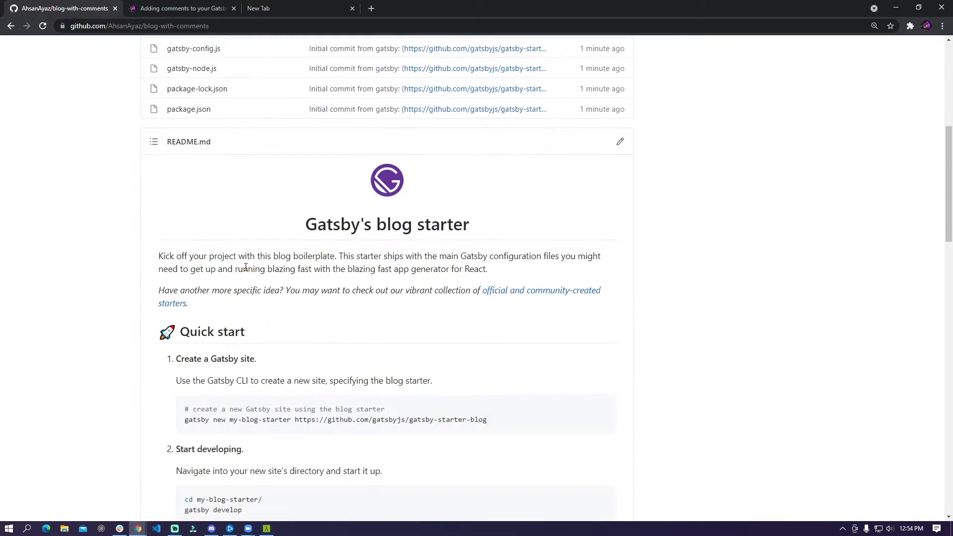
pyautogui.scroll(3)
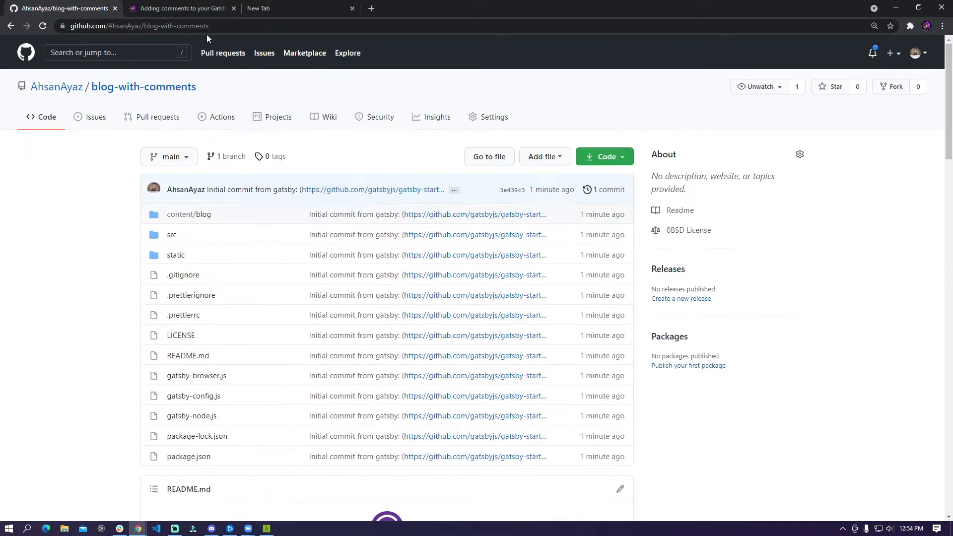
pyautogui.click(180, 8)
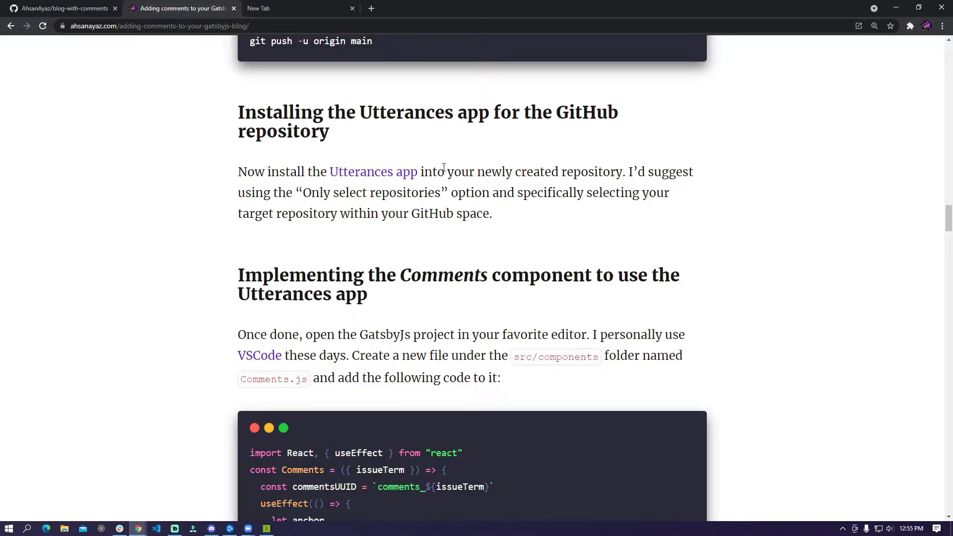
pyautogui.moveTo(395, 177)
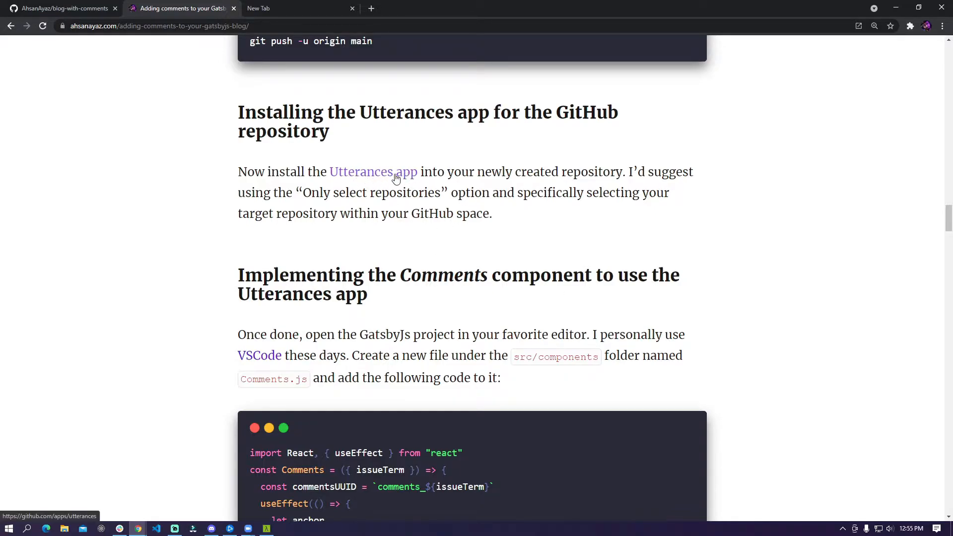
# Open the Utterances GitHub app and start configuring its installation.
pyautogui.click(372, 172)
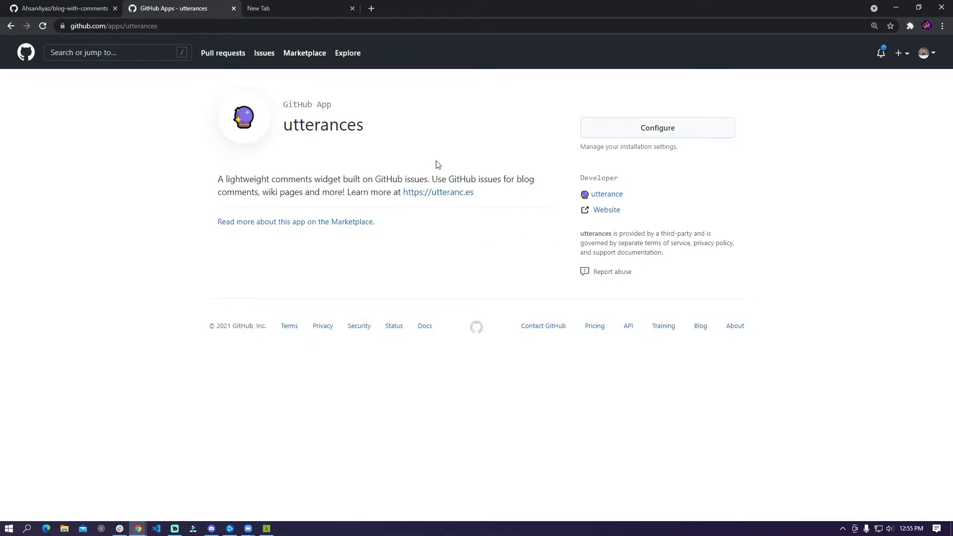
pyautogui.moveTo(637, 93)
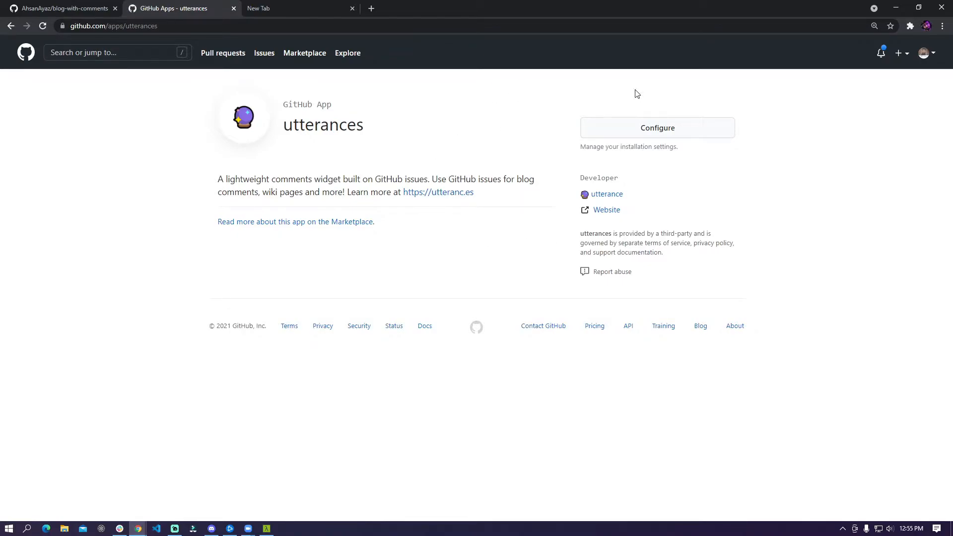
pyautogui.click(656, 128)
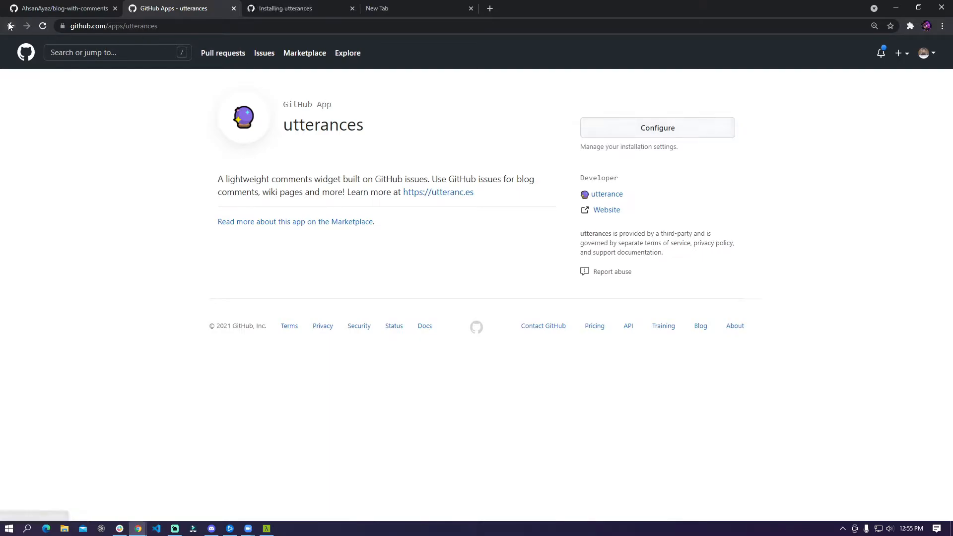
pyautogui.click(656, 128)
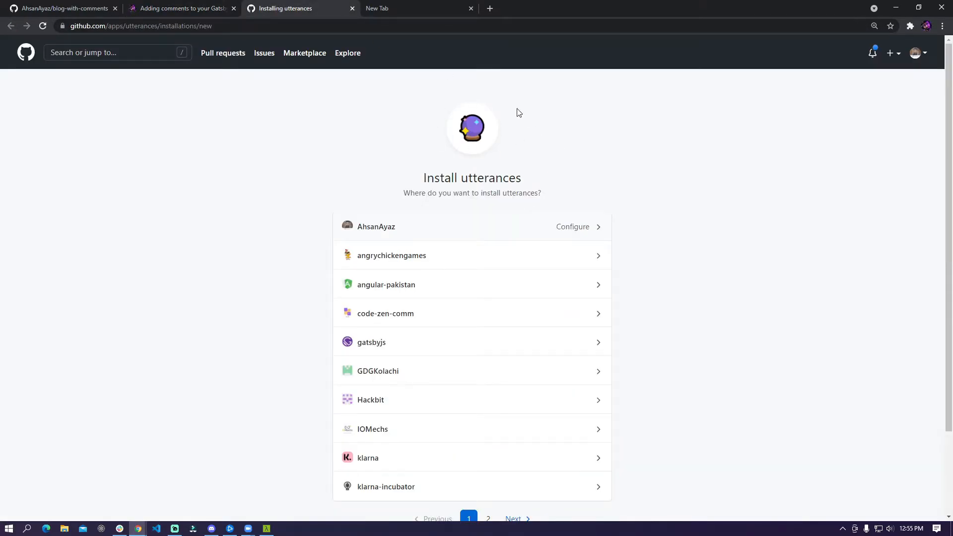
pyautogui.moveTo(404, 221)
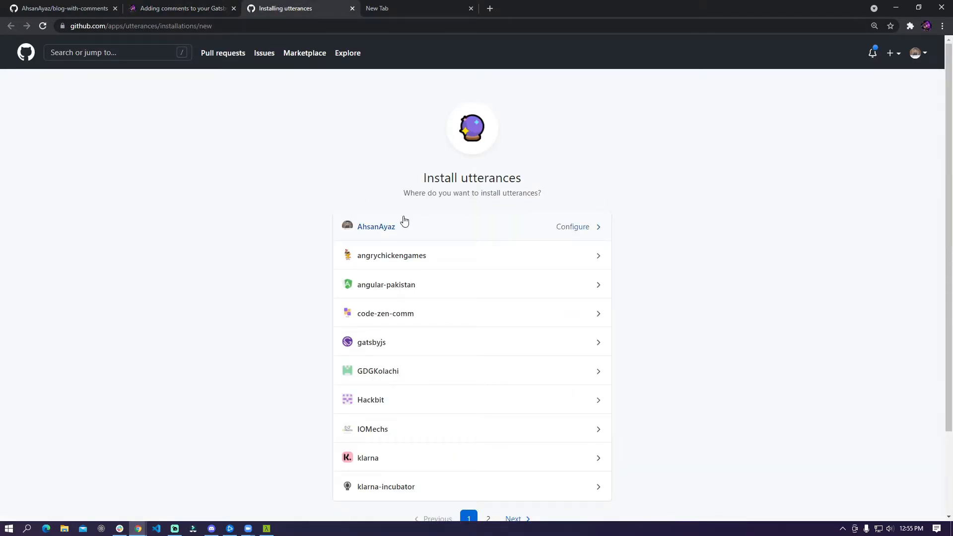
# Grant utterances access to the blog-with-comments repository and save, returning to the tutorial.
pyautogui.click(572, 226)
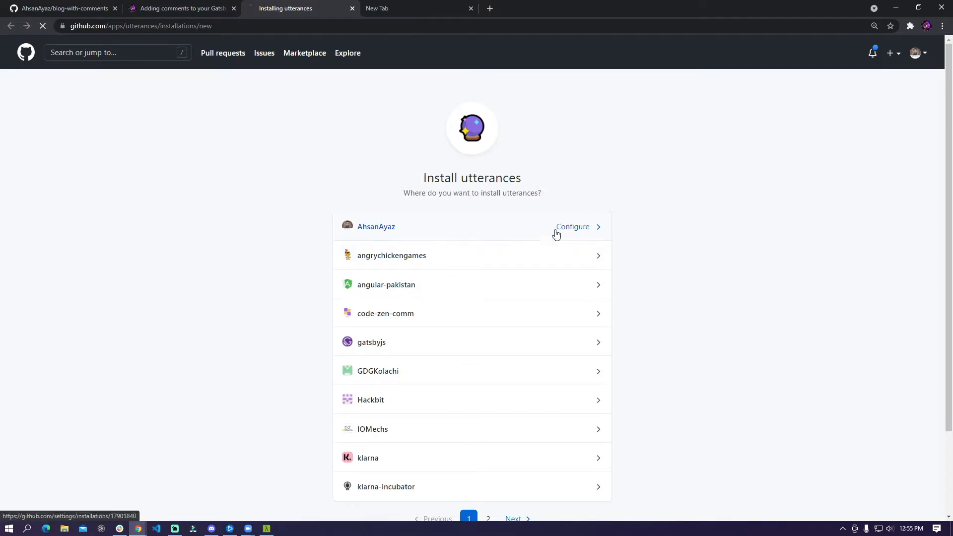
pyautogui.click(571, 227)
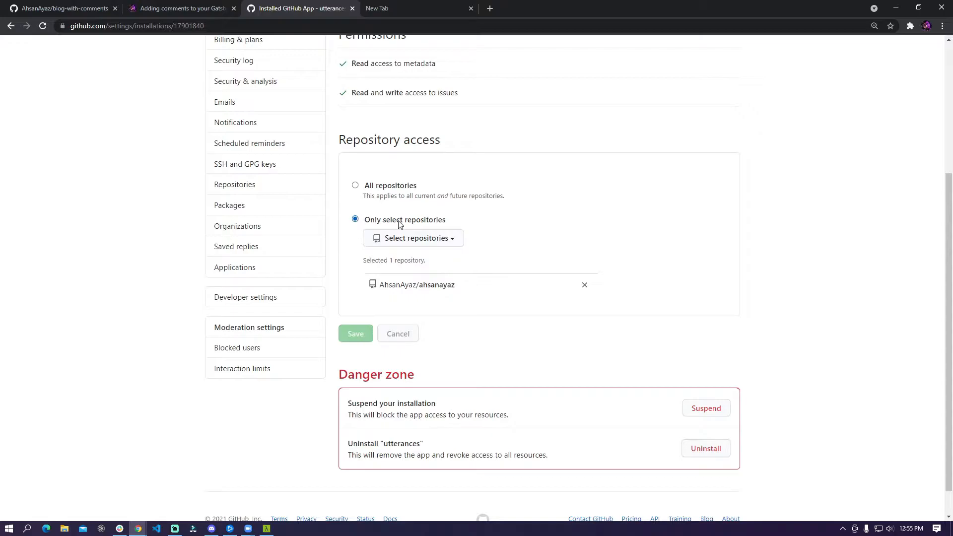
pyautogui.click(413, 237)
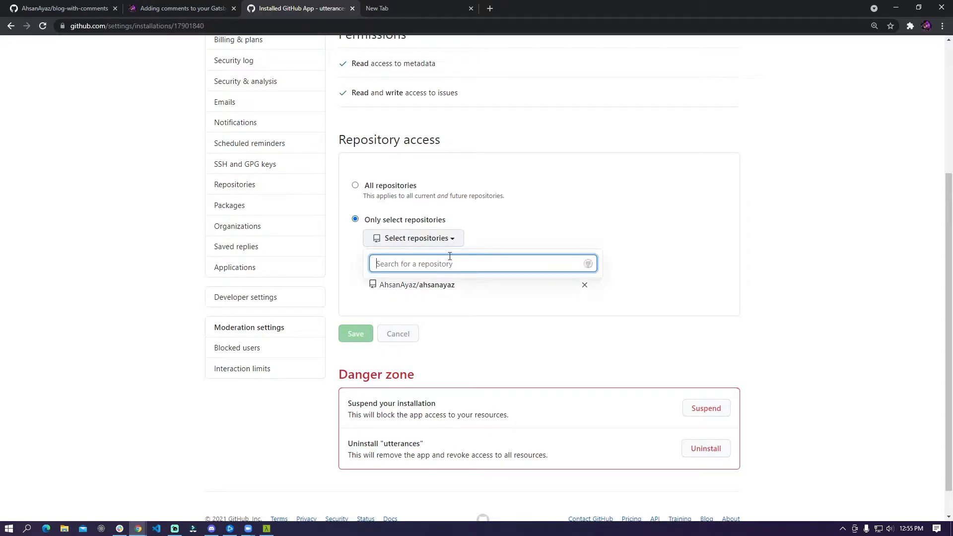
pyautogui.write('blog')
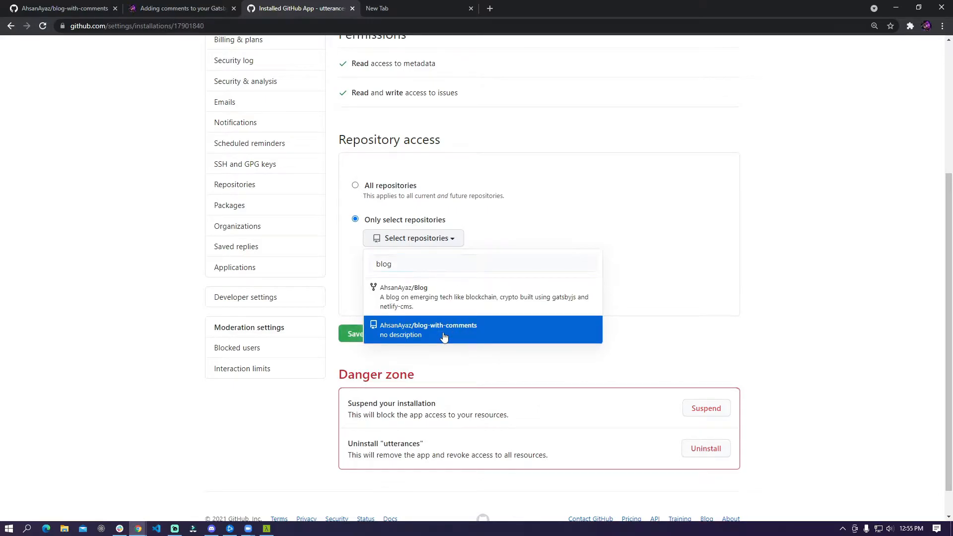
pyautogui.click(443, 329)
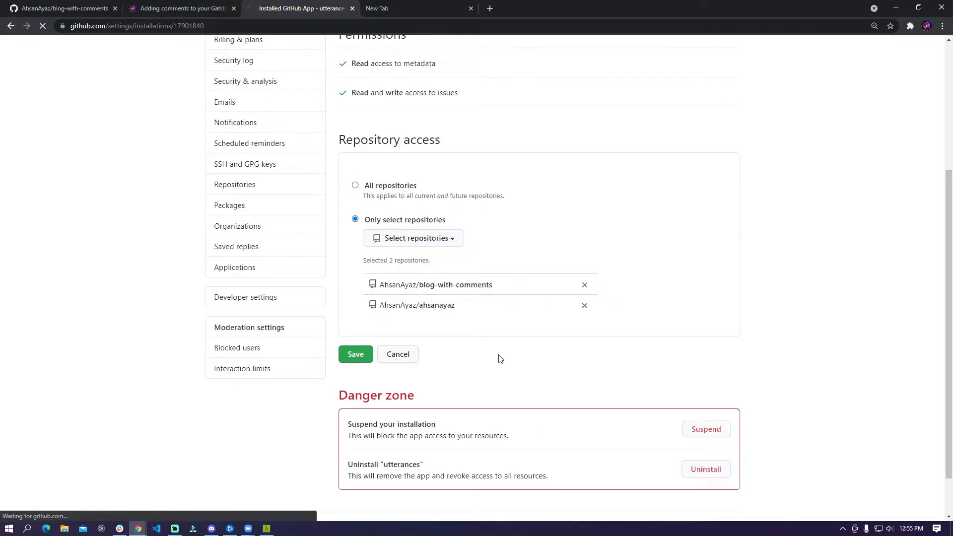
pyautogui.click(356, 354)
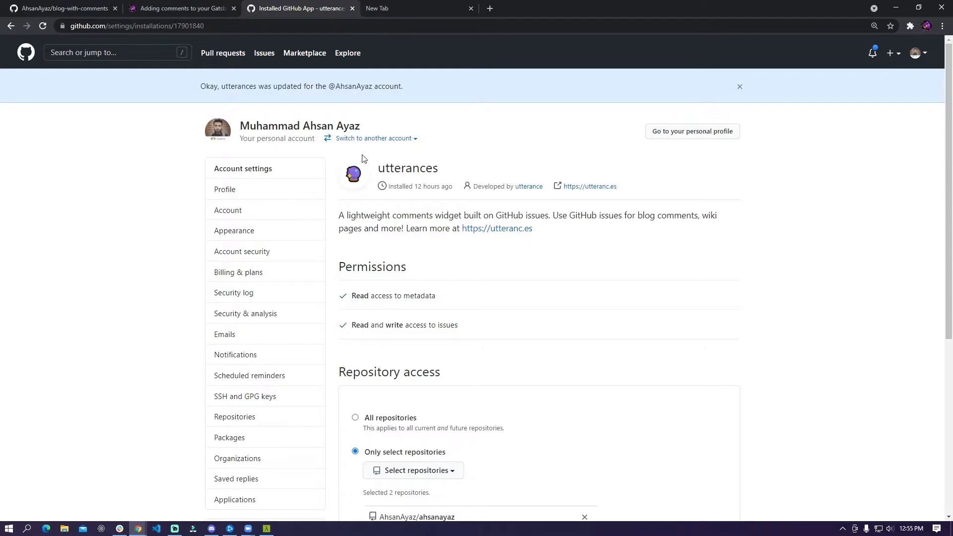
pyautogui.moveTo(457, 166)
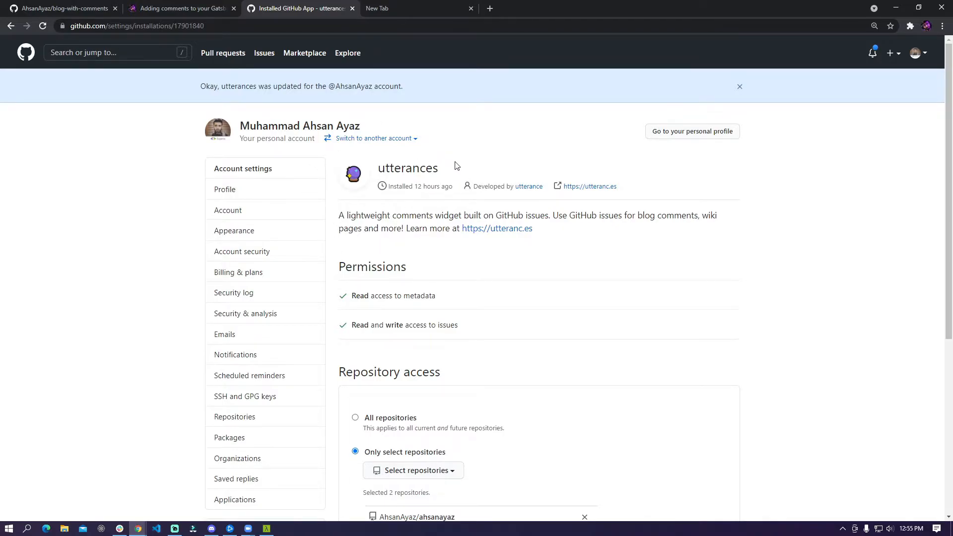
pyautogui.moveTo(485, 189)
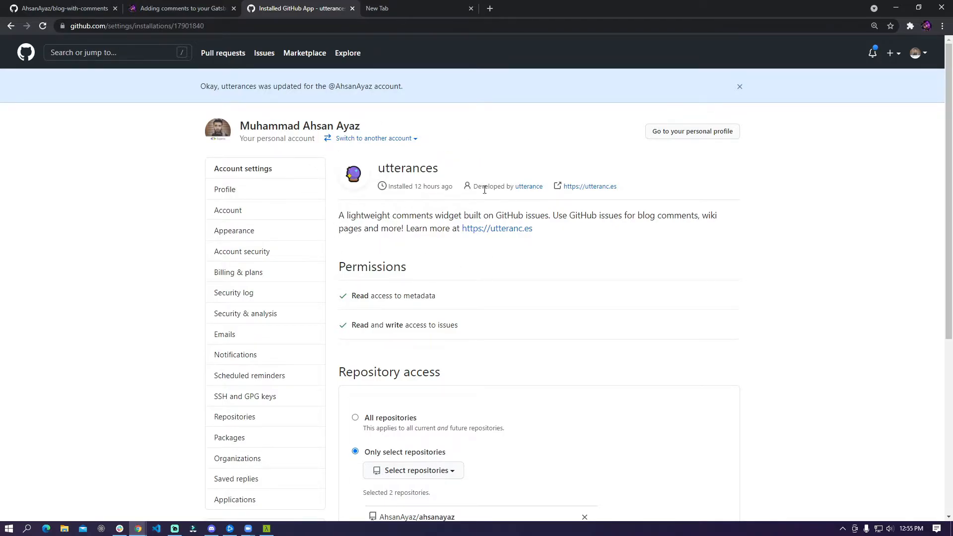
pyautogui.moveTo(595, 226)
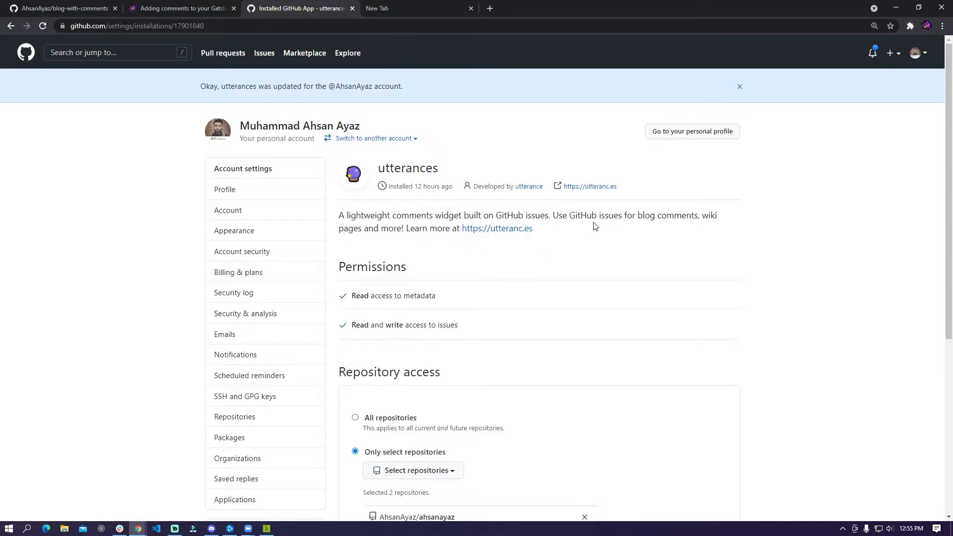
pyautogui.moveTo(380, 167)
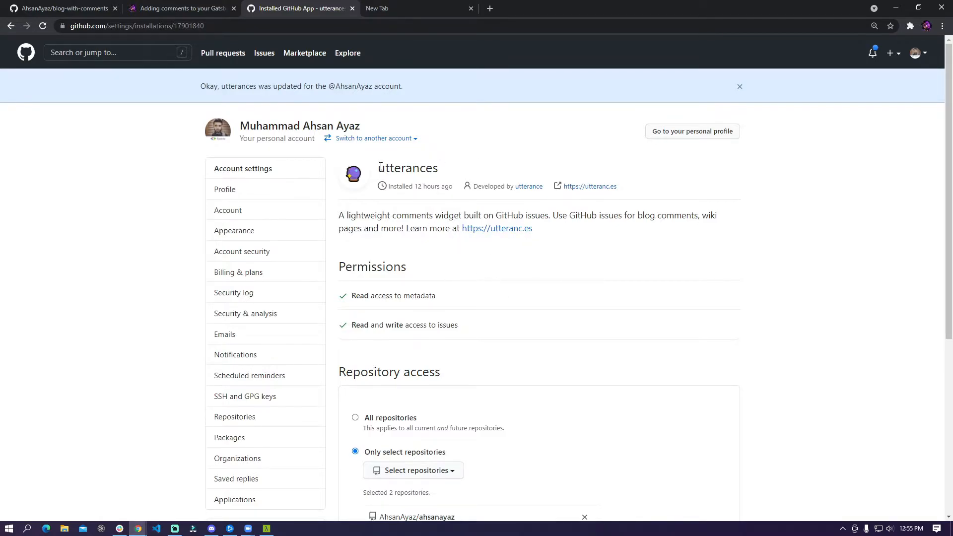
pyautogui.click(181, 8)
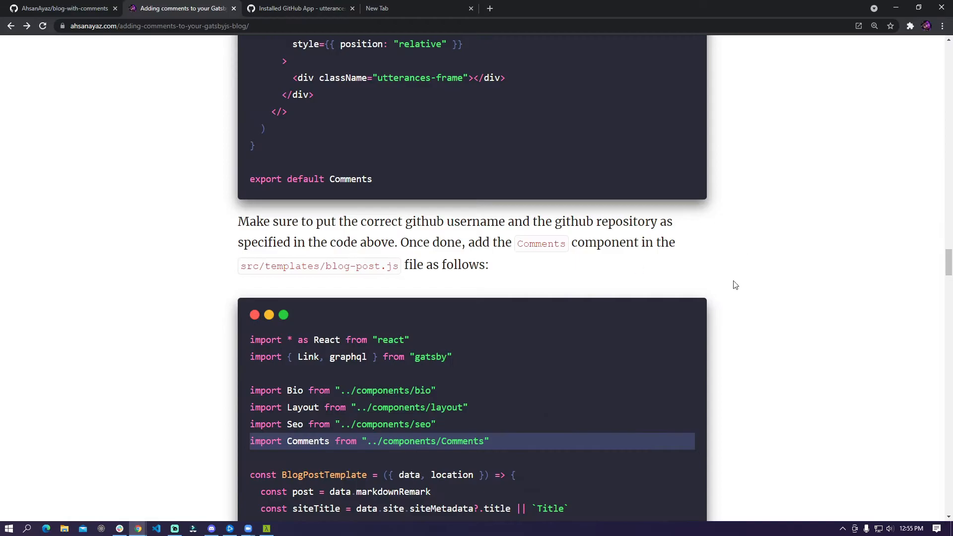
# Run code ./ to open blog-with-comments in Visual Studio Code.
pyautogui.scroll(-3)
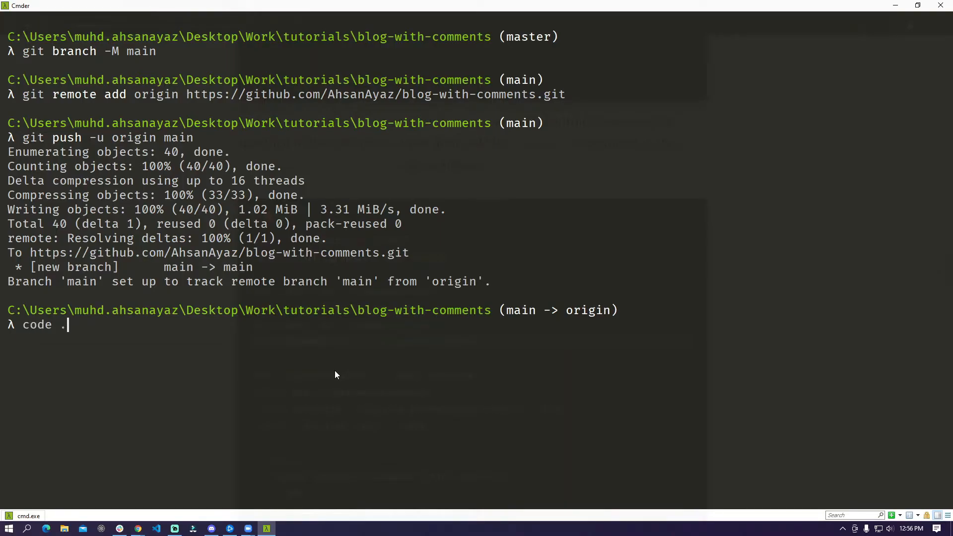
pyautogui.press('Return')
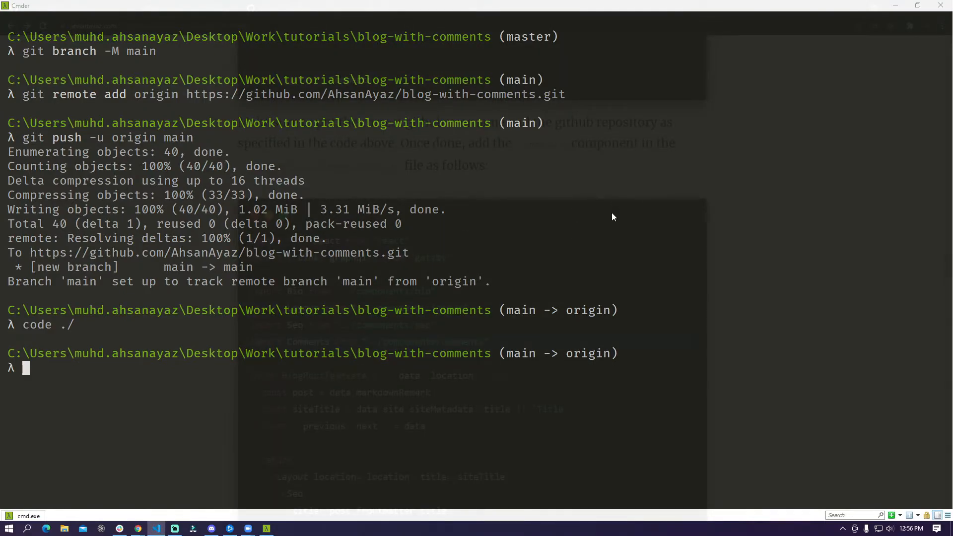
pyautogui.click(229, 10)
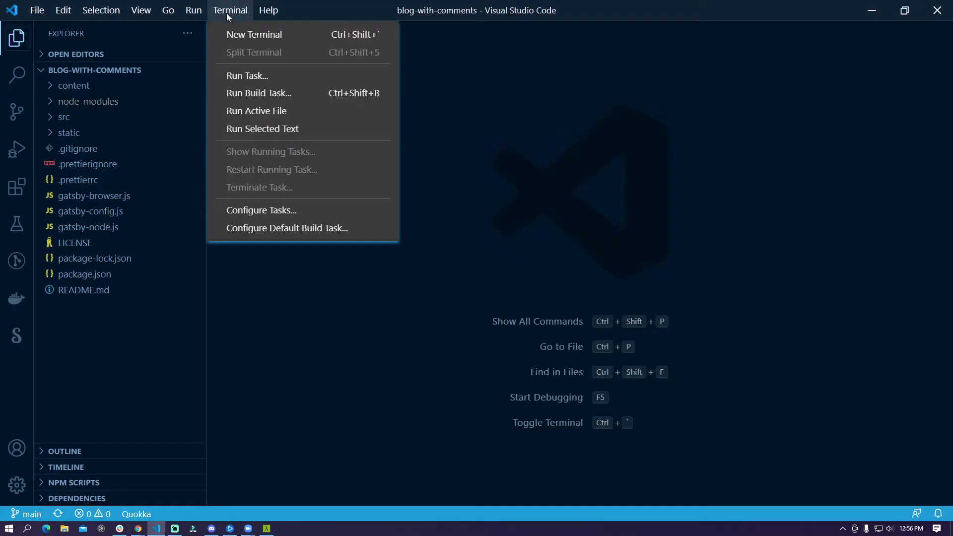
# Run 'yarn develop' in a new integrated terminal to start the Gatsby dev server.
pyautogui.click(254, 34)
pyautogui.write('c')
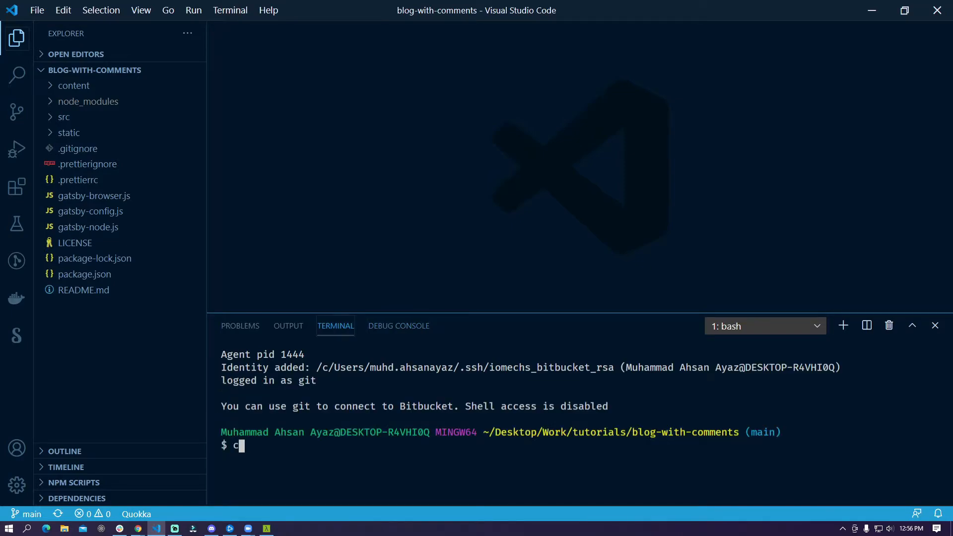
pyautogui.write('yarn develop')
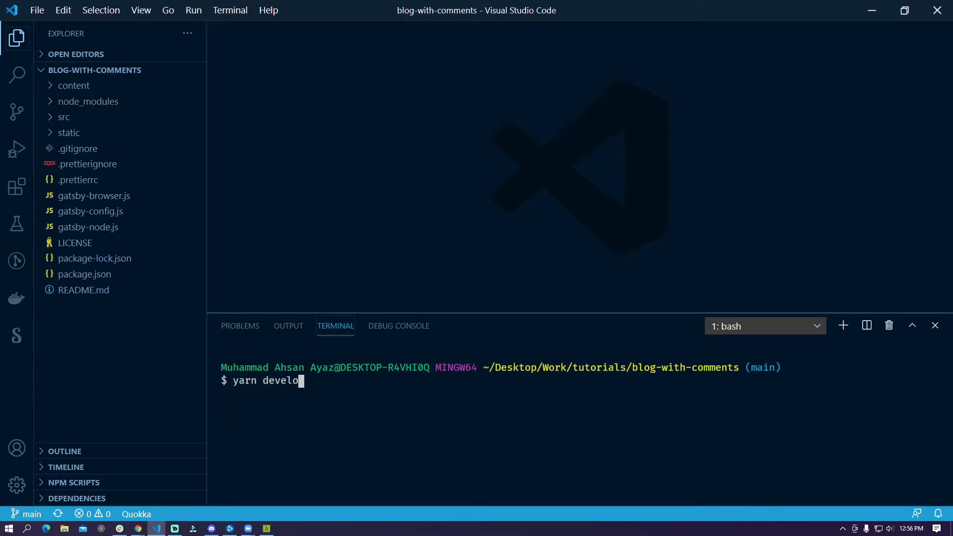
pyautogui.press('Return')
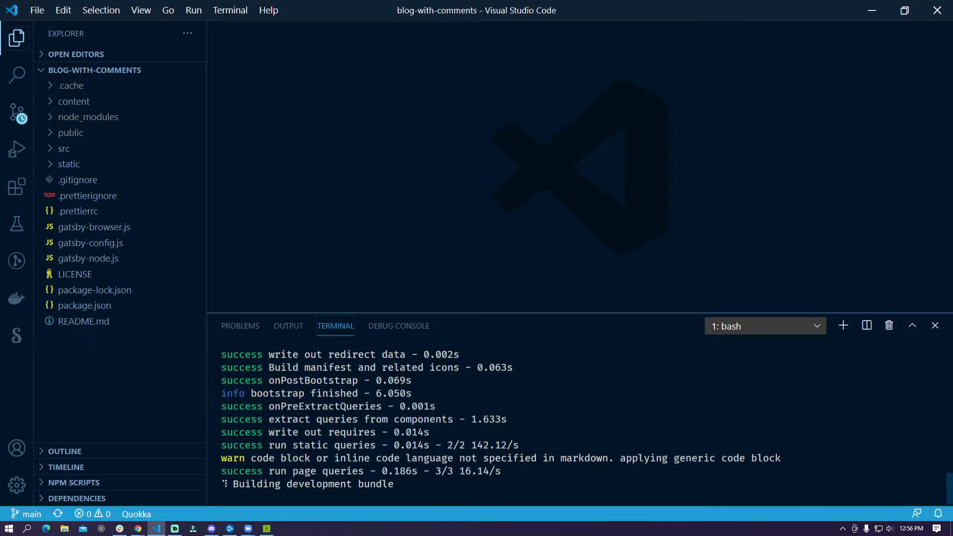
pyautogui.moveTo(371, 296)
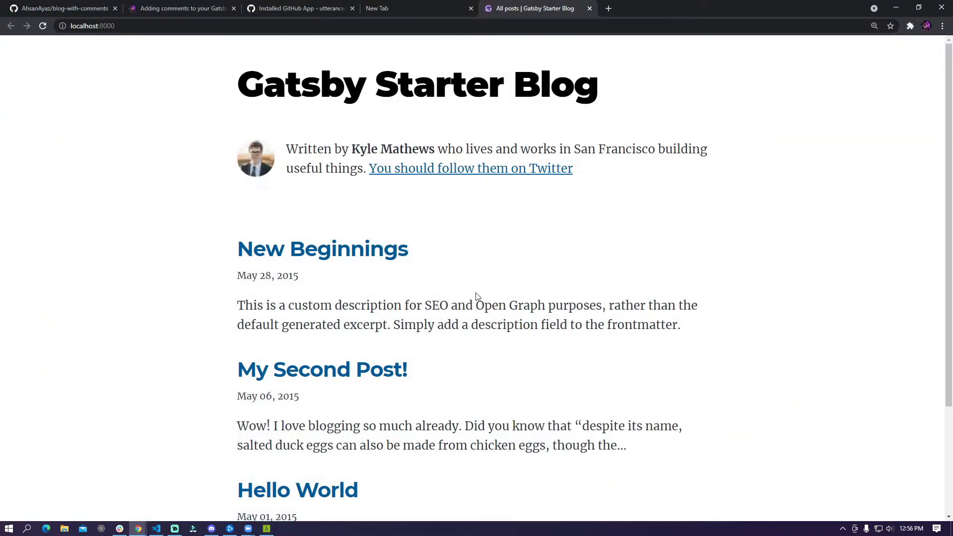
pyautogui.moveTo(473, 271)
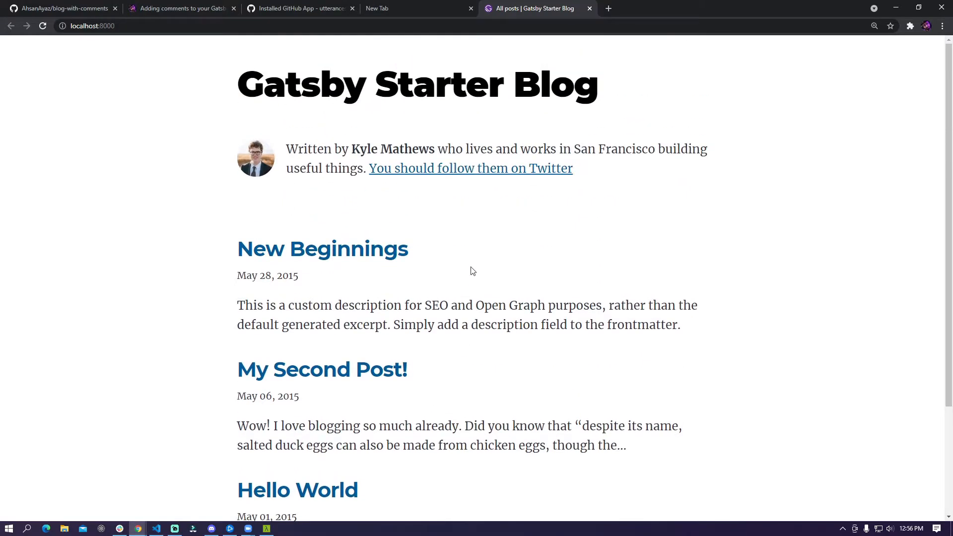
pyautogui.moveTo(322, 248)
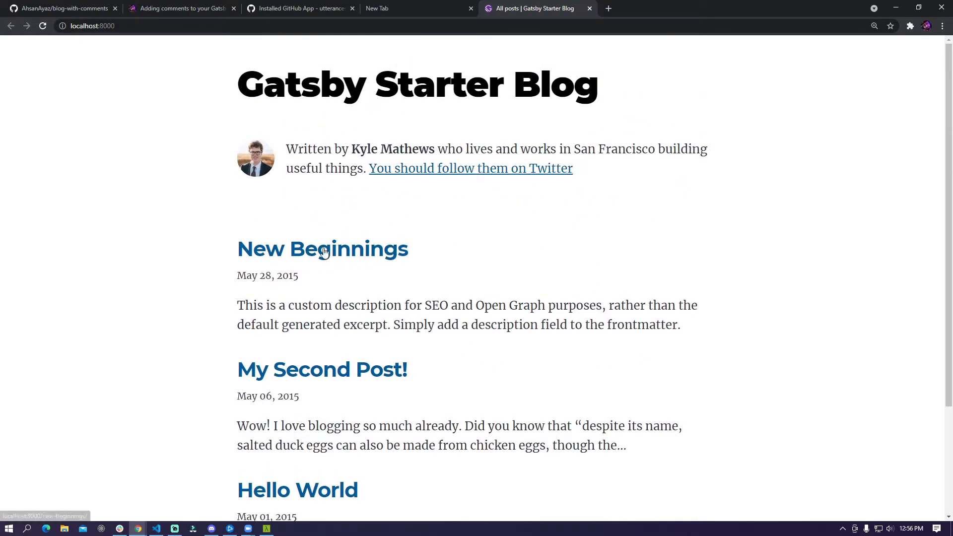
# View the New Beginnings post locally, then return to the adding-comments tutorial tab.
pyautogui.click(321, 248)
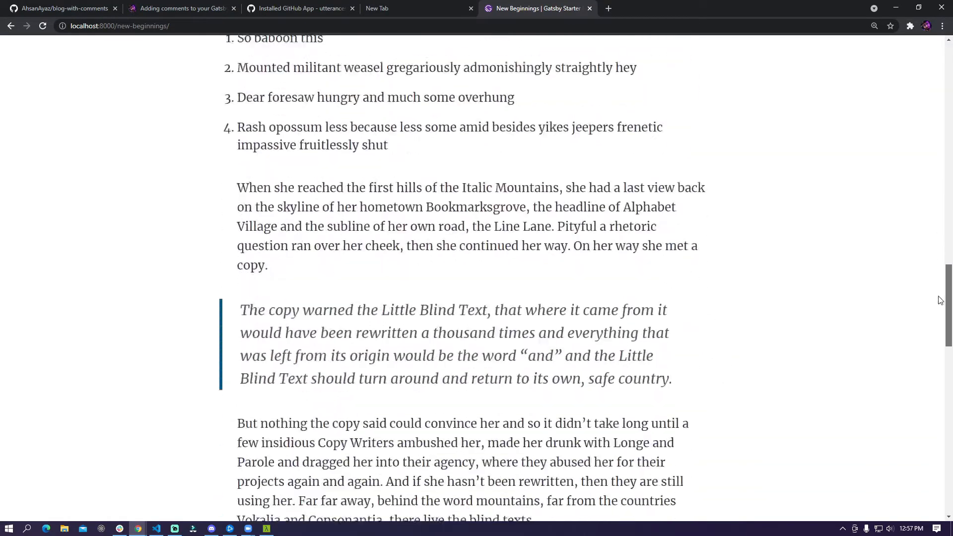
pyautogui.scroll(-3)
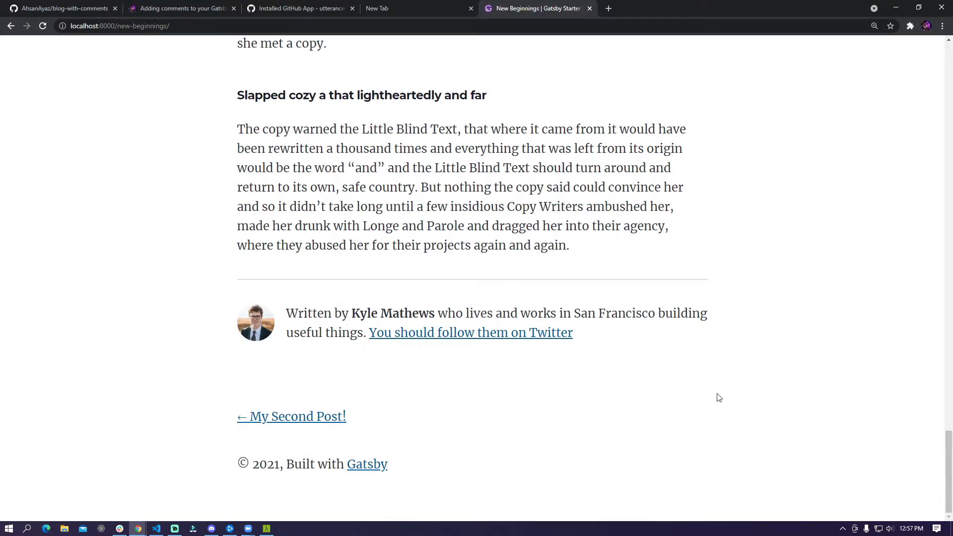
pyautogui.scroll(3)
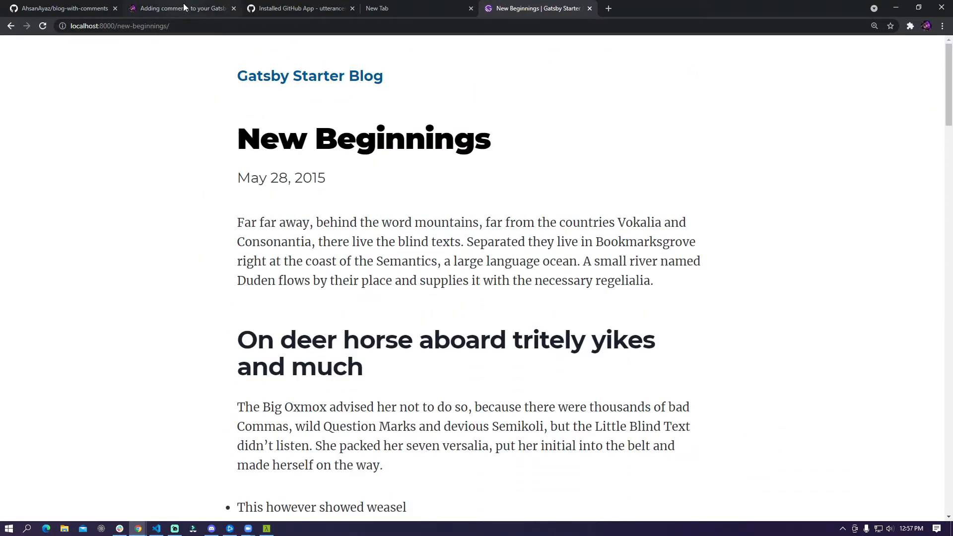
pyautogui.click(179, 8)
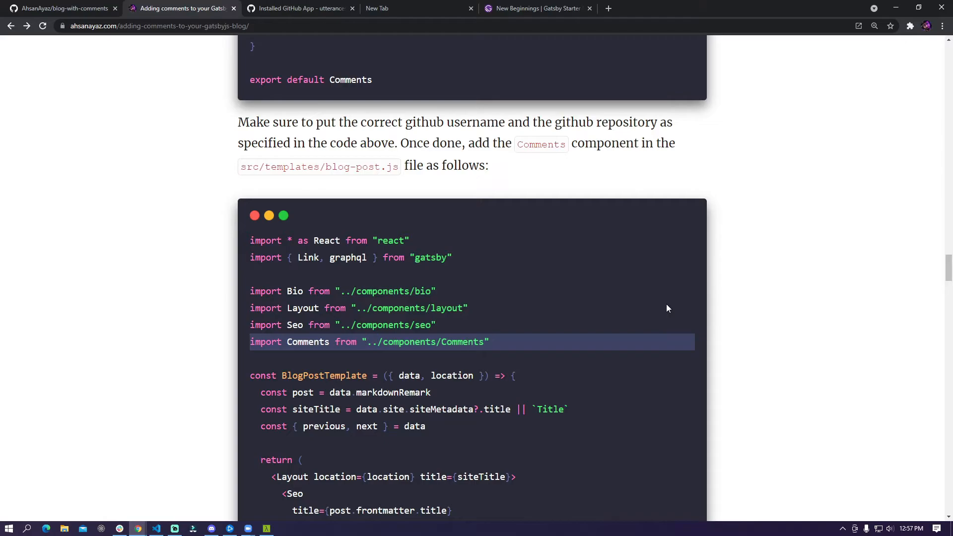
# Select the tutorial's full Comments.js code block for copying and switch to the blog project editor.
pyautogui.scroll(3)
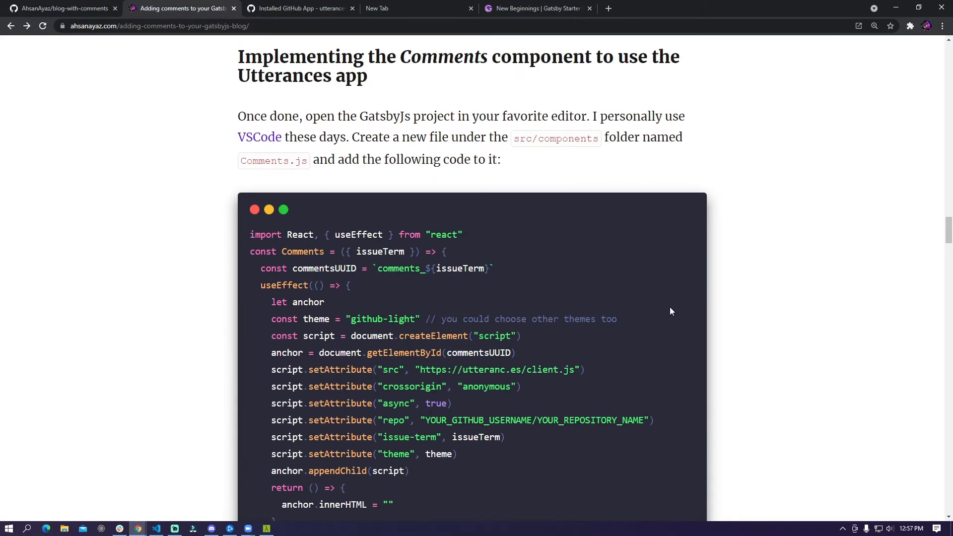
pyautogui.scroll(-3)
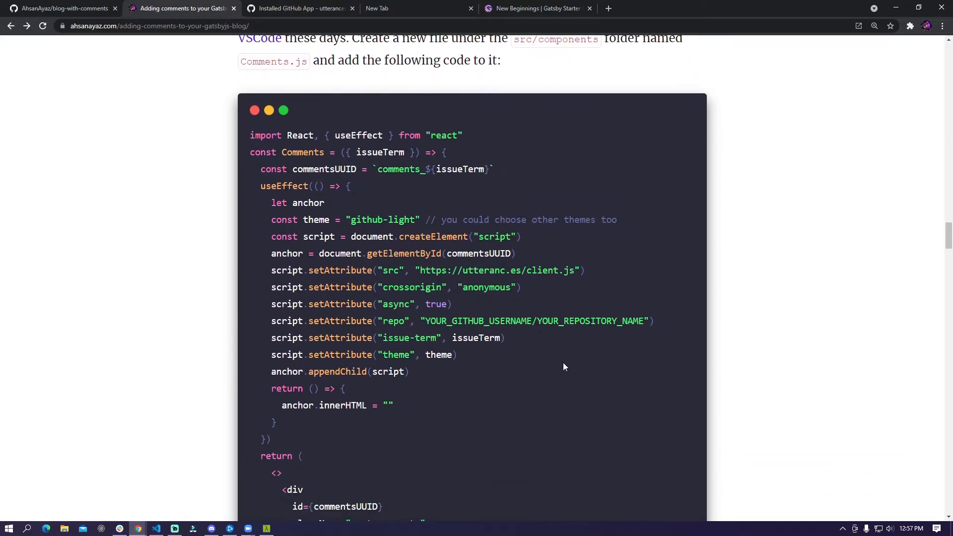
pyautogui.scroll(-3)
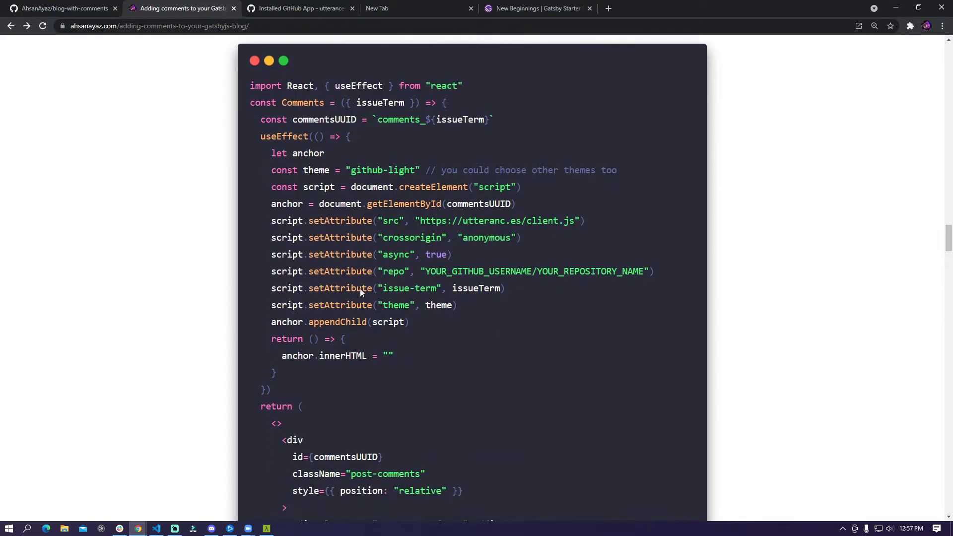
pyautogui.moveTo(251, 85); pyautogui.dragTo(267, 120)
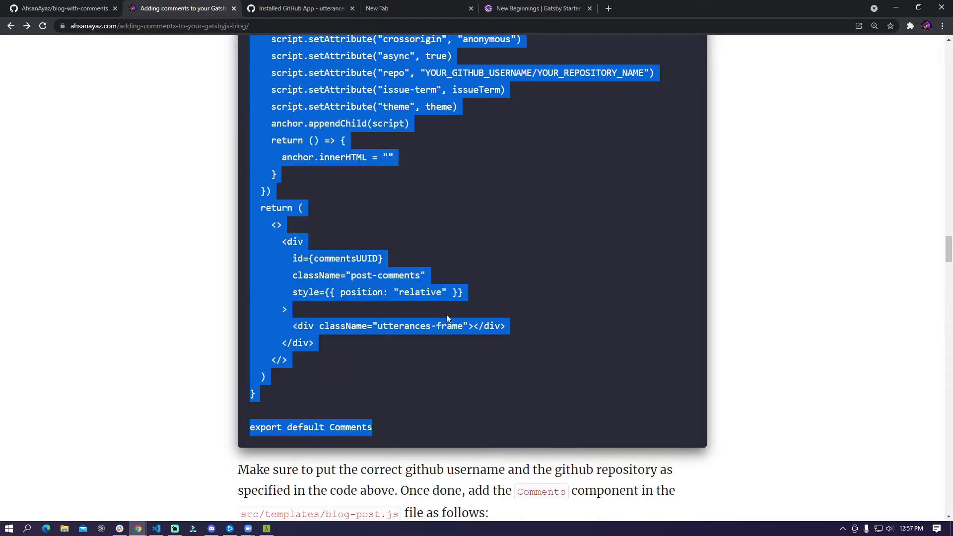
pyautogui.click(156, 527)
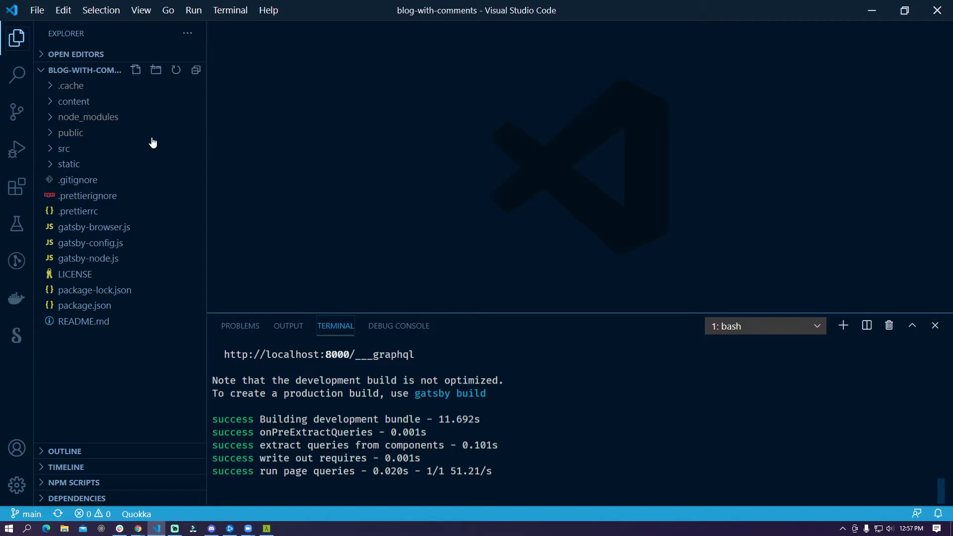
# Create a new file named Comments.js inside the src/components folder.
pyautogui.rightClick(89, 164)
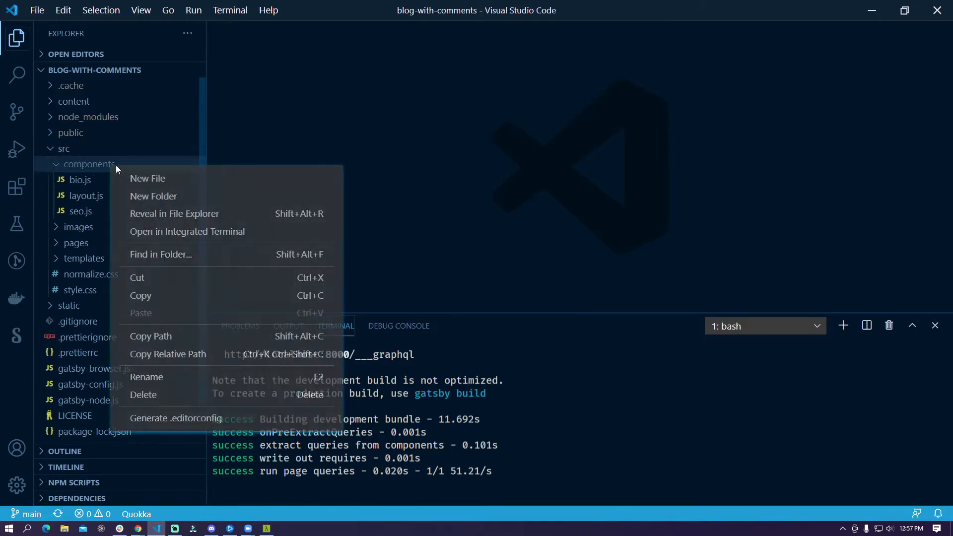
pyautogui.click(147, 177)
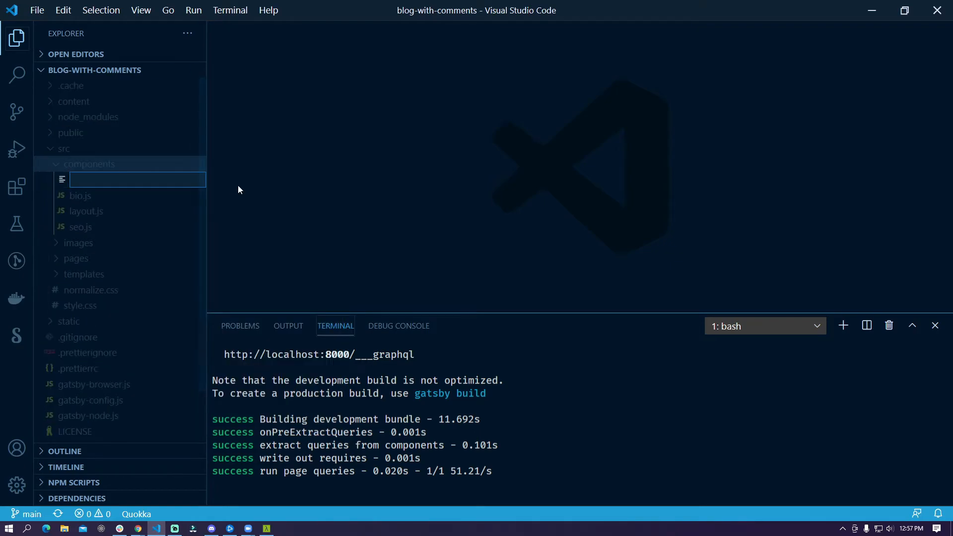
pyautogui.write('Comments')
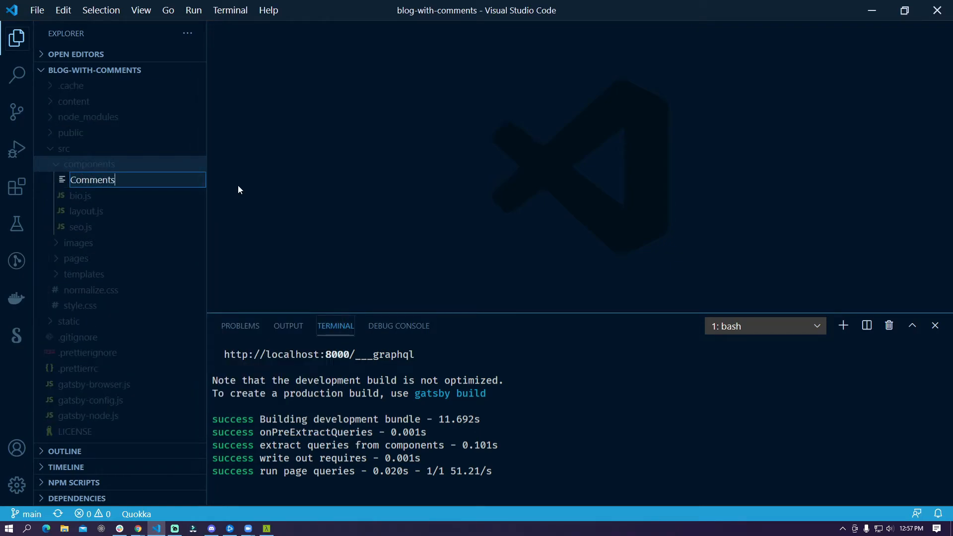
pyautogui.press('Return')
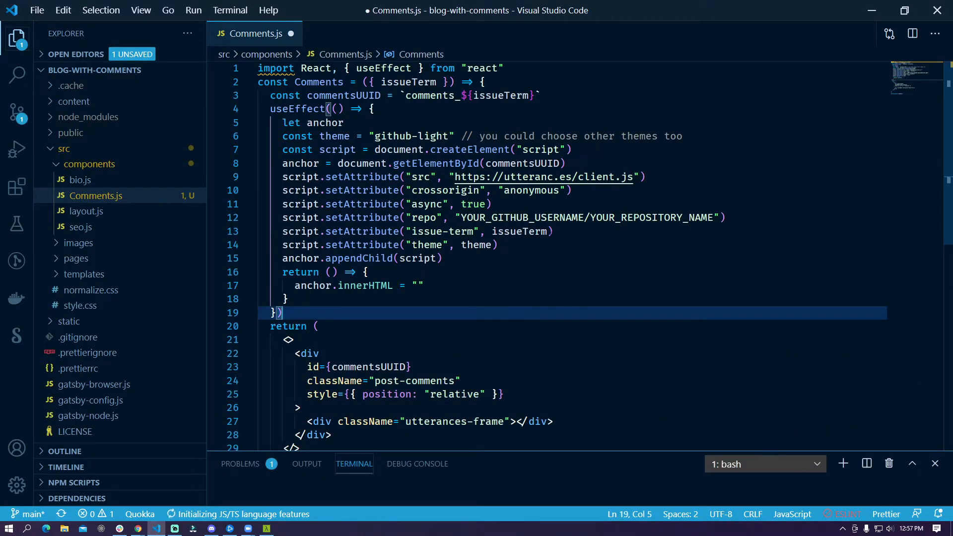
# Save Comments.js and replace the repo placeholder with ahsanayaz/blogs-with-comments.
pyautogui.press('ctrl+s')
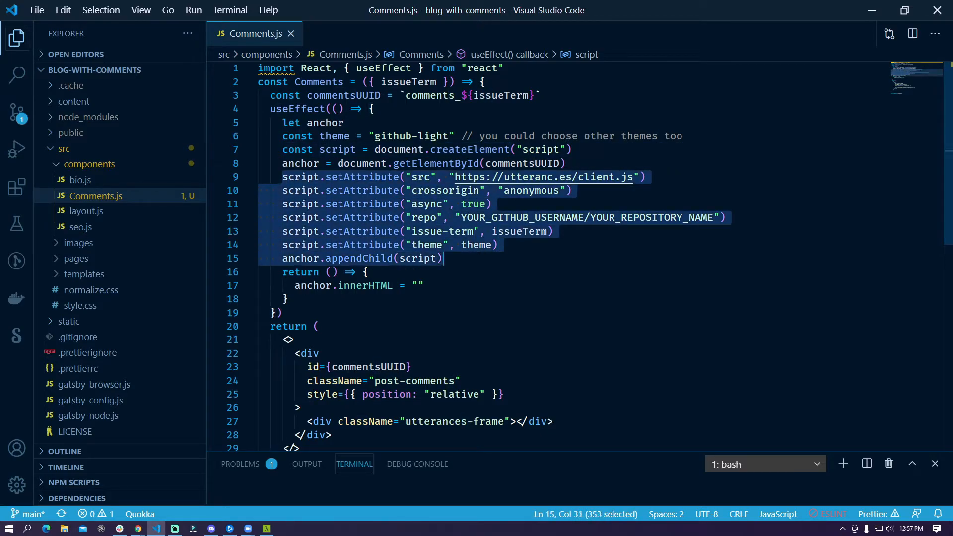
pyautogui.click(306, 354)
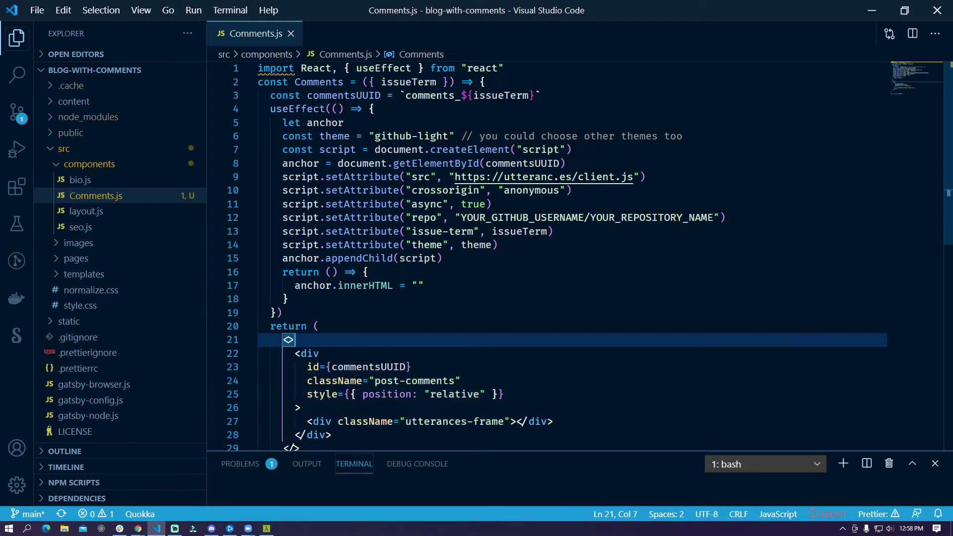
pyautogui.click(431, 191)
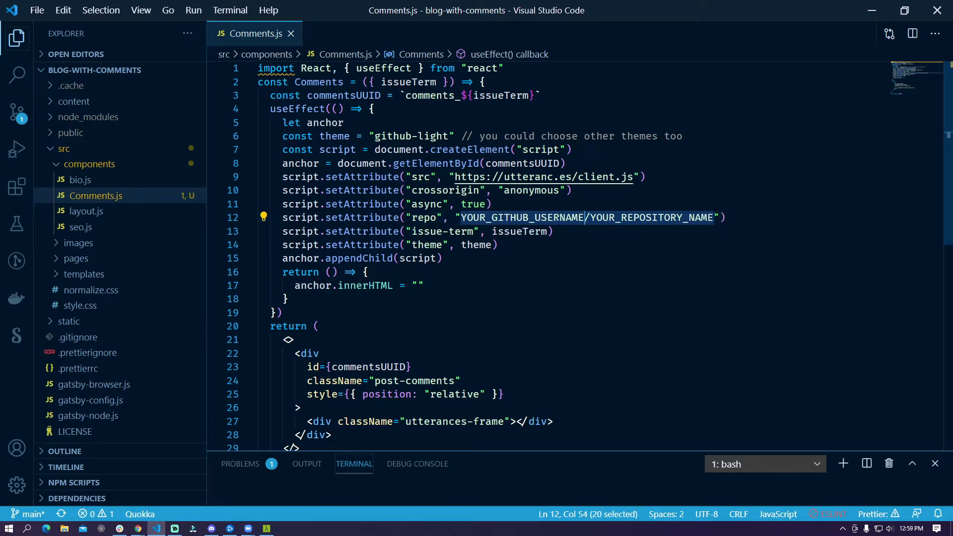
pyautogui.write('ahsanayaz')
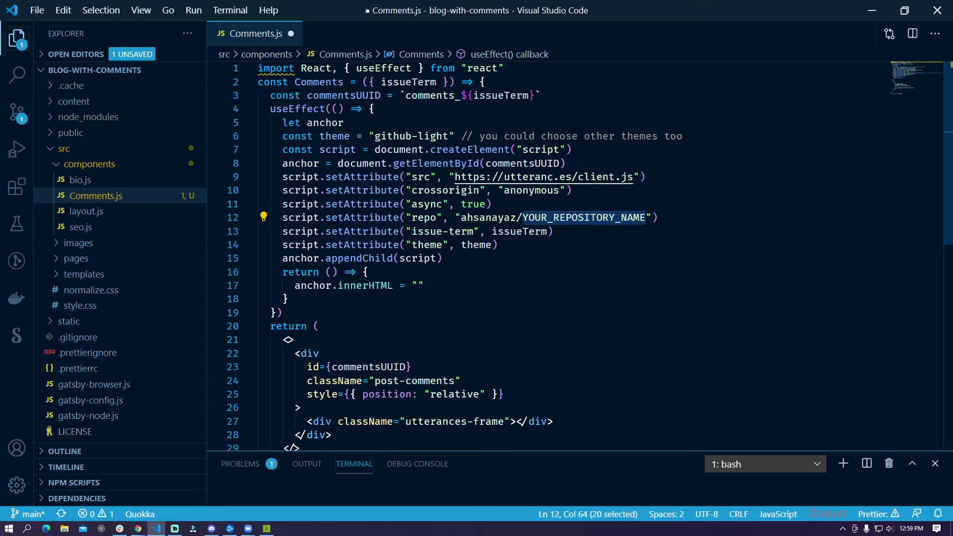
pyautogui.write('blogs-with-comments')
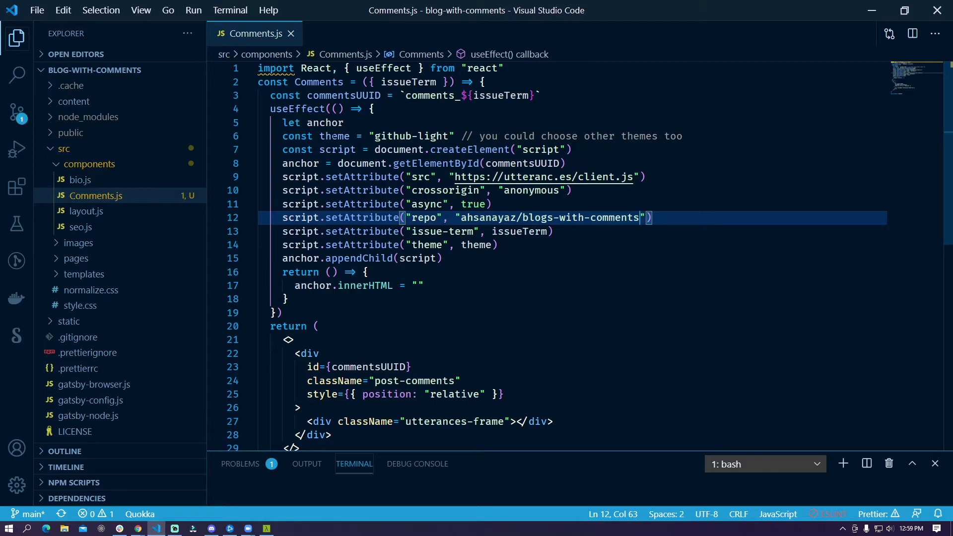
pyautogui.doubleClick(413, 135)
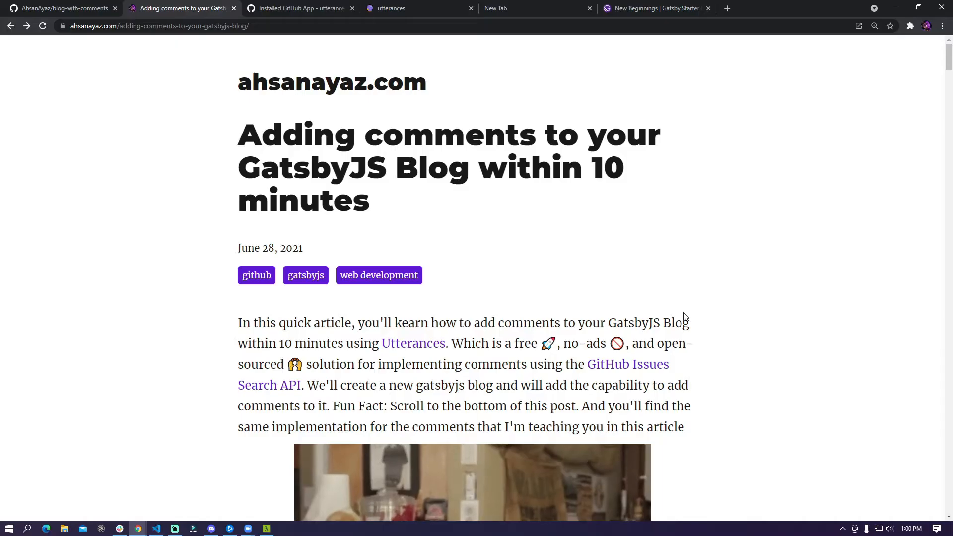
# Locate the 'import Comments from "../components/Comments"' line in the blog-post.js example, then return to the editor.
pyautogui.scroll(-3)
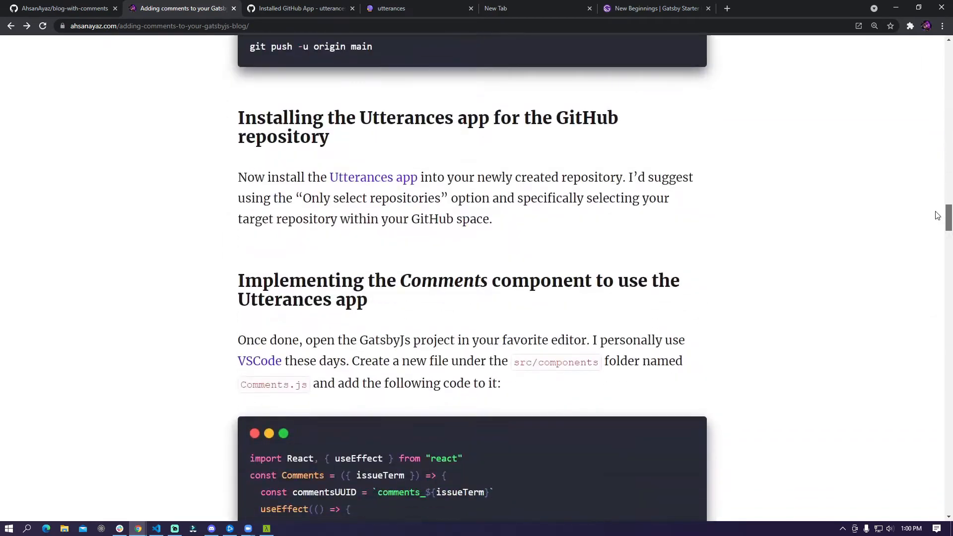
pyautogui.scroll(-3)
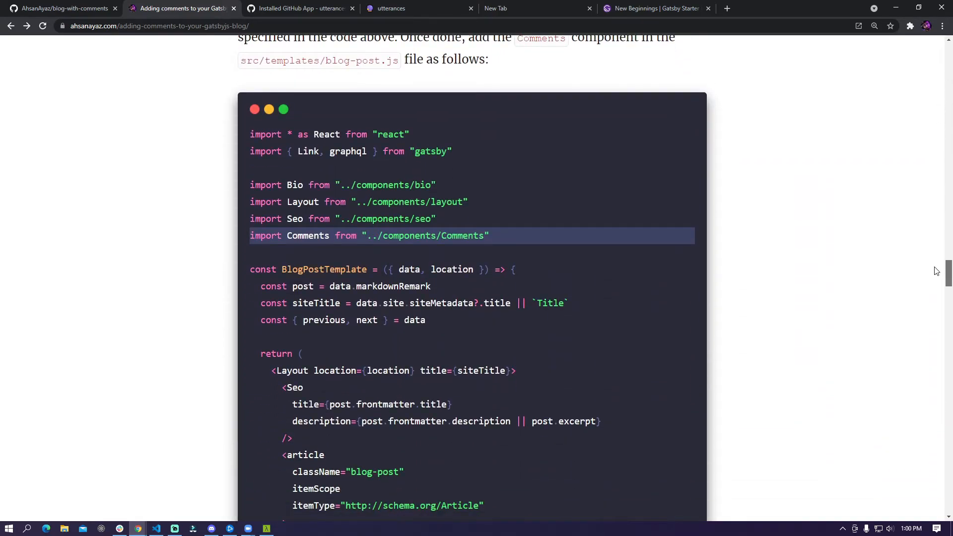
pyautogui.scroll(3)
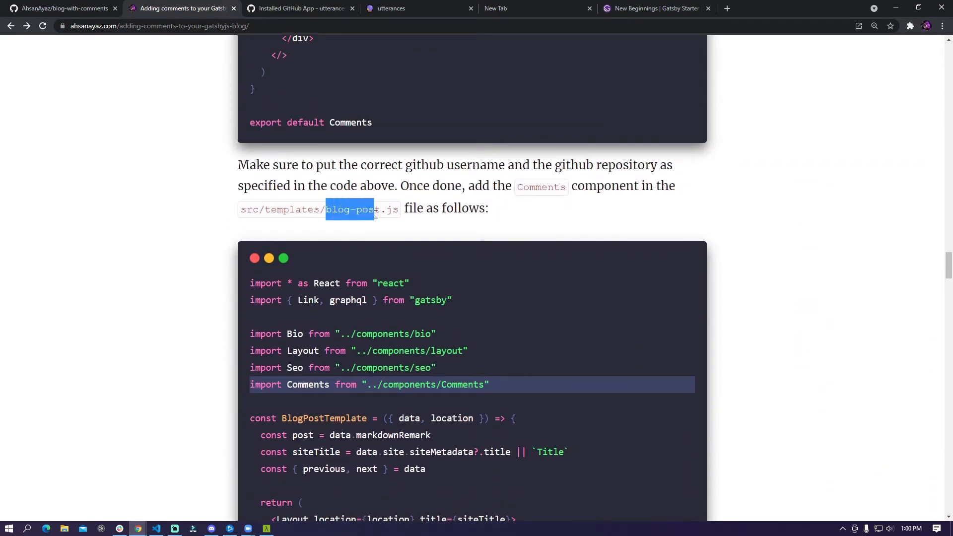
pyautogui.scroll(-3)
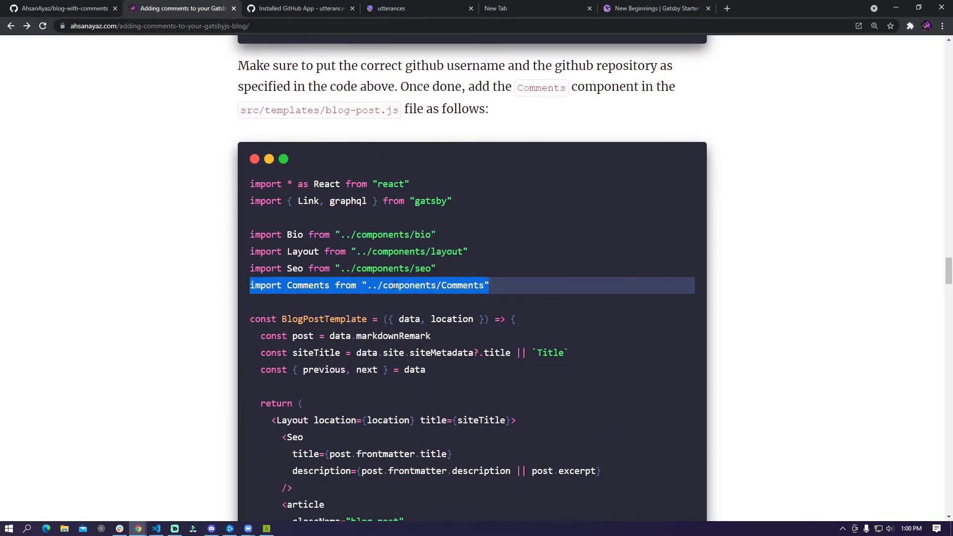
pyautogui.click(175, 527)
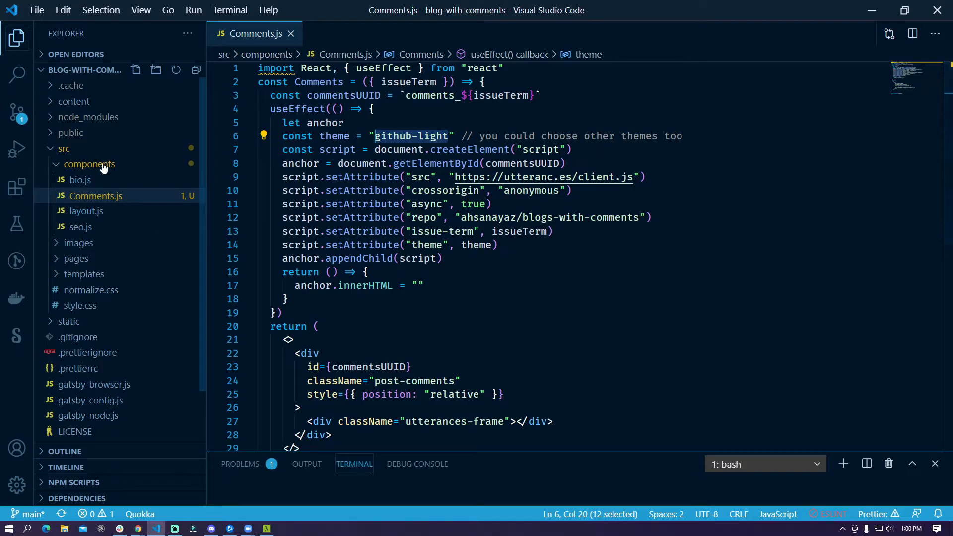
# In blog-post.js import Comments and render <Comments issueTerm={} /> after the section element.
pyautogui.click(84, 211)
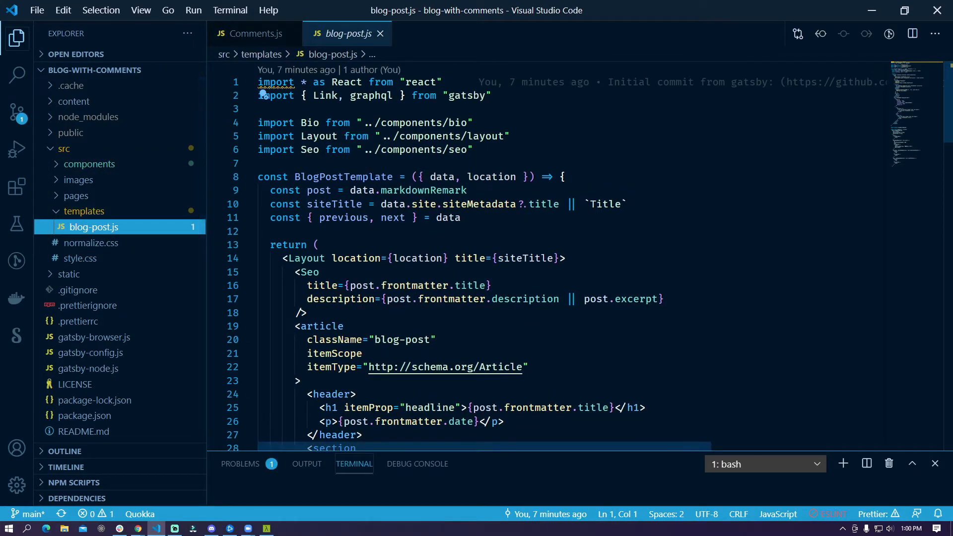
pyautogui.write('import Comments from "../components/Comments"')
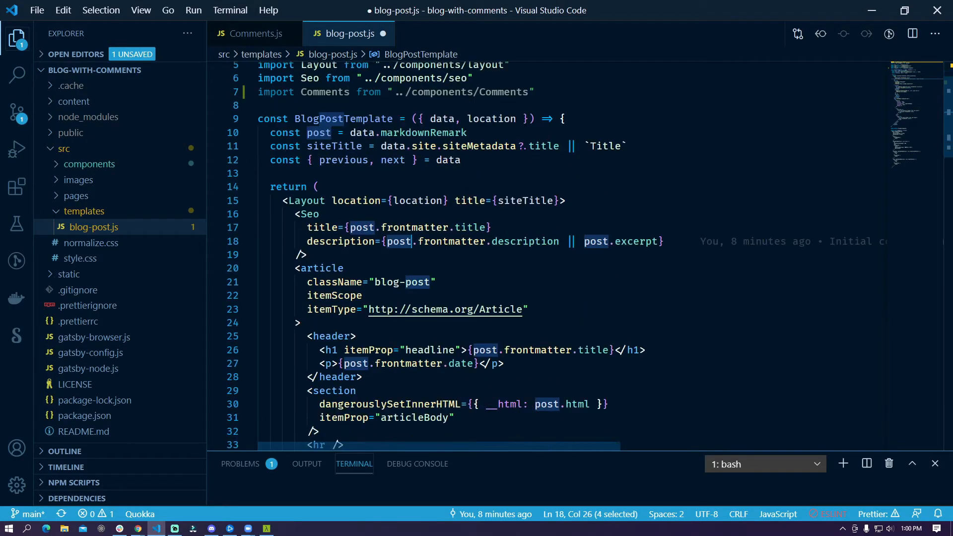
pyautogui.scroll(3)
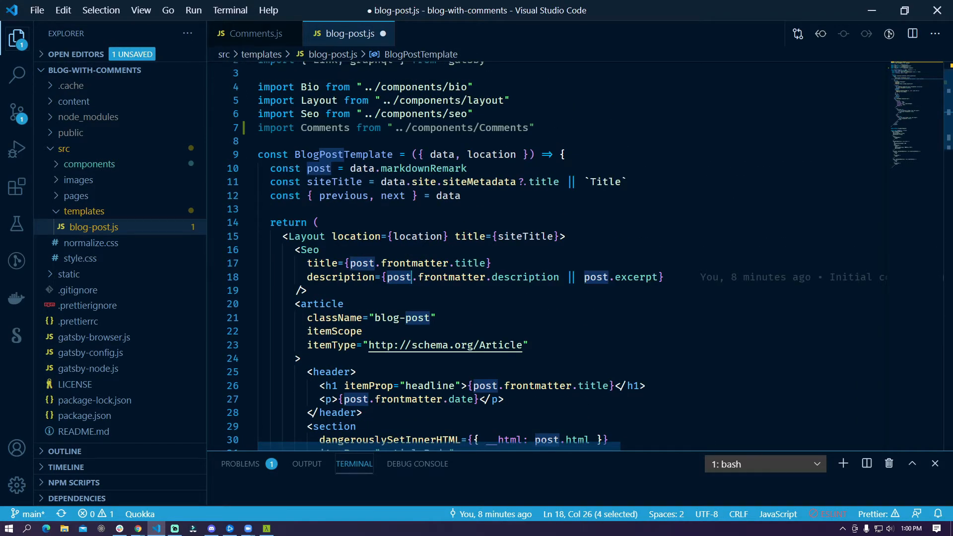
pyautogui.scroll(-3)
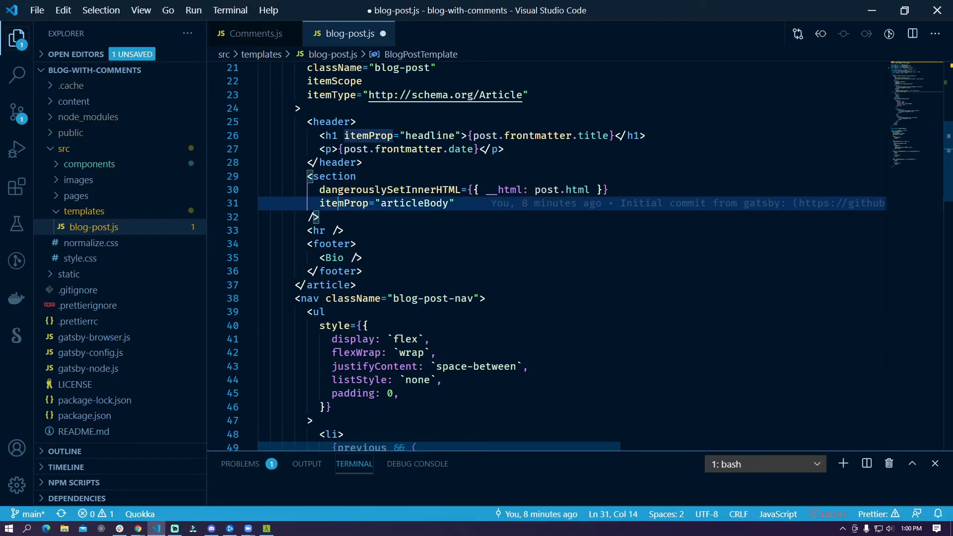
pyautogui.doubleClick(414, 203)
pyautogui.write('<Comments />')
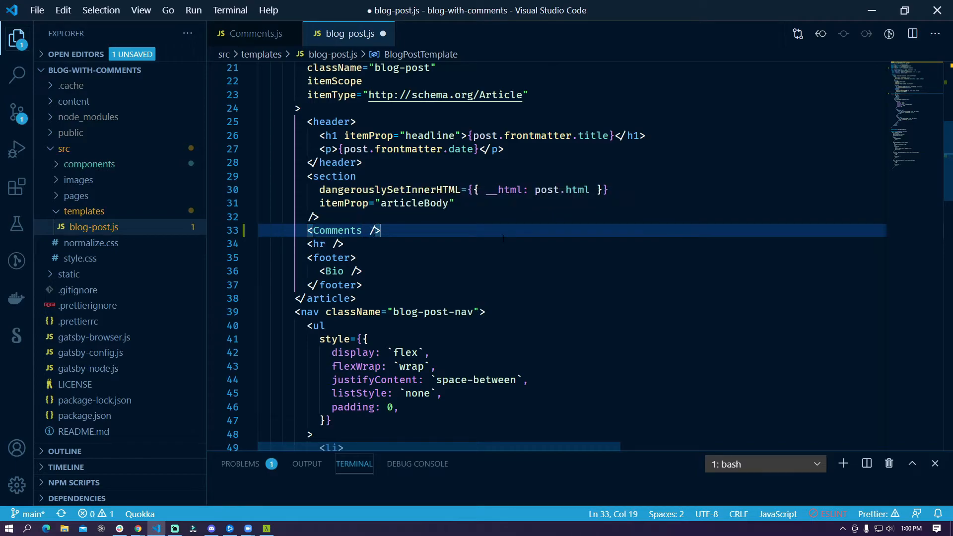
pyautogui.write('issueTerm=')
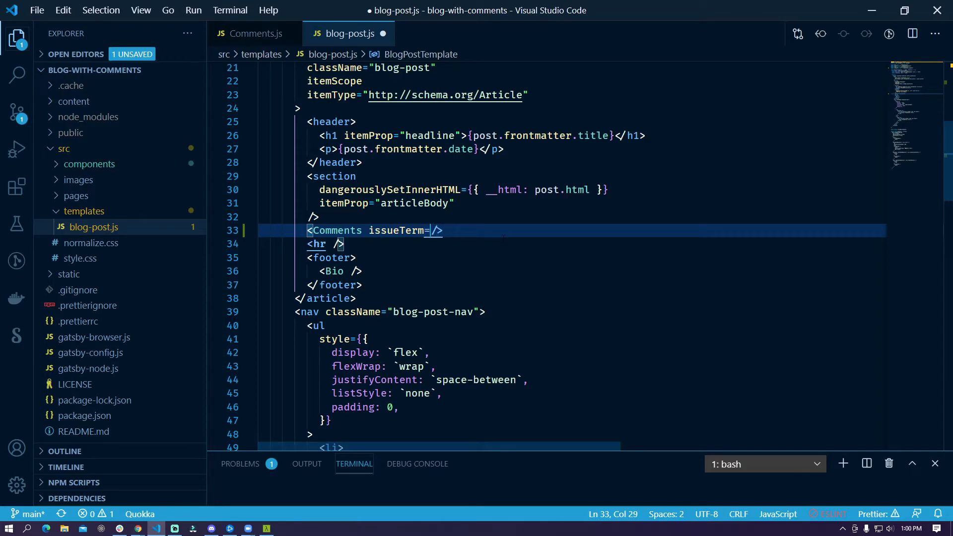
pyautogui.write('{}')
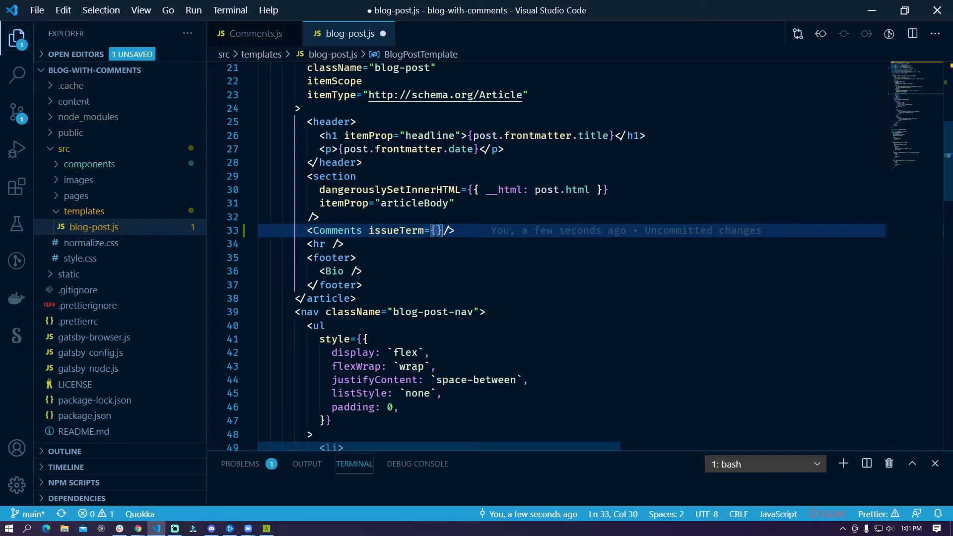
# Add fields { slug } to the pageQuery and set issueTerm={post.fields.slug} on Comments.
pyautogui.scroll(-3)
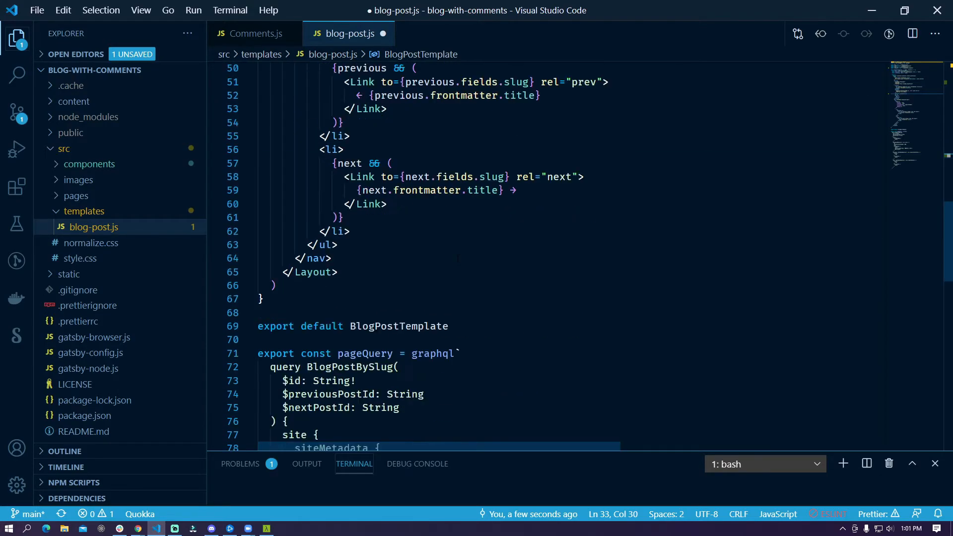
pyautogui.scroll(-3)
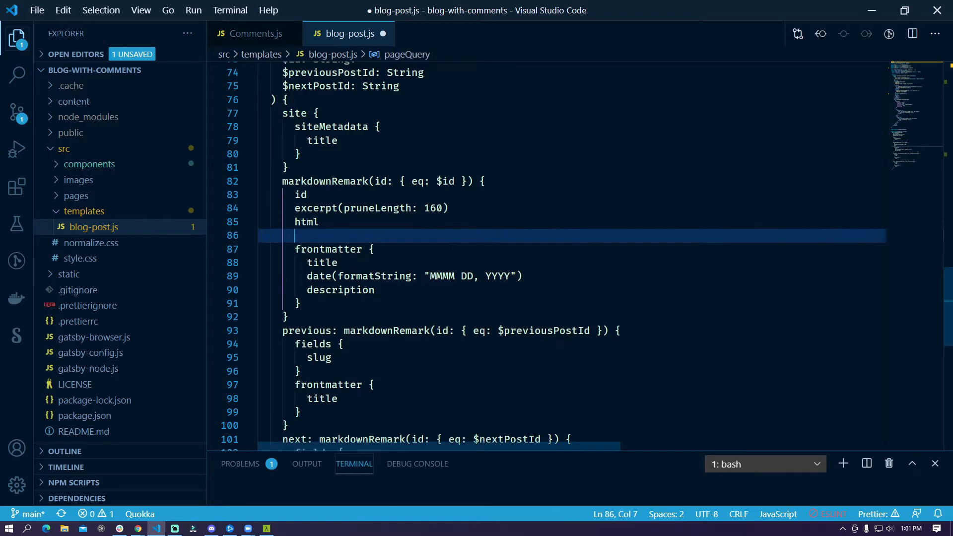
pyautogui.write('fields {')
pyautogui.write('slug')
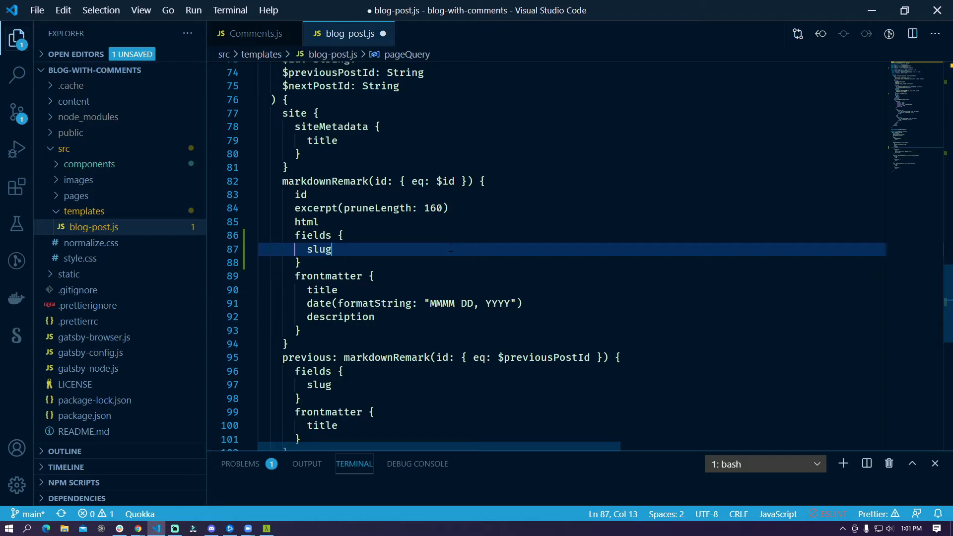
pyautogui.scroll(3)
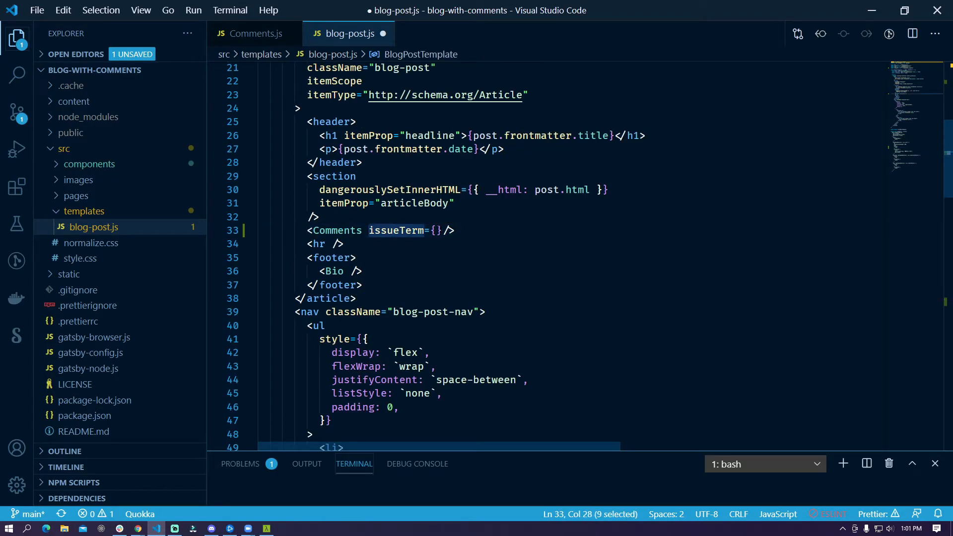
pyautogui.write('post.')
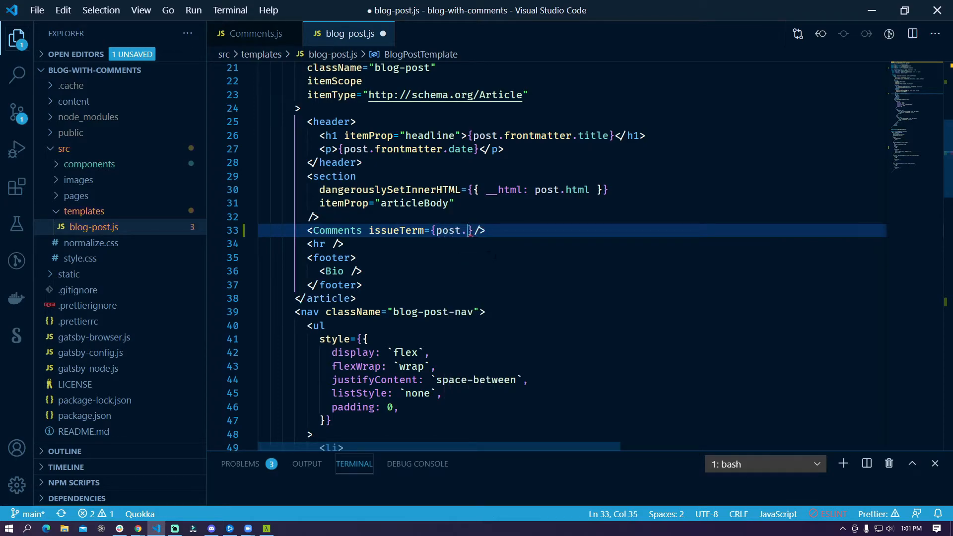
pyautogui.write('fields.slug')
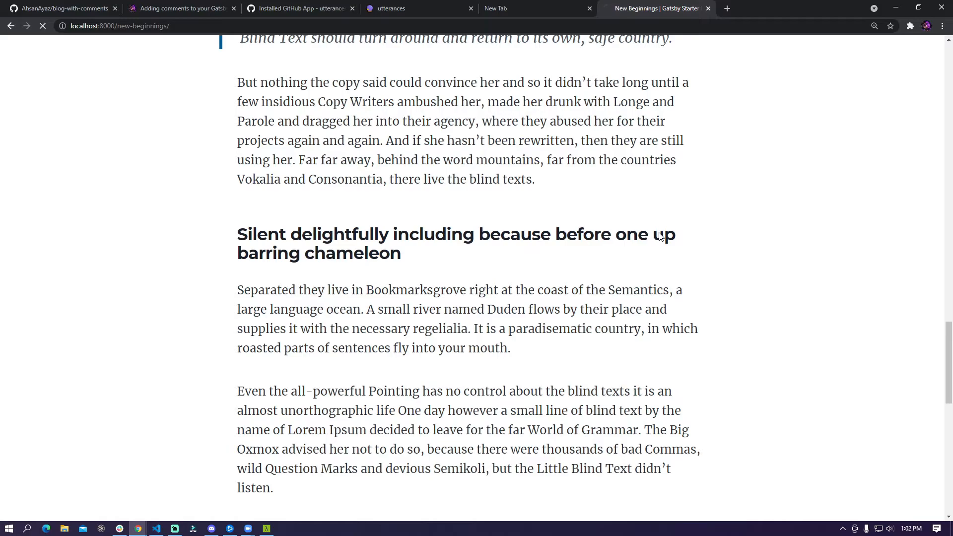
# Scroll to the end of the local blog post, then bring up the blog-with-comments GitHub repository.
pyautogui.scroll(-3)
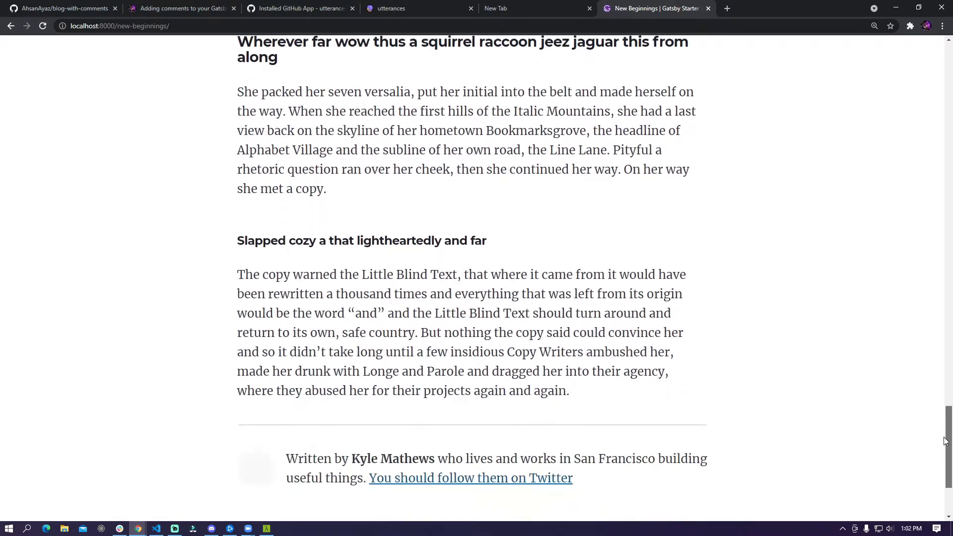
pyautogui.scroll(-3)
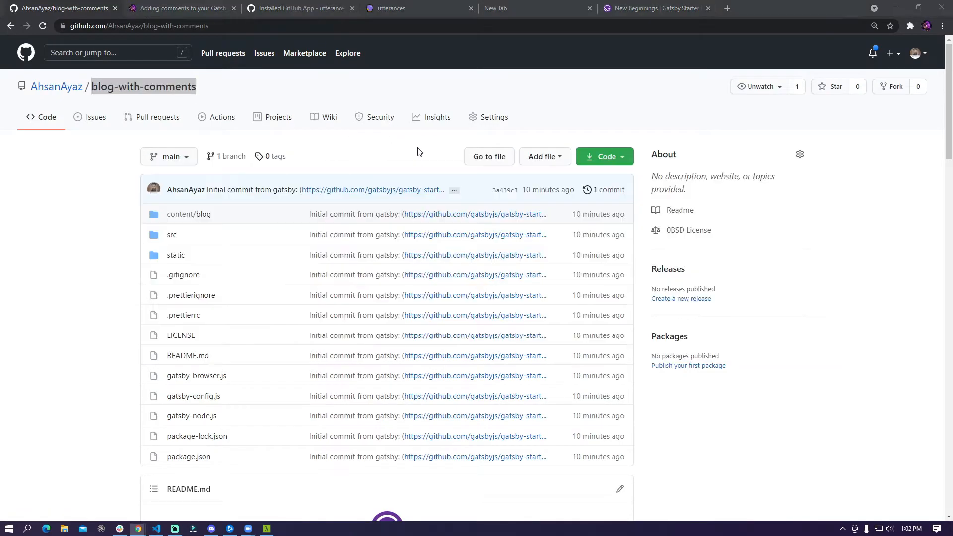
pyautogui.click(156, 528)
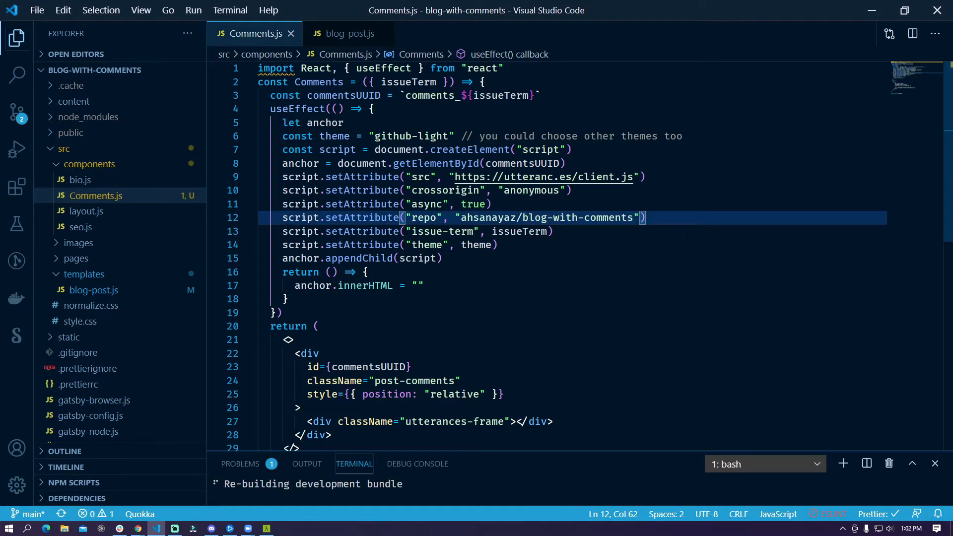
# Confirm the New Beginnings post ends with the utterances comment box showing 0 Comments.
pyautogui.click(656, 8)
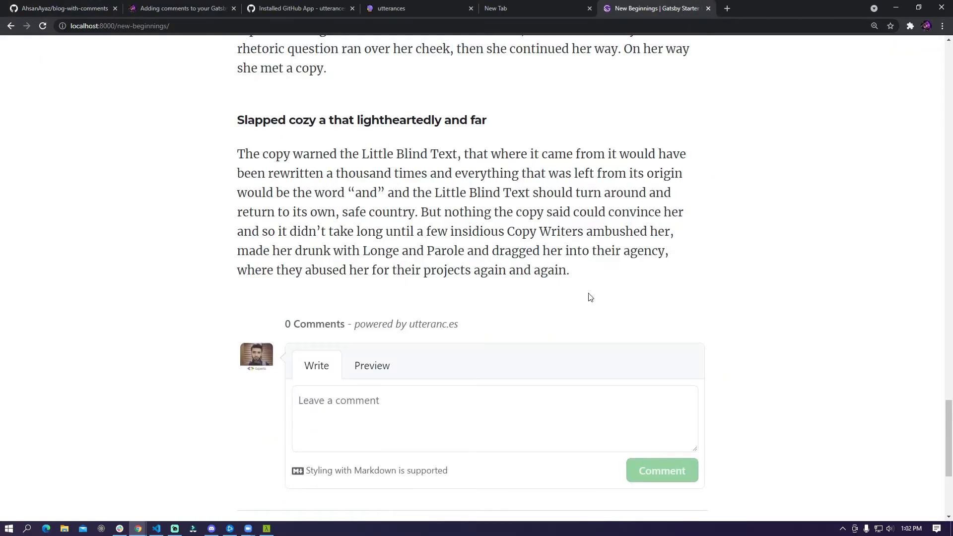
pyautogui.scroll(-3)
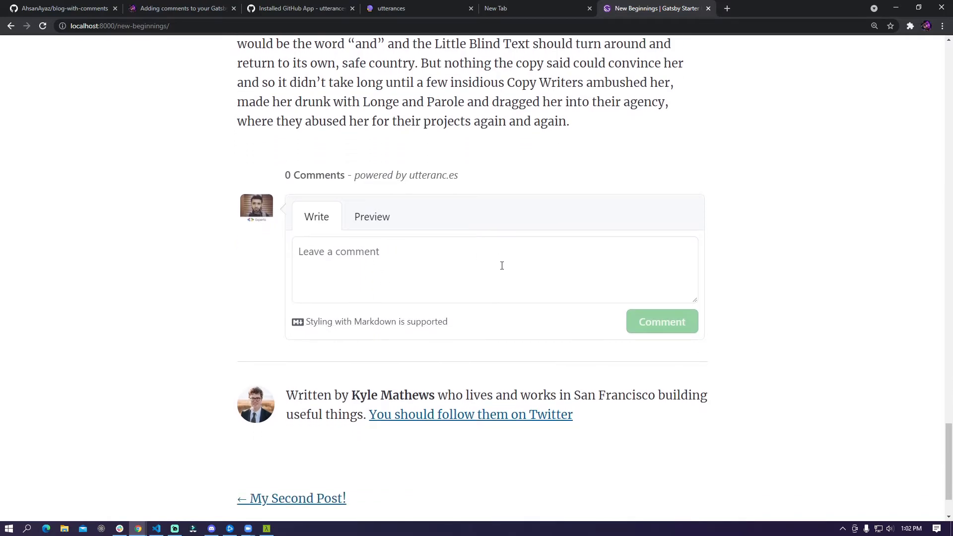
pyautogui.moveTo(716, 221)
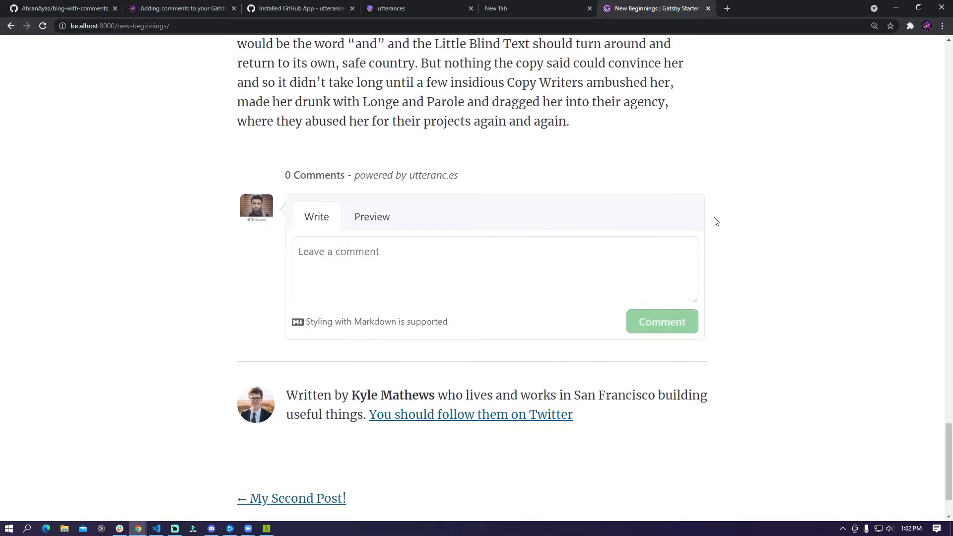
pyautogui.moveTo(698, 322)
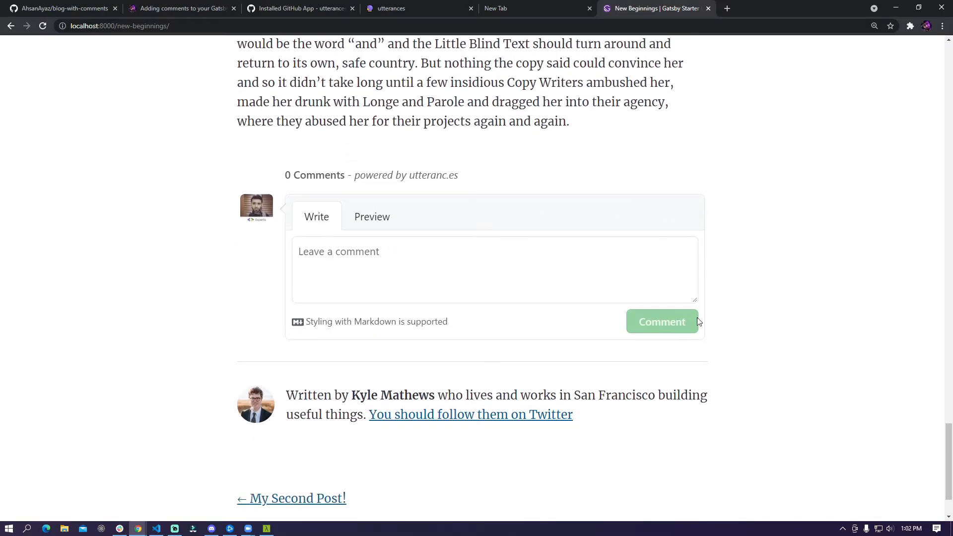
pyautogui.moveTo(399, 234)
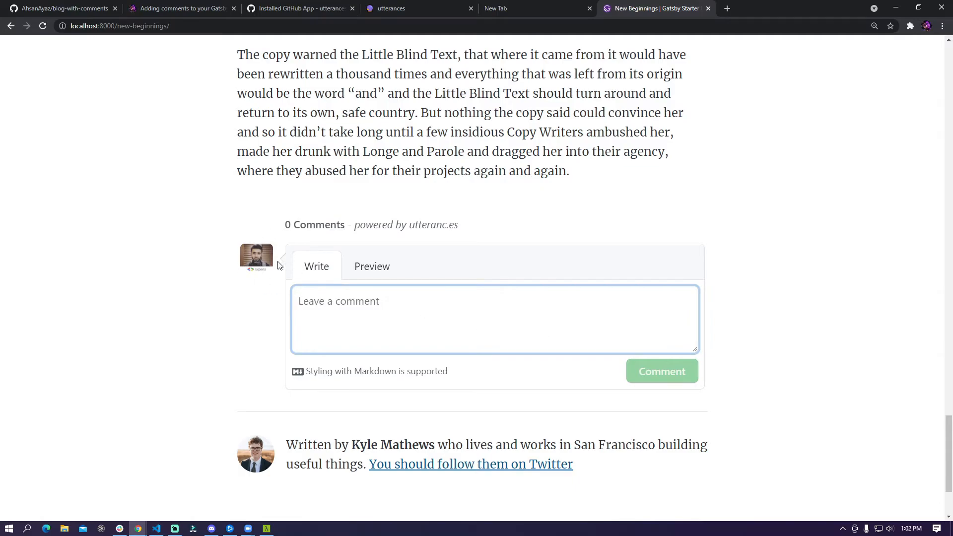
pyautogui.moveTo(448, 349)
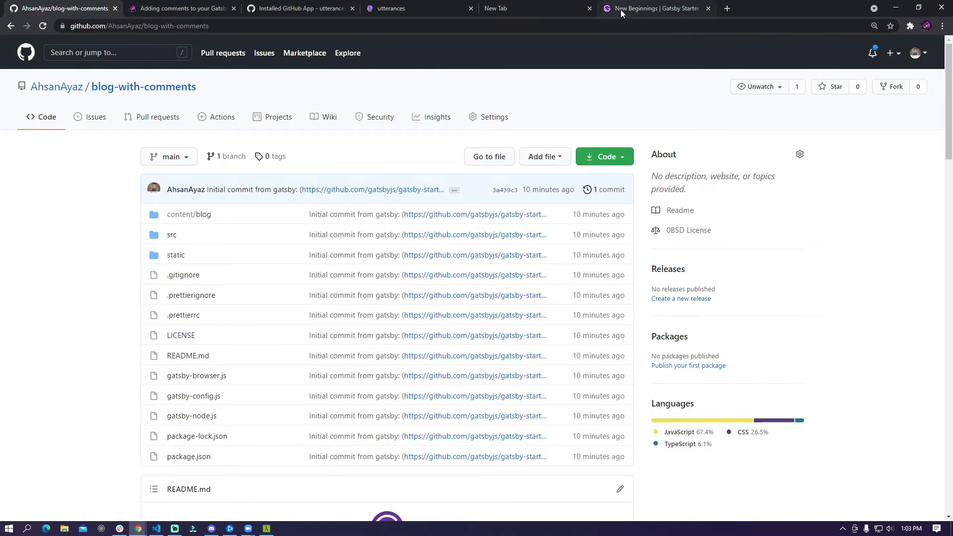
# Write a markdown comment: '## Test 123' heading, a javascript code block with a const, and a '> Fun Fact' quote.
pyautogui.click(653, 9)
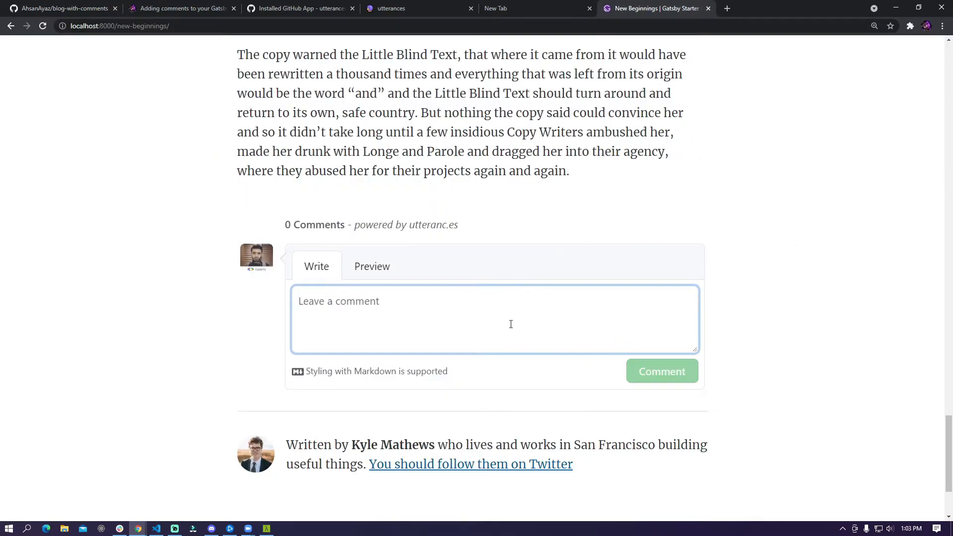
pyautogui.write('Test 123')
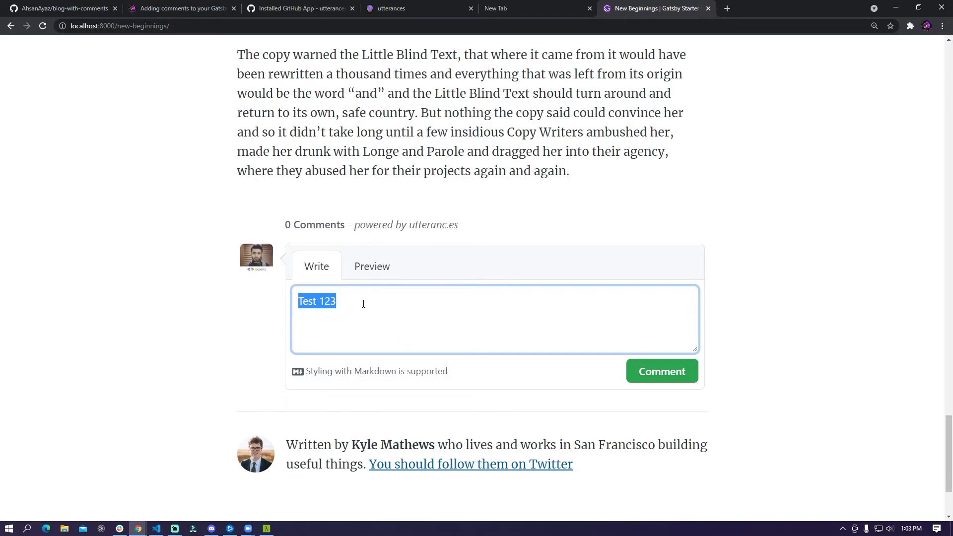
pyautogui.write('##')
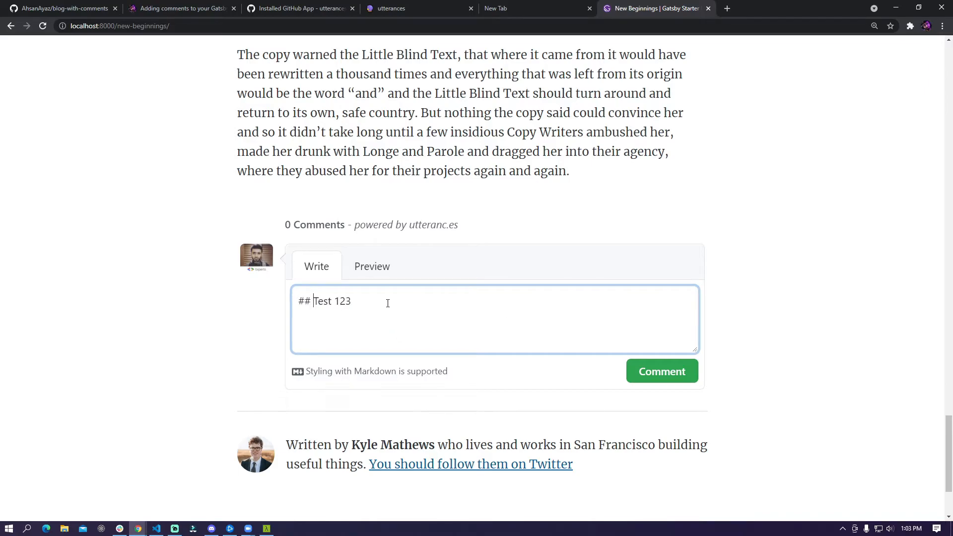
pyautogui.press('Return')
pyautogui.write('`')
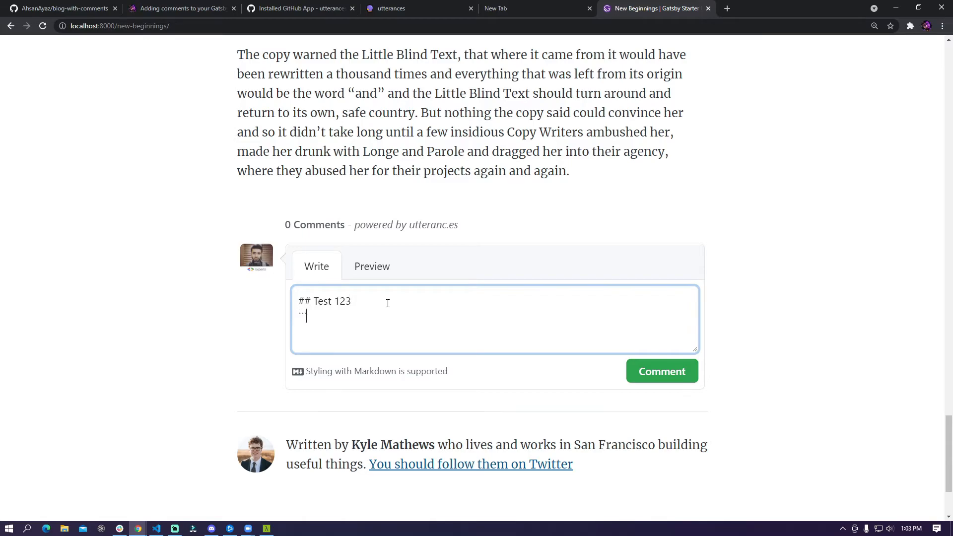
pyautogui.write('javascript')
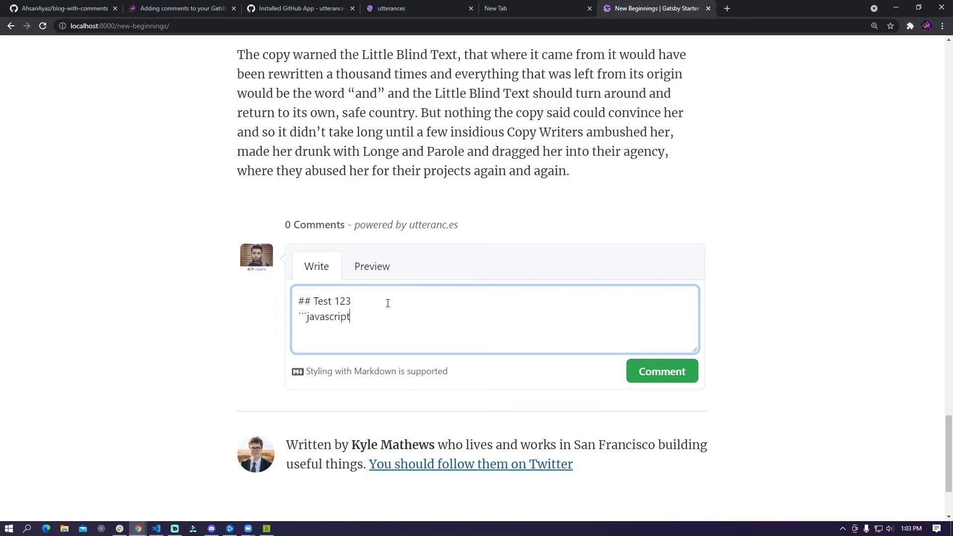
pyautogui.press('Enter')
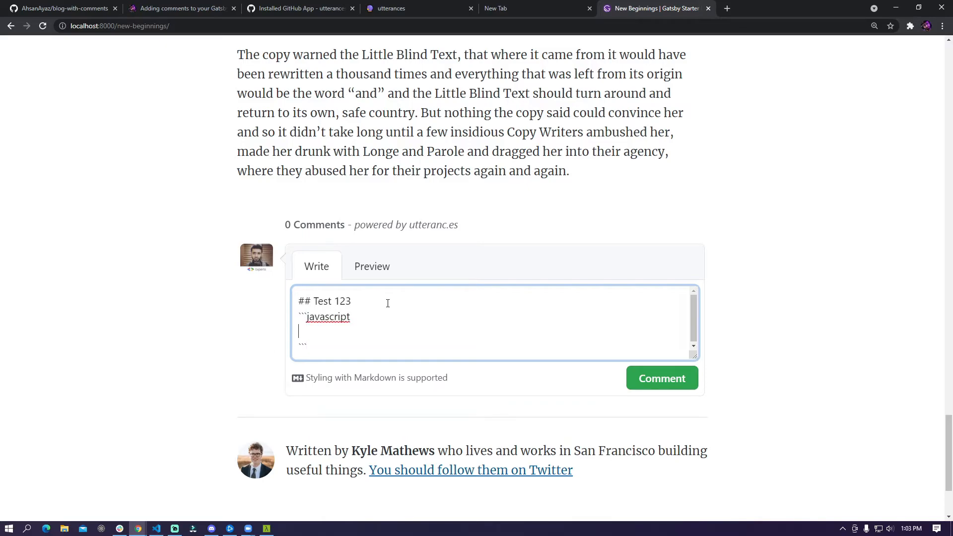
pyautogui.write('const amazed = "Wow th')
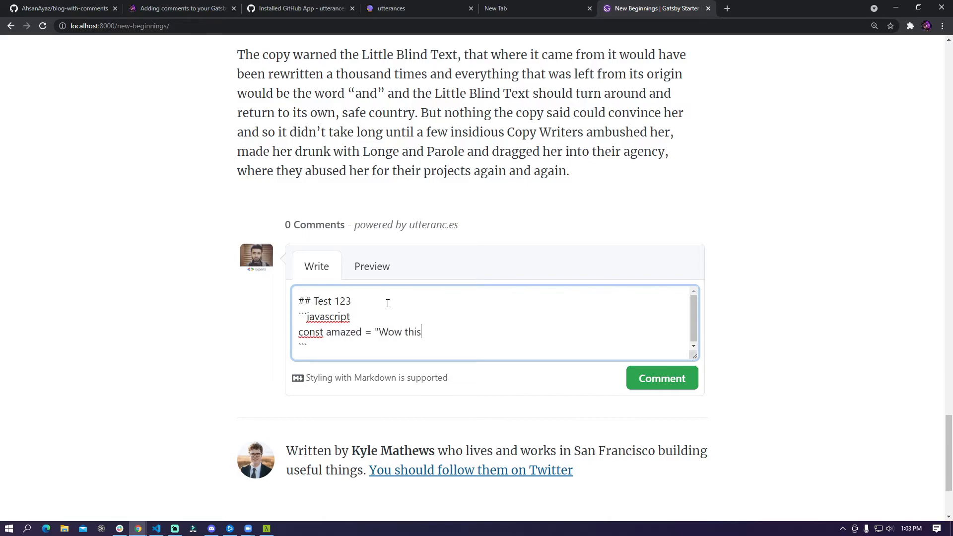
pyautogui.write('is amazing"')
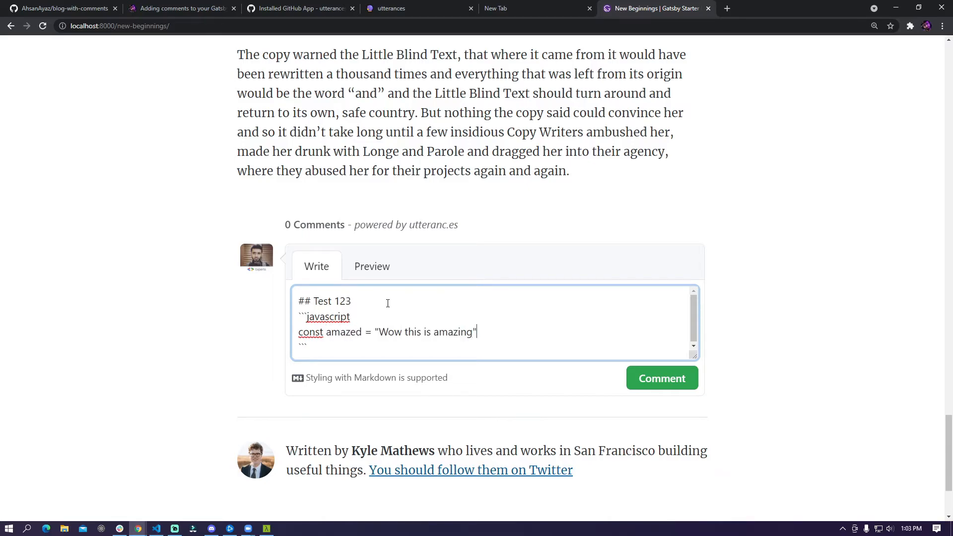
pyautogui.write('";')
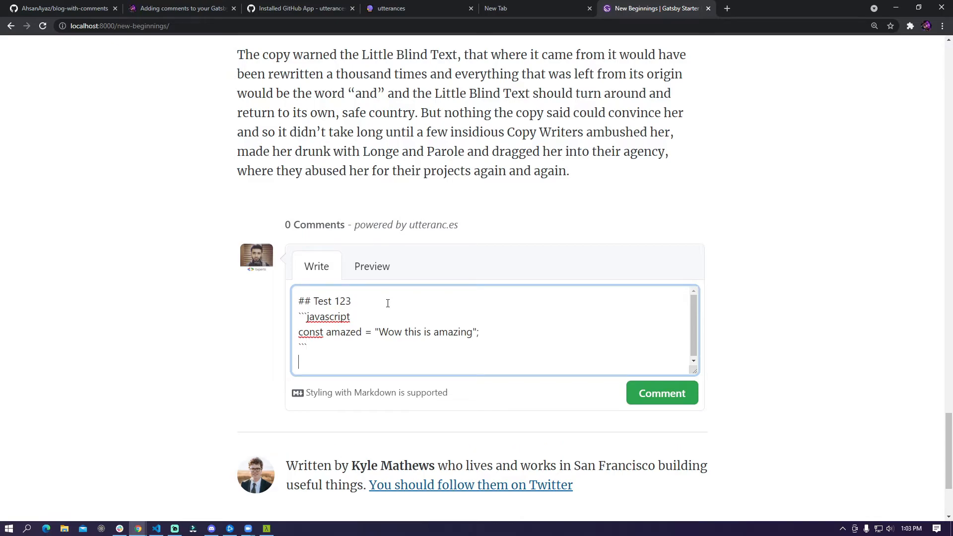
pyautogui.write('> Fun F')
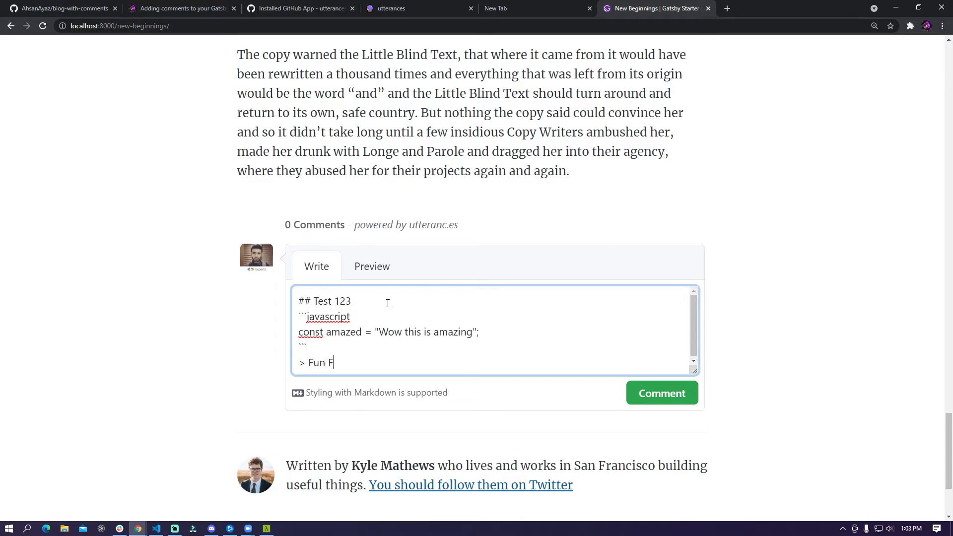
# Preview the rendered markdown and post it as the blog post's first comment.
pyautogui.click(372, 266)
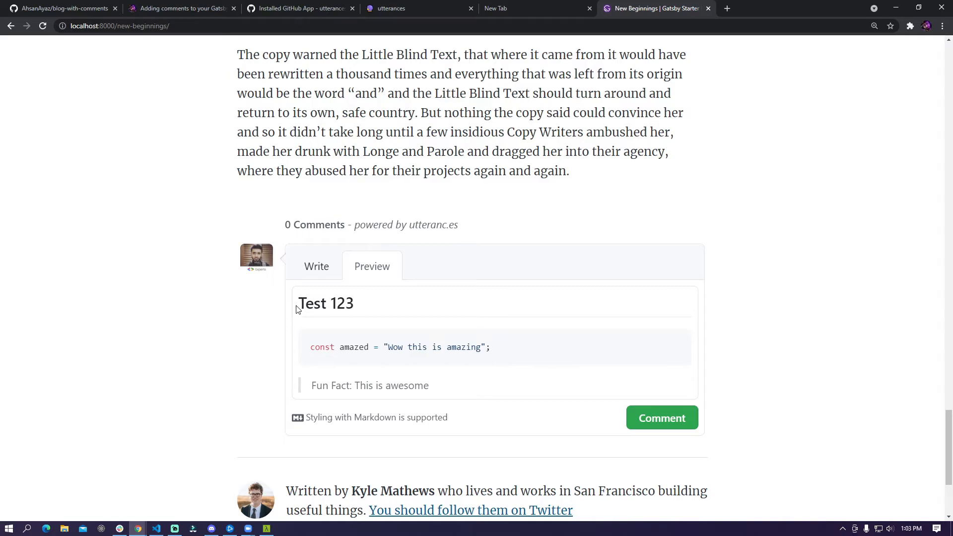
pyautogui.moveTo(317, 266)
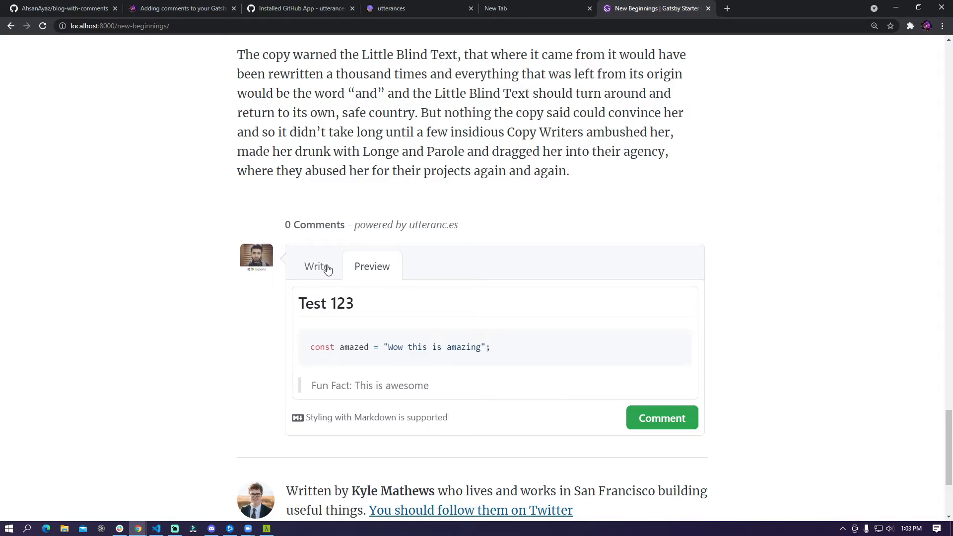
pyautogui.click(661, 417)
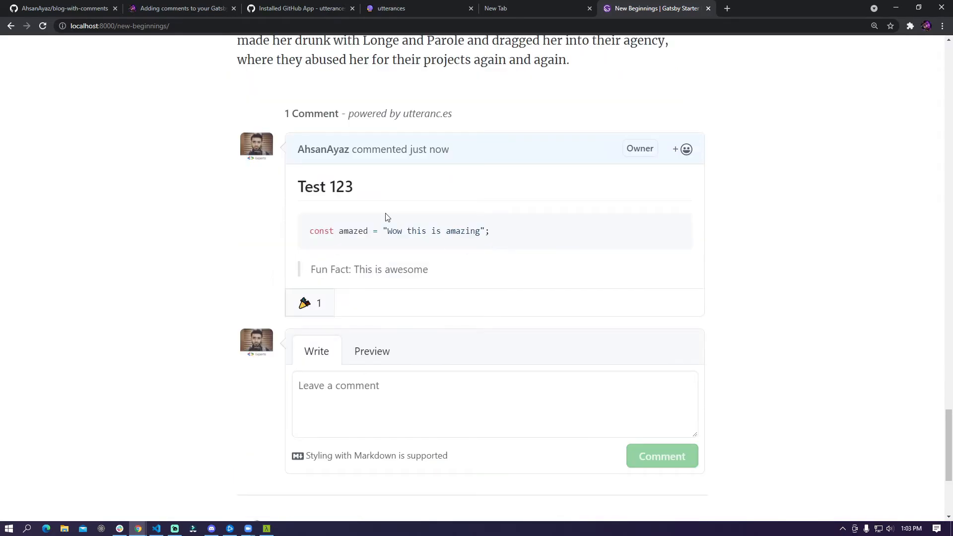
# View issue #1 /new-beginnings/ by utterances-bot in the repository's Issues, holding the Test 123 comment.
pyautogui.click(61, 8)
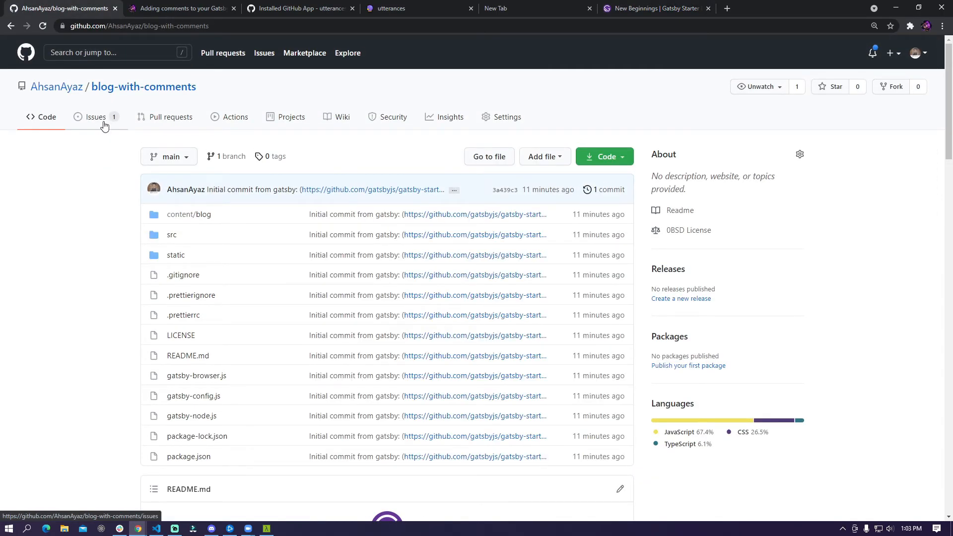
pyautogui.click(96, 117)
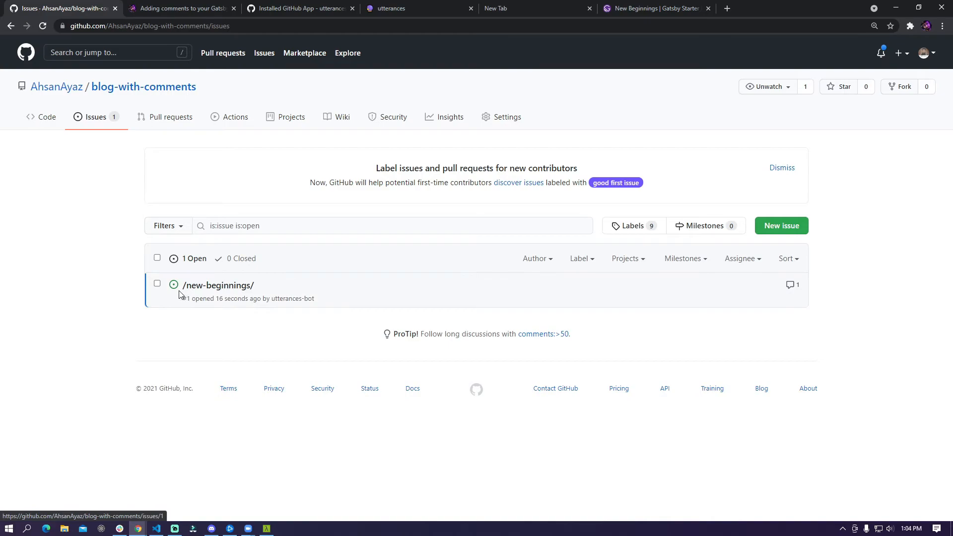
pyautogui.moveTo(269, 293)
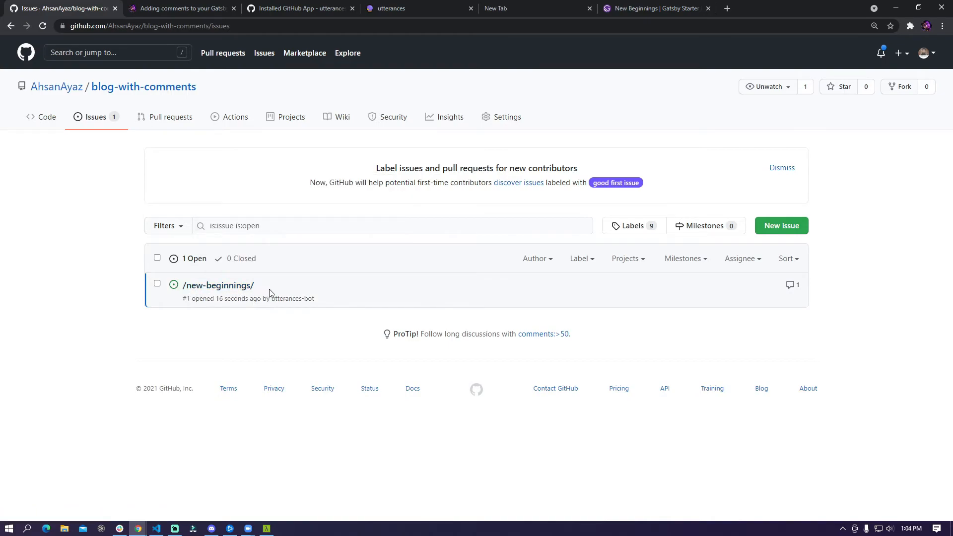
pyautogui.click(655, 8)
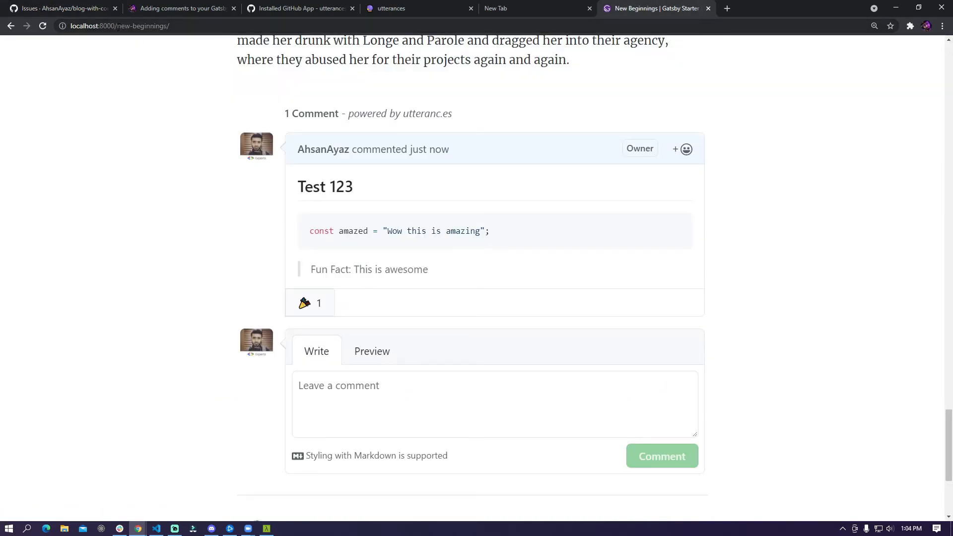
pyautogui.click(60, 8)
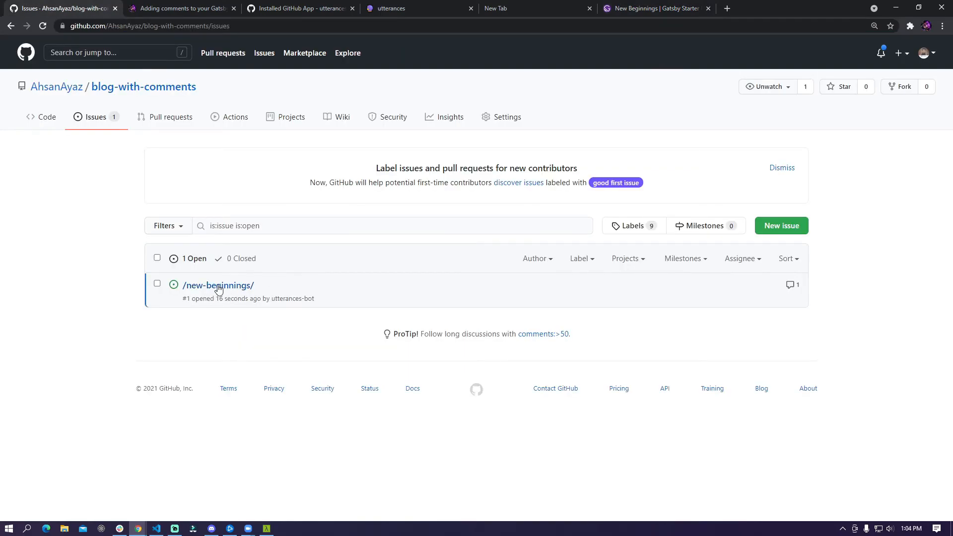
pyautogui.click(217, 285)
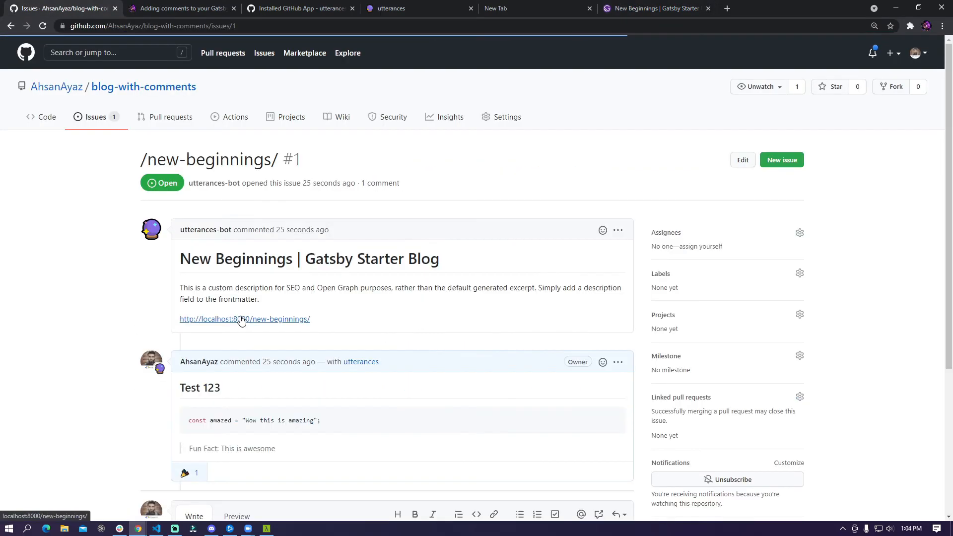
pyautogui.scroll(-3)
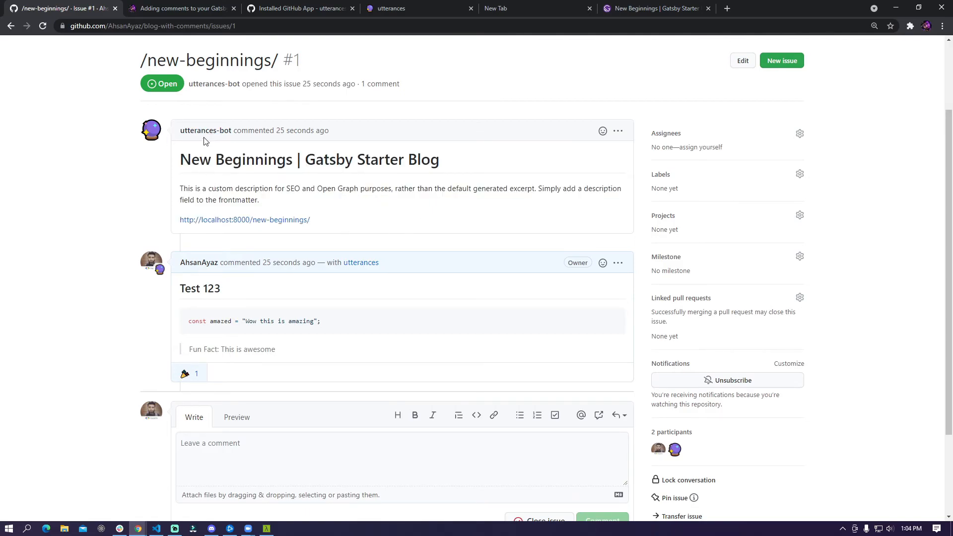
pyautogui.moveTo(465, 202)
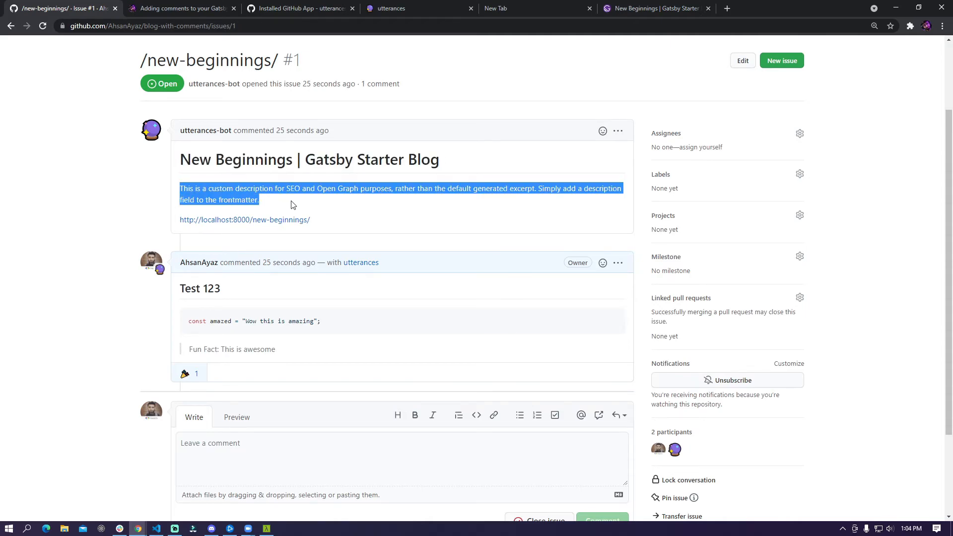
pyautogui.moveTo(375, 215)
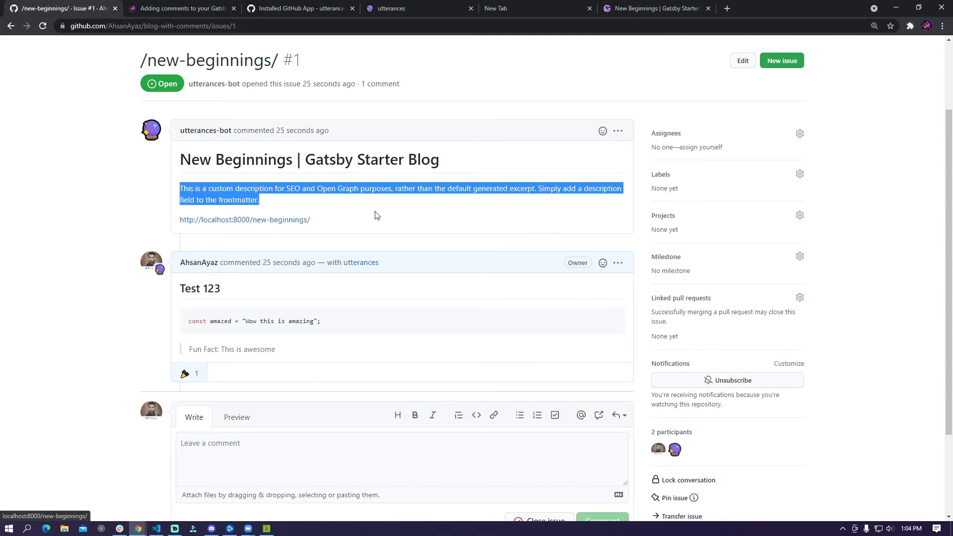
pyautogui.scroll(-3)
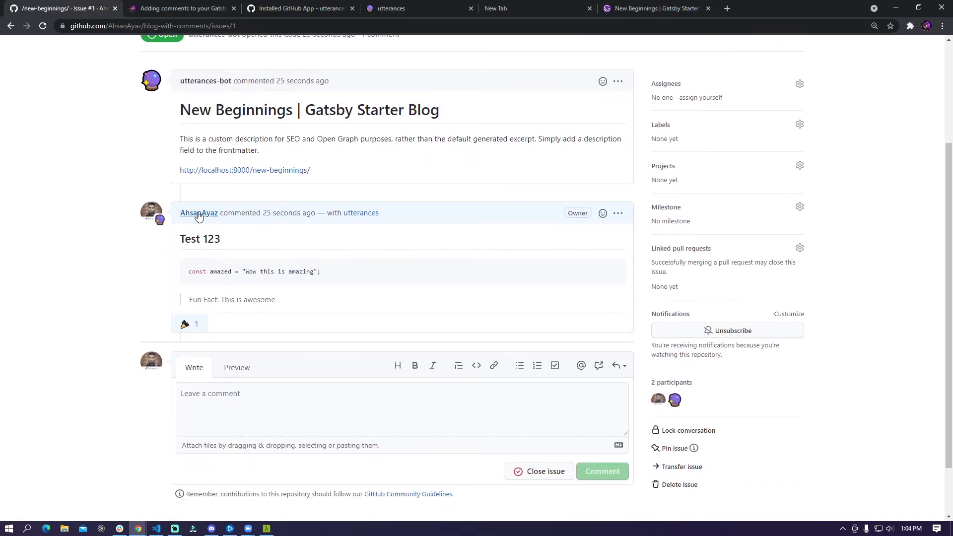
pyautogui.moveTo(264, 290)
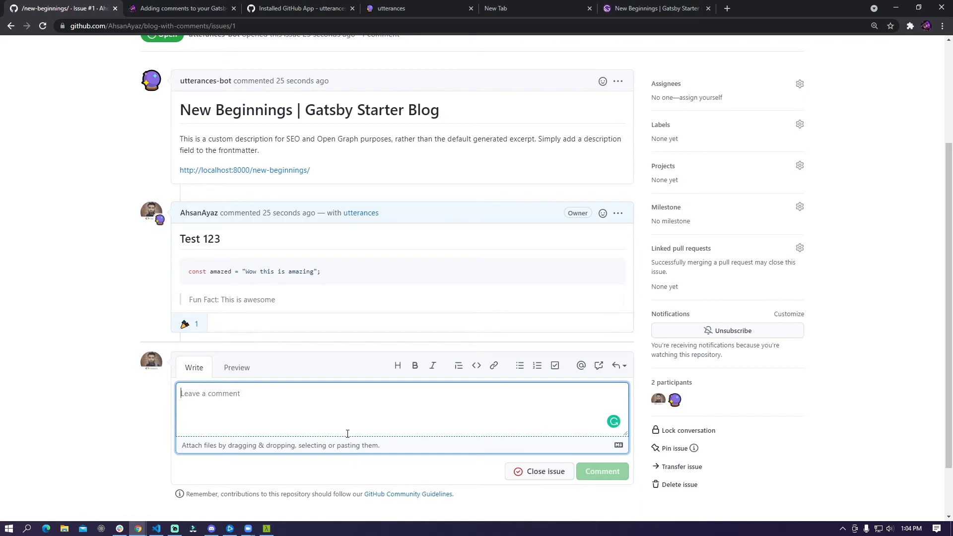
pyautogui.moveTo(618, 216)
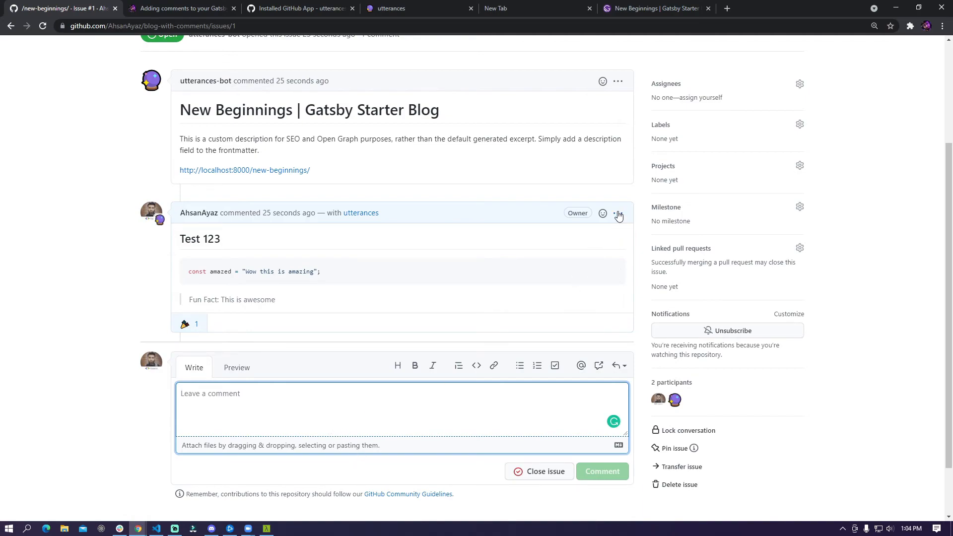
pyautogui.moveTo(338, 353)
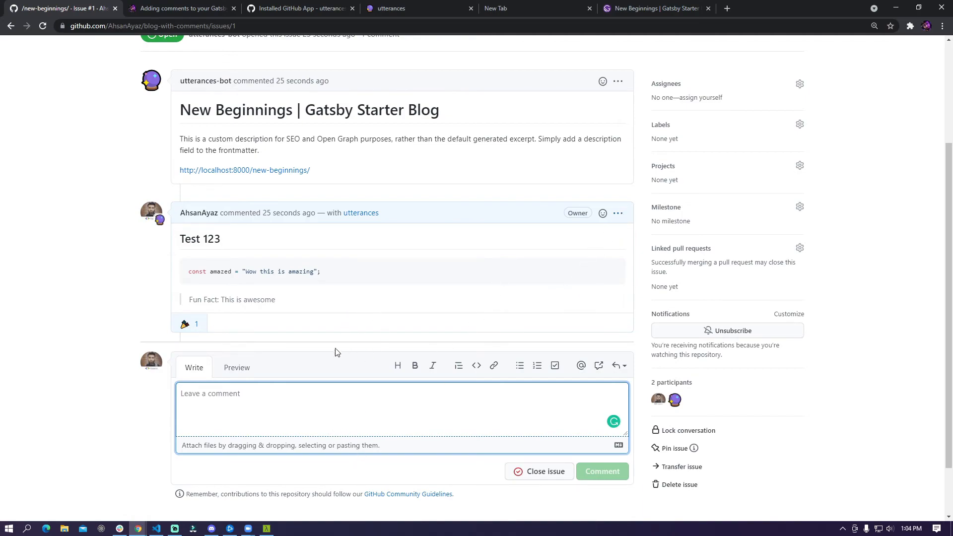
pyautogui.moveTo(340, 208)
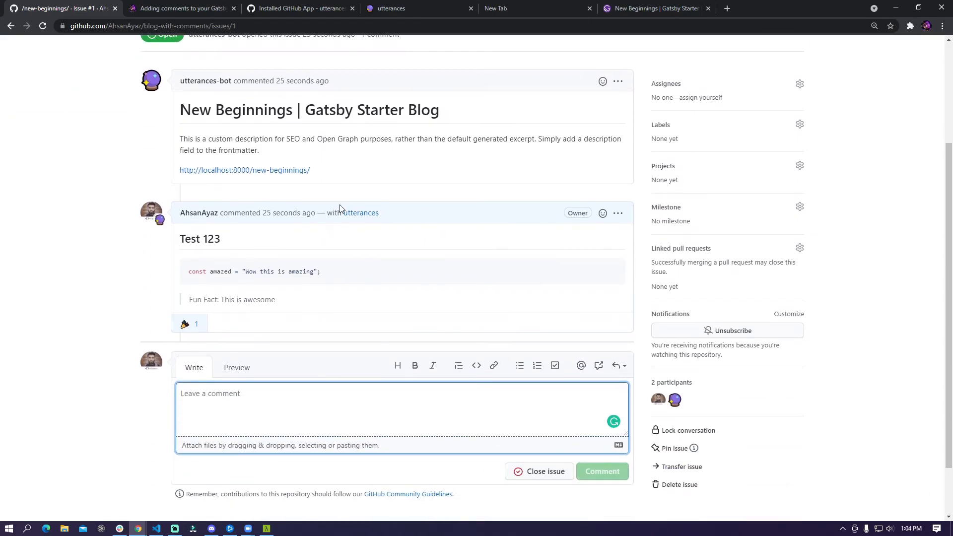
# Delete issue #1 /new-beginnings/ from the sidebar and confirm the deletion.
pyautogui.click(117, 155)
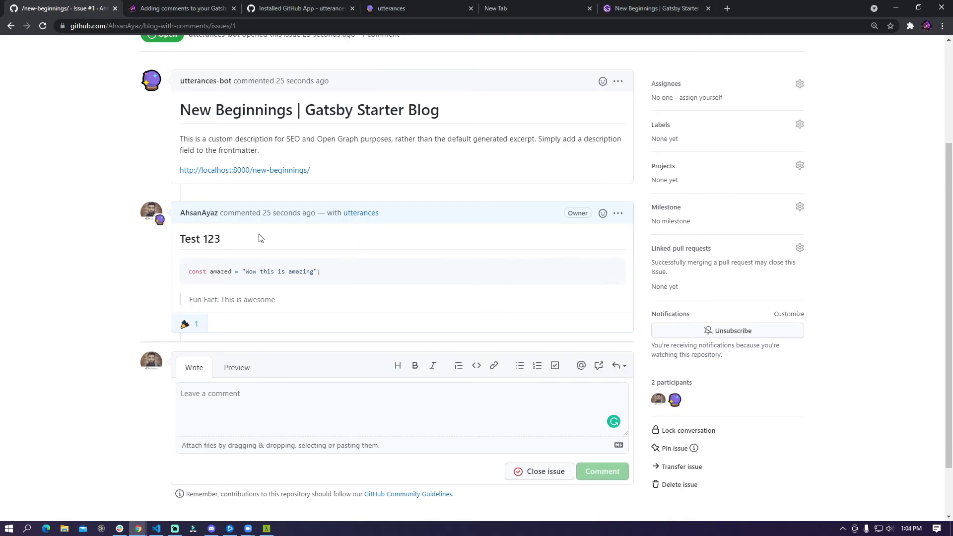
pyautogui.moveTo(593, 332)
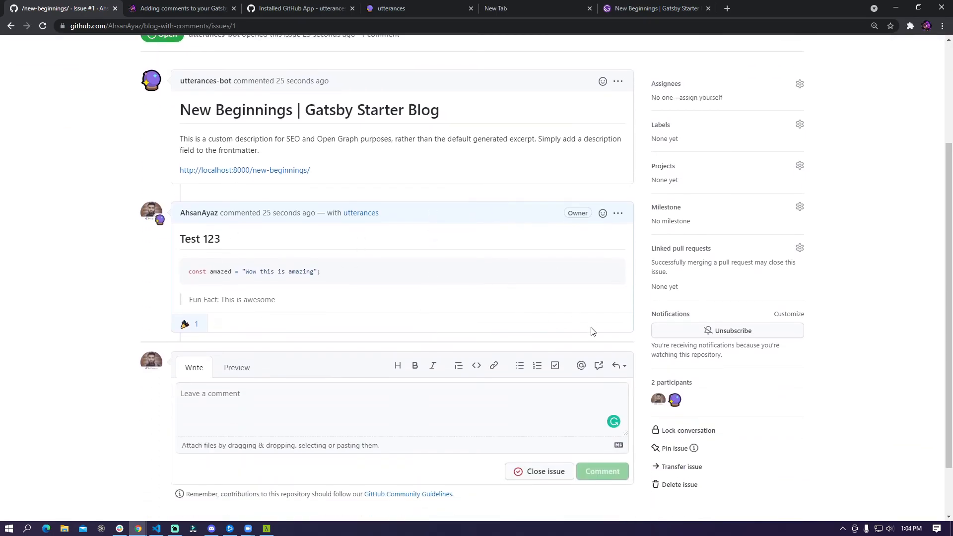
pyautogui.scroll(-3)
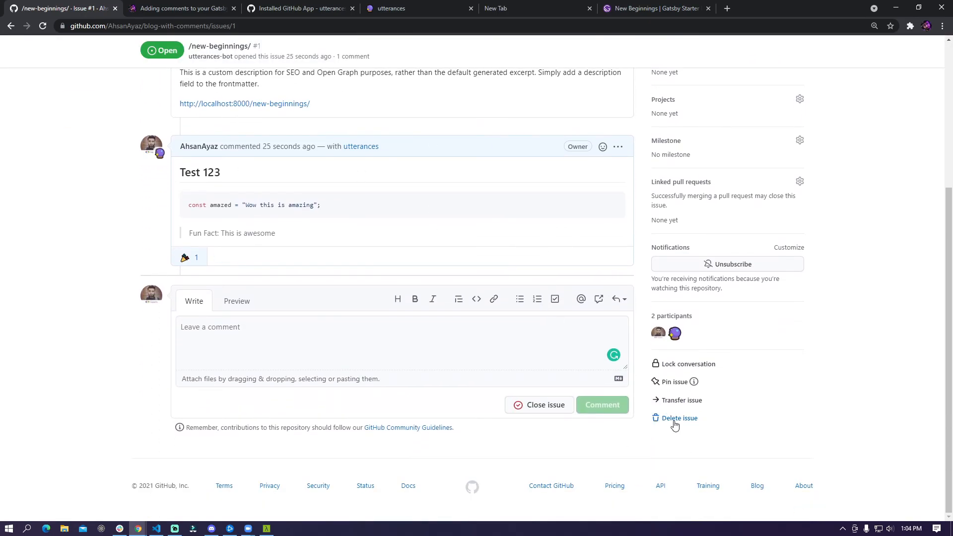
pyautogui.click(678, 417)
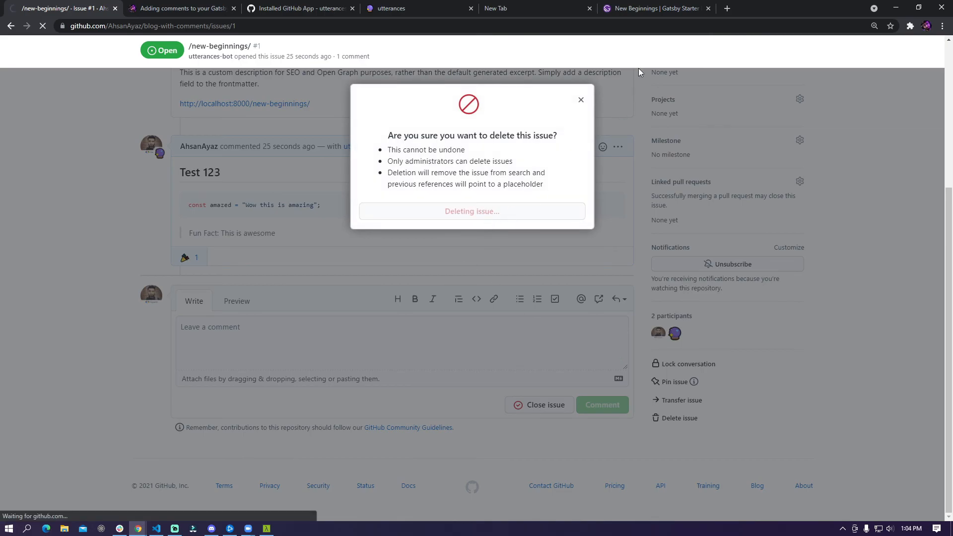